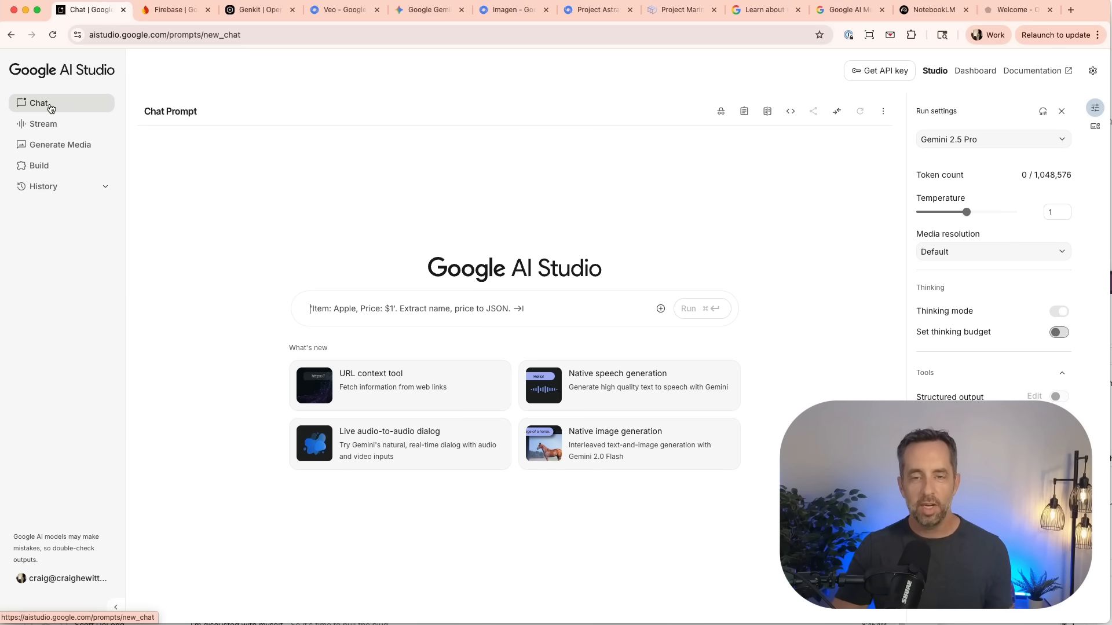
{"action": "mouse_move", "coordinate": [168, 175]}
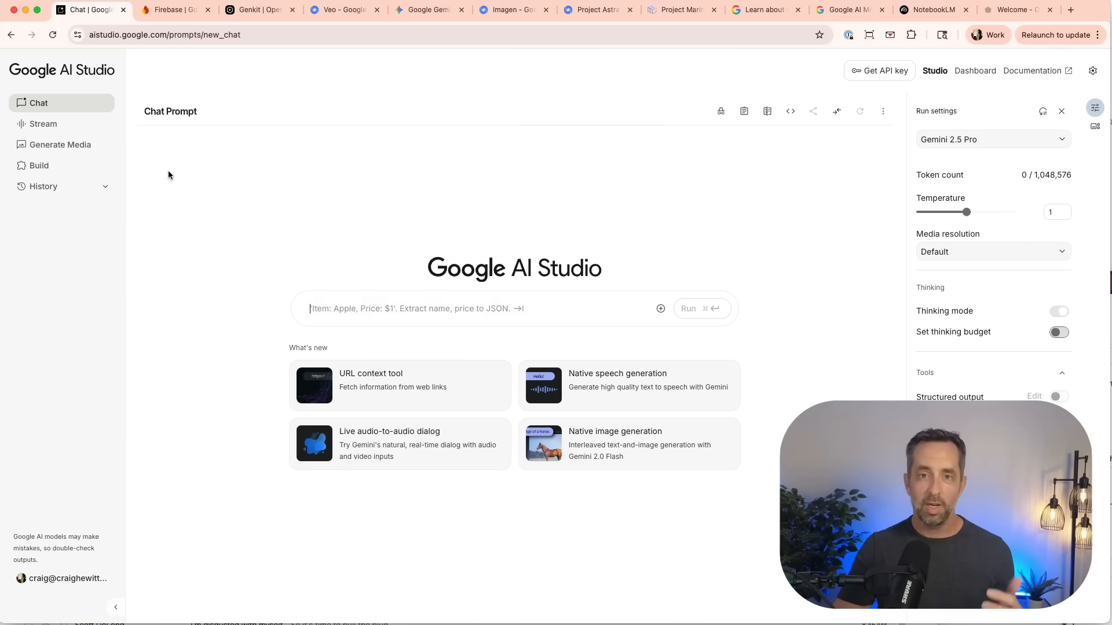
Enter the two-dice probability prompt, then open Stream Realtime with Gemini 2.5 Flash audio.
{"action": "type", "text": "Explain the probability of rolling two dice and getting 7"}
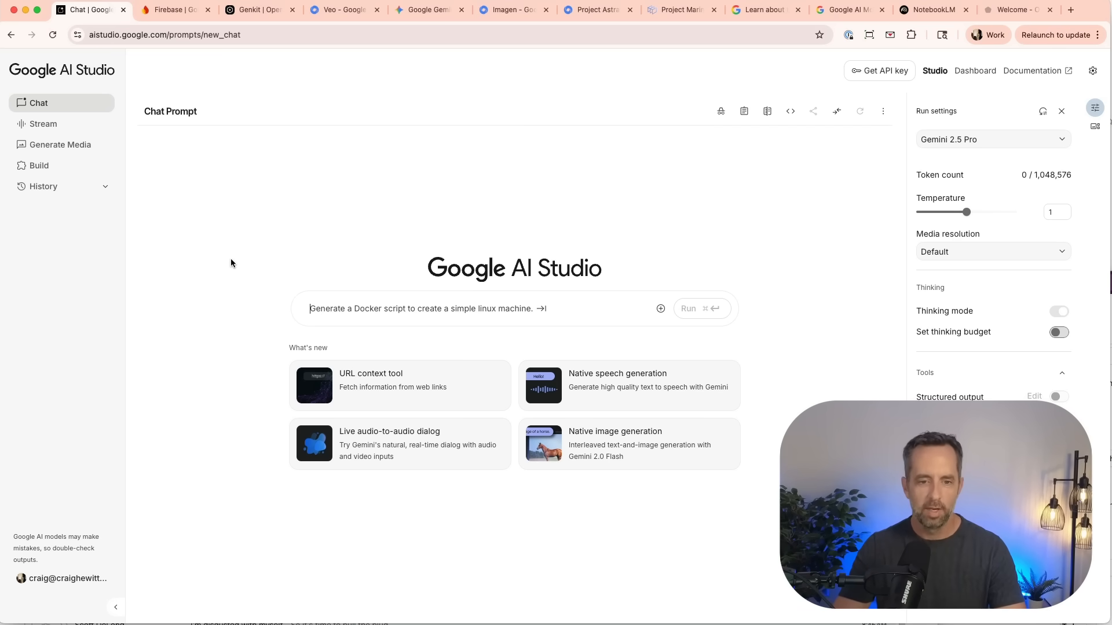
{"action": "left_click", "coordinate": [42, 123]}
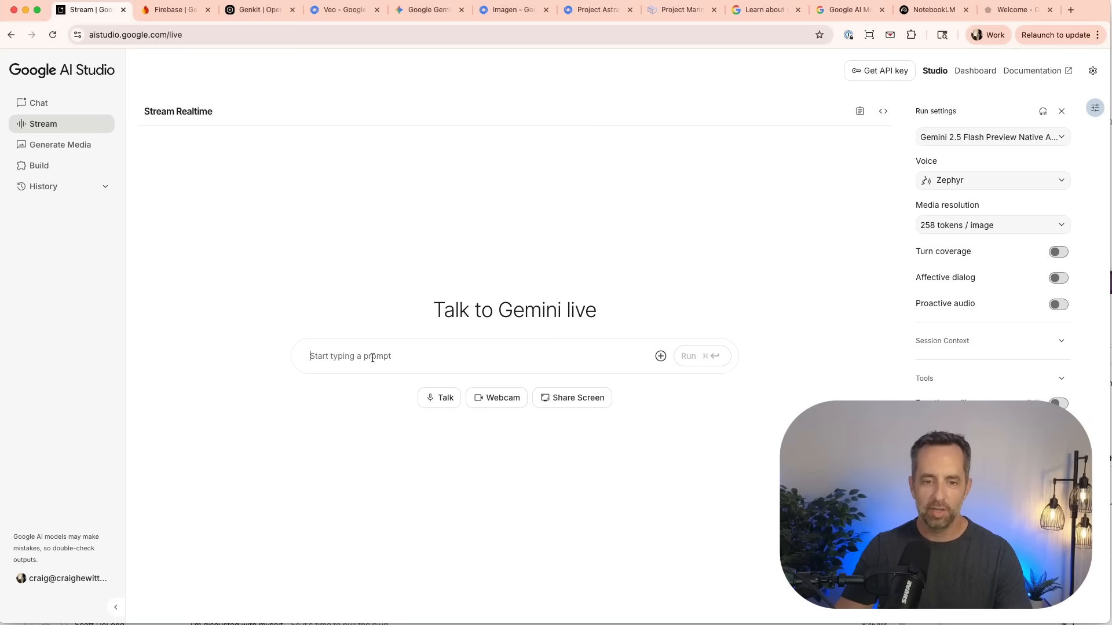
{"action": "mouse_move", "coordinate": [427, 421]}
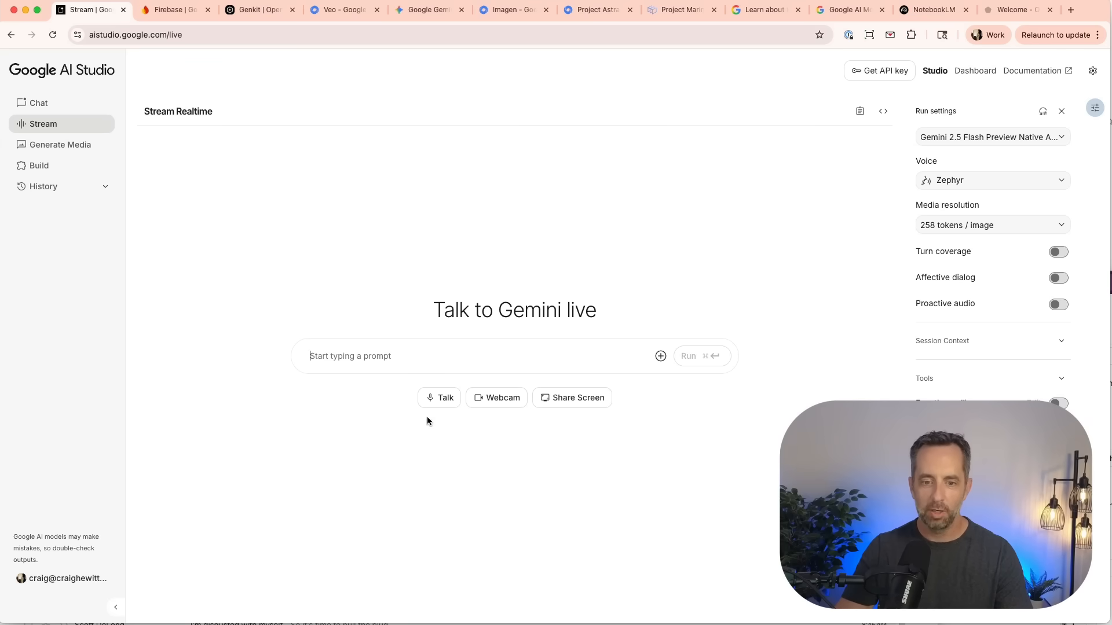
{"action": "mouse_move", "coordinate": [590, 405]}
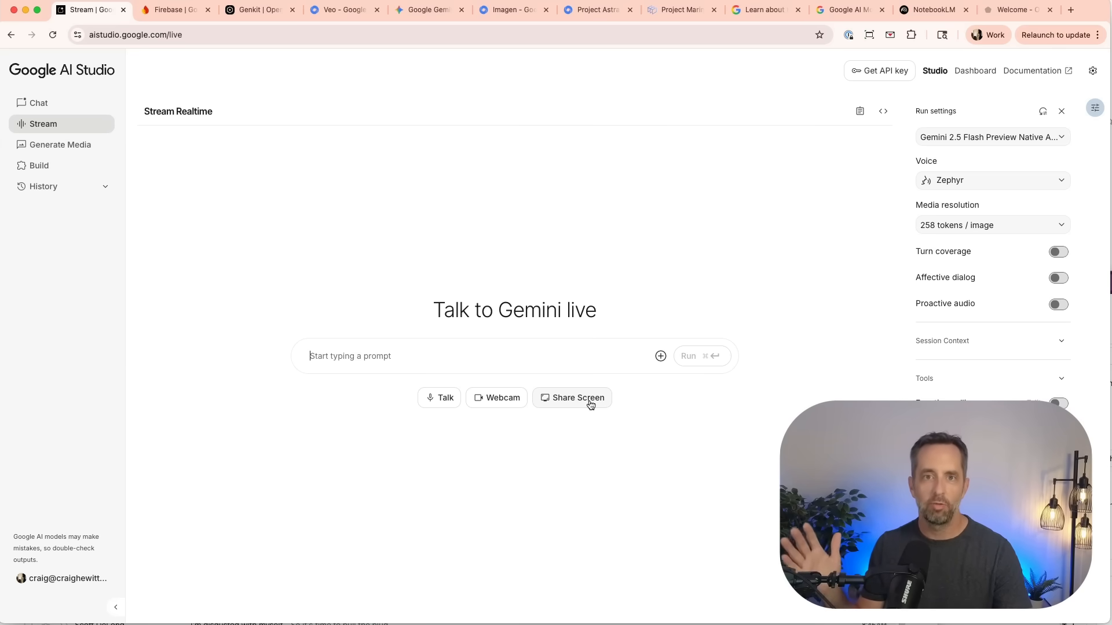
{"action": "mouse_move", "coordinate": [496, 398]}
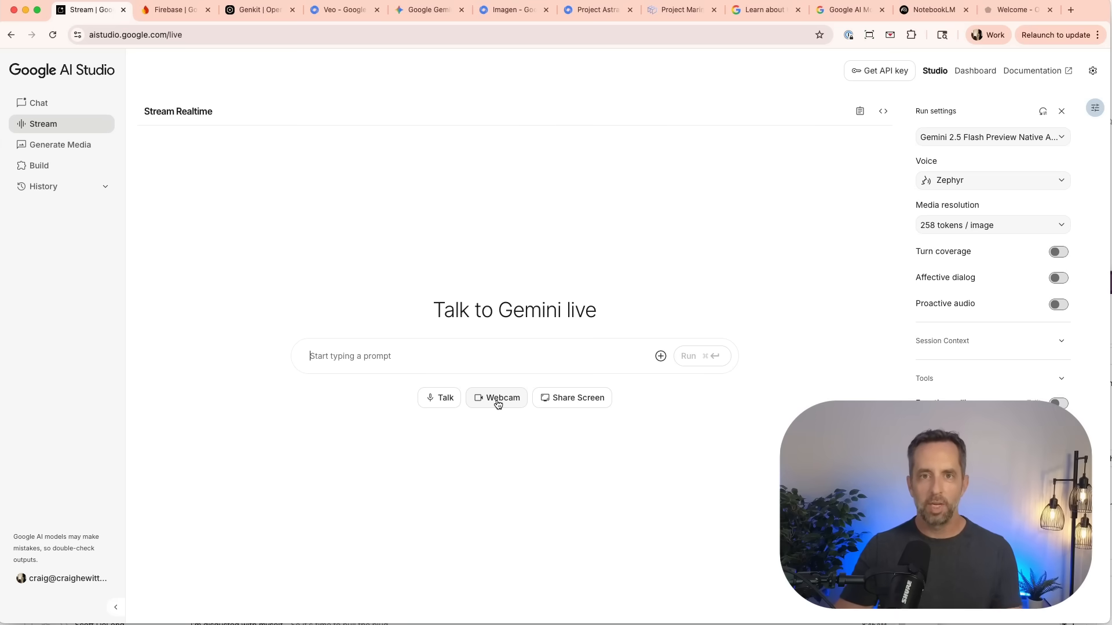
{"action": "mouse_move", "coordinate": [537, 436]}
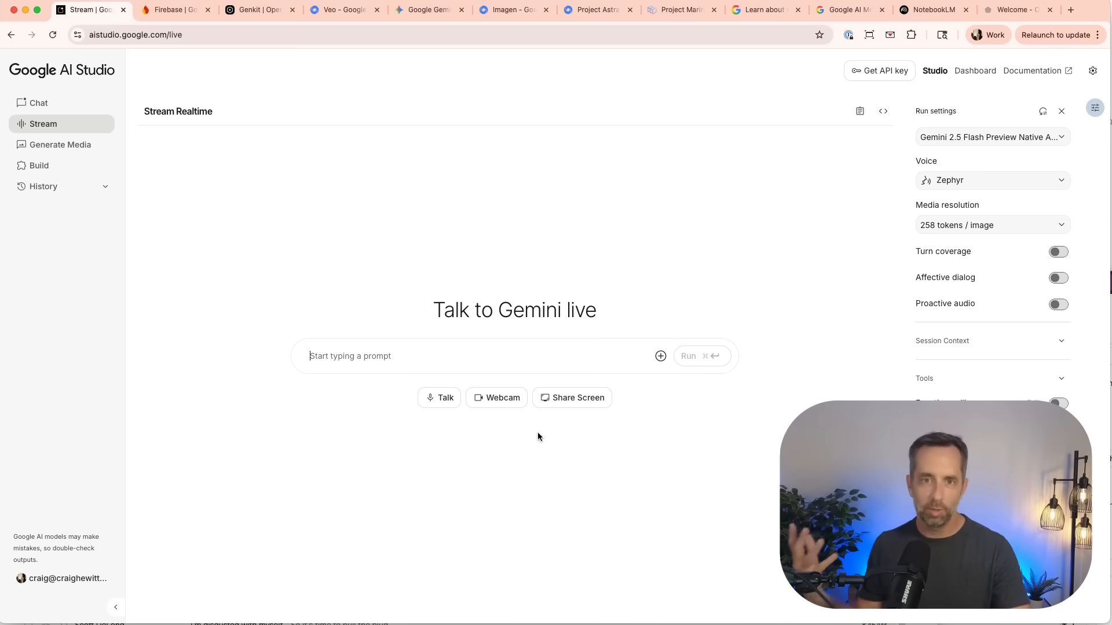
{"action": "mouse_move", "coordinate": [59, 145]}
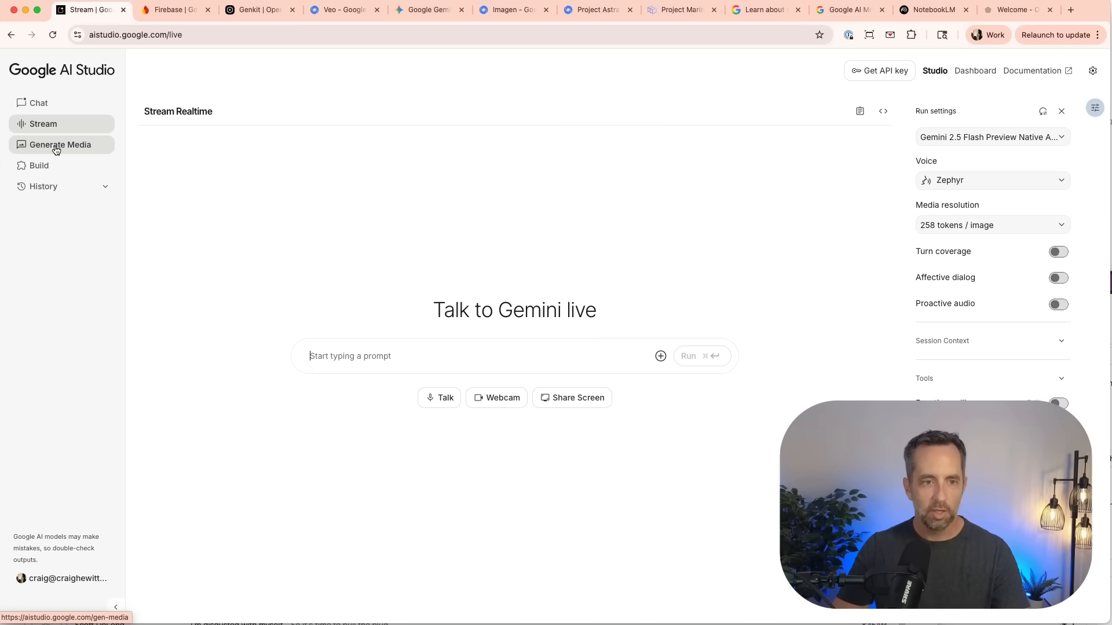
Open Generate Media and scroll through the Imagen, Veo, Lyria RealTime and speech examples.
{"action": "left_click", "coordinate": [59, 145]}
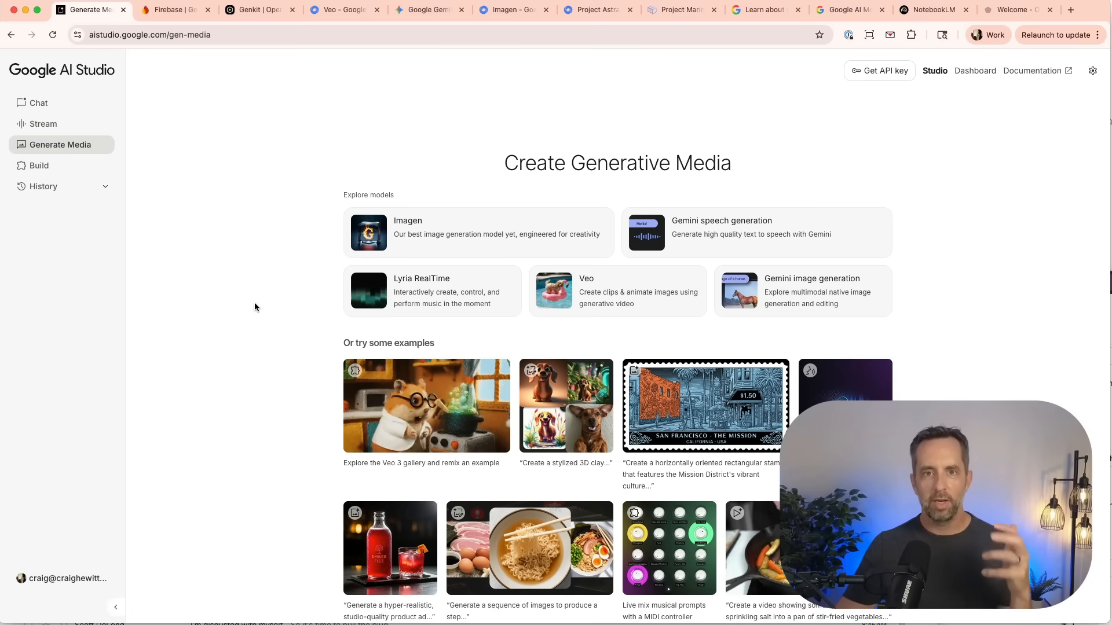
{"action": "scroll", "scroll_direction": "down", "scroll_amount": 3}
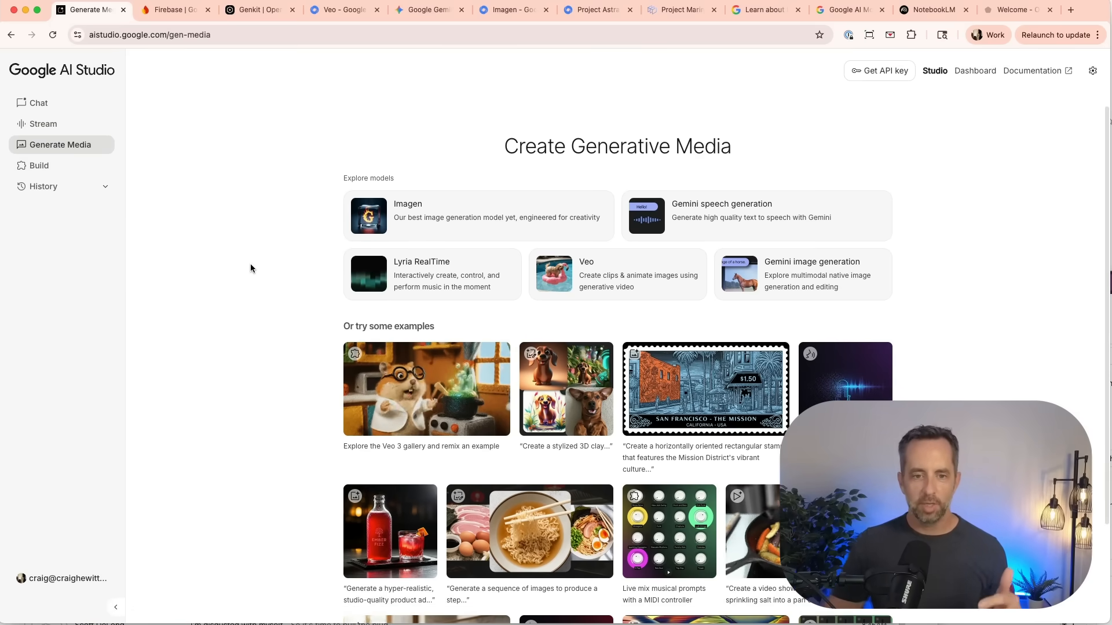
{"action": "scroll", "scroll_direction": "down", "scroll_amount": 3}
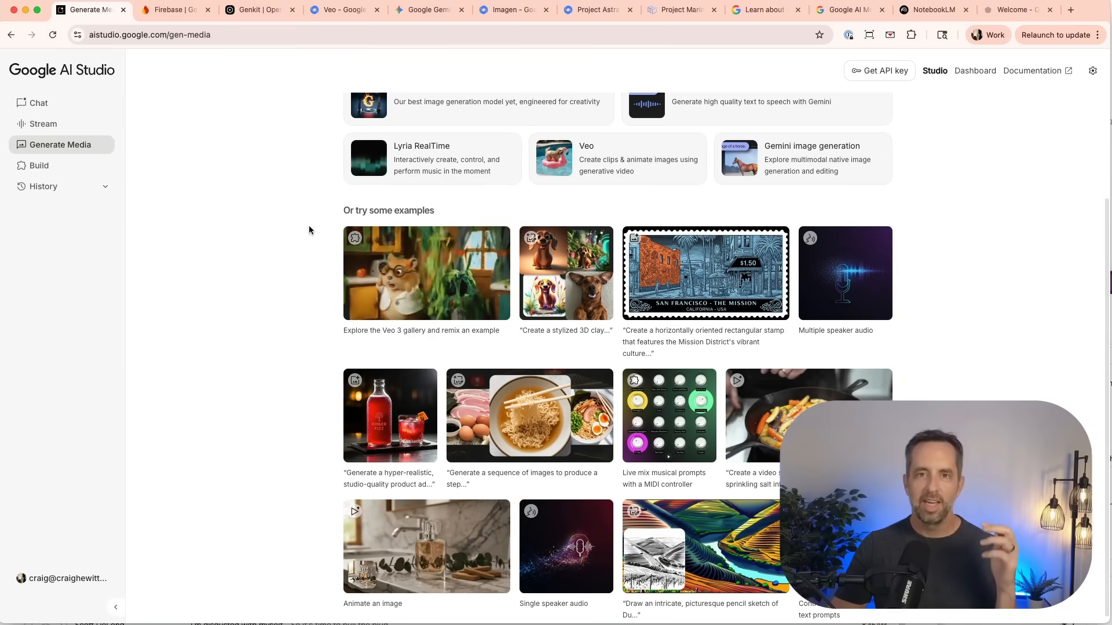
{"action": "scroll", "scroll_direction": "down", "scroll_amount": 3}
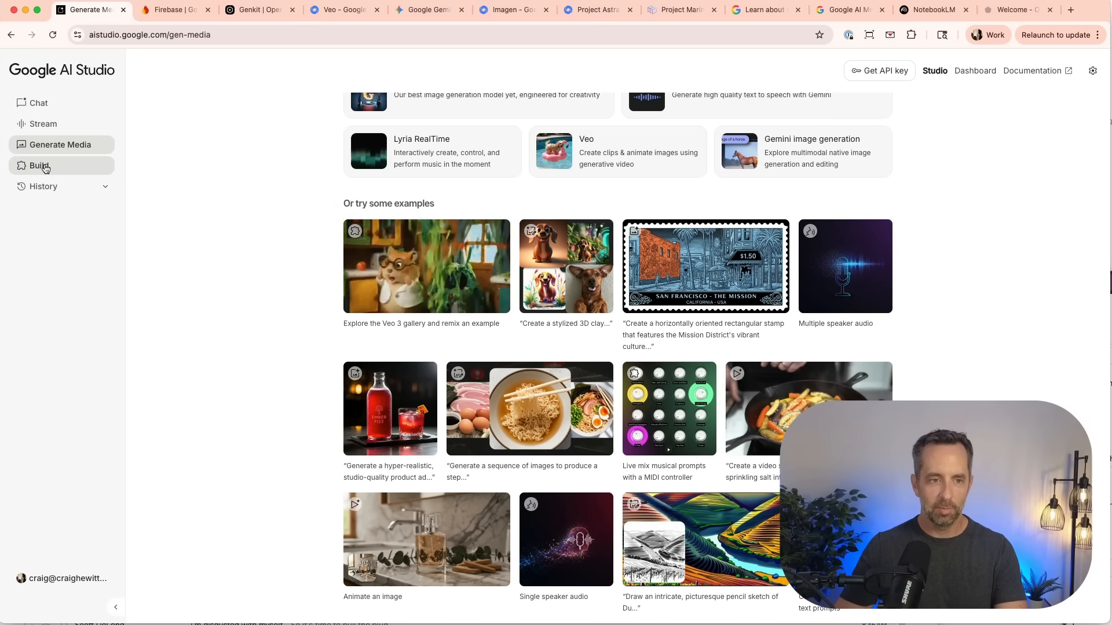
Open the Build apps with Gemini page with its prompt box and example app showcase.
{"action": "left_click", "coordinate": [38, 165]}
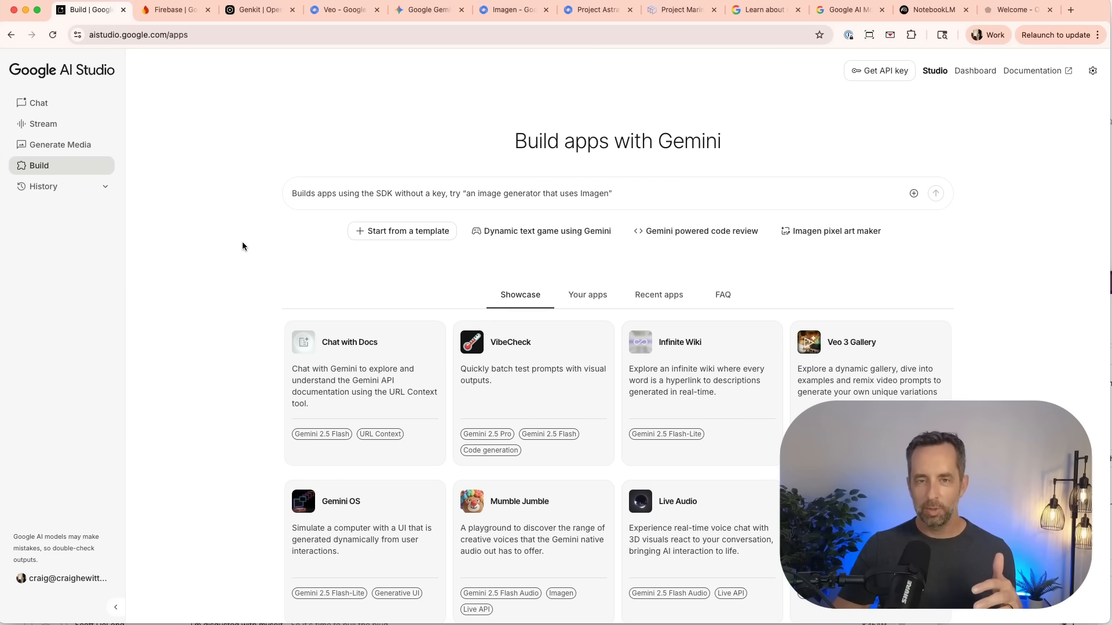
{"action": "mouse_move", "coordinate": [298, 326]}
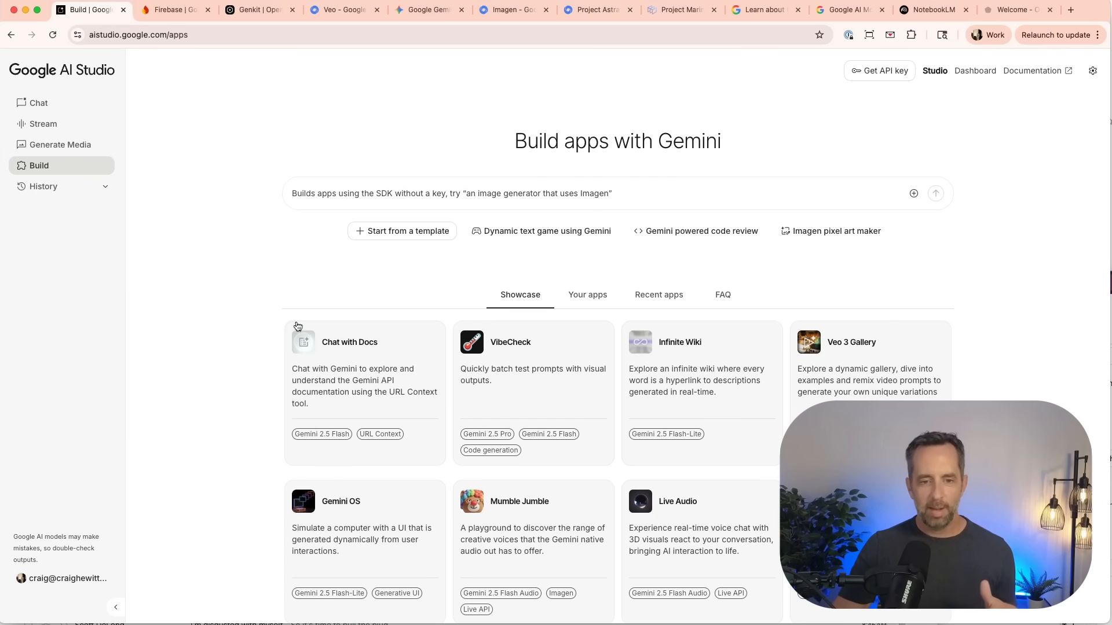
{"action": "mouse_move", "coordinate": [321, 216]}
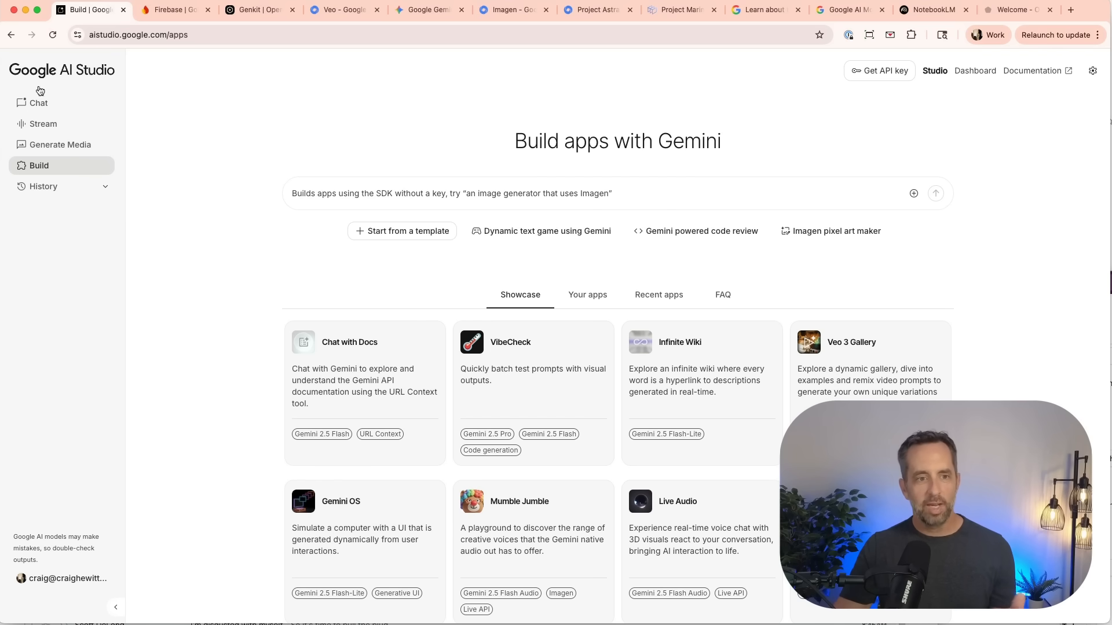
{"action": "mouse_move", "coordinate": [183, 153]}
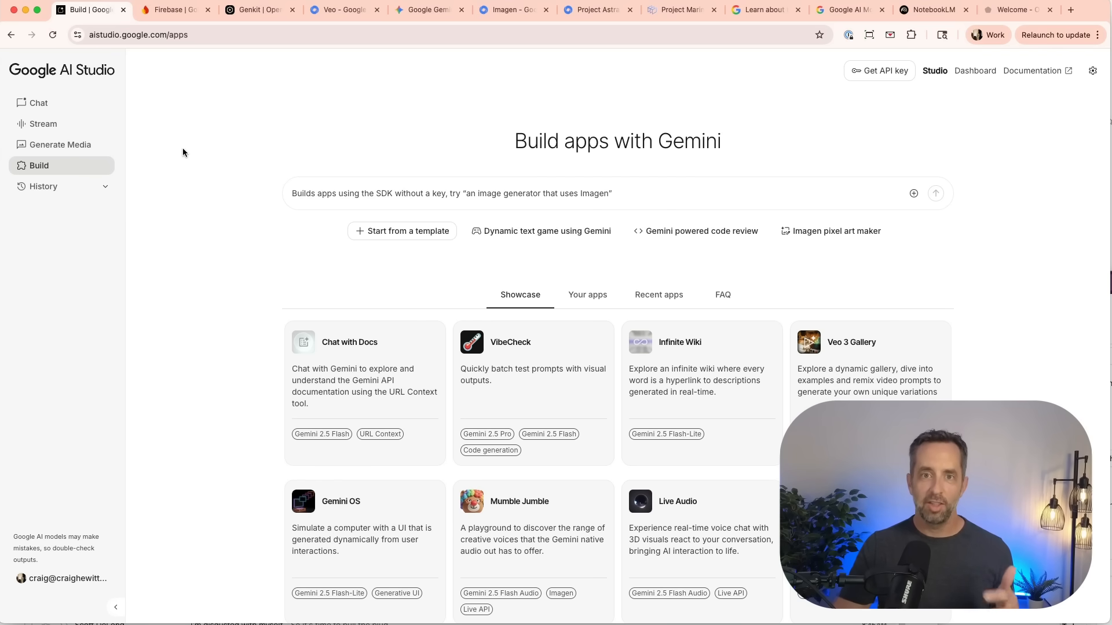
{"action": "mouse_move", "coordinate": [189, 98]}
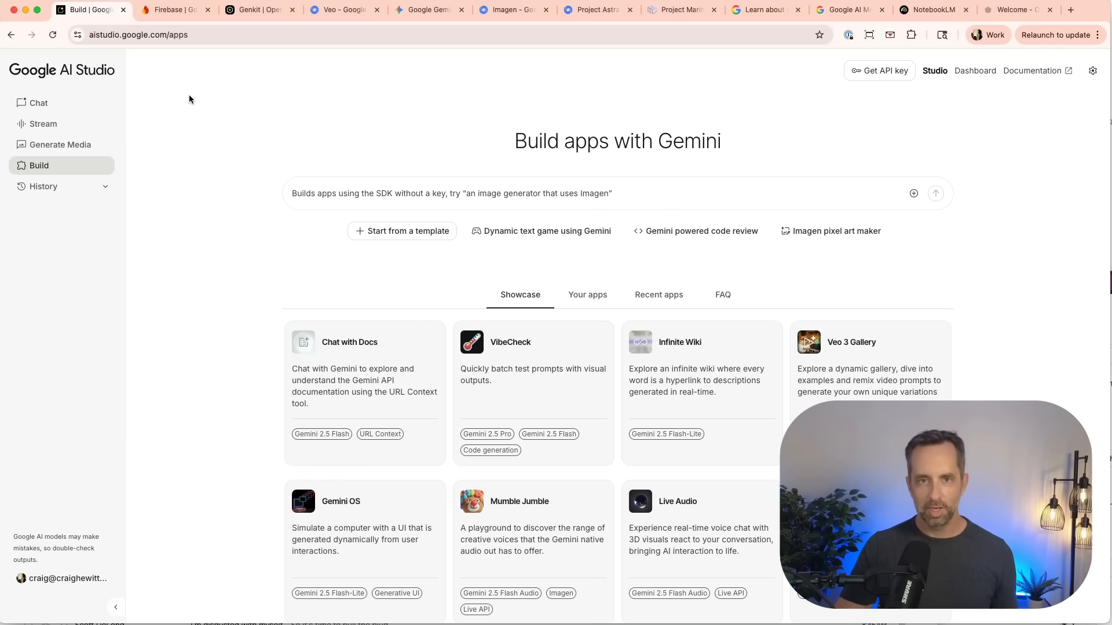
Switch to the Firebase tab and scroll to Firebase Studio, Firebase AI Logic and Genkit.
{"action": "left_click", "coordinate": [173, 9]}
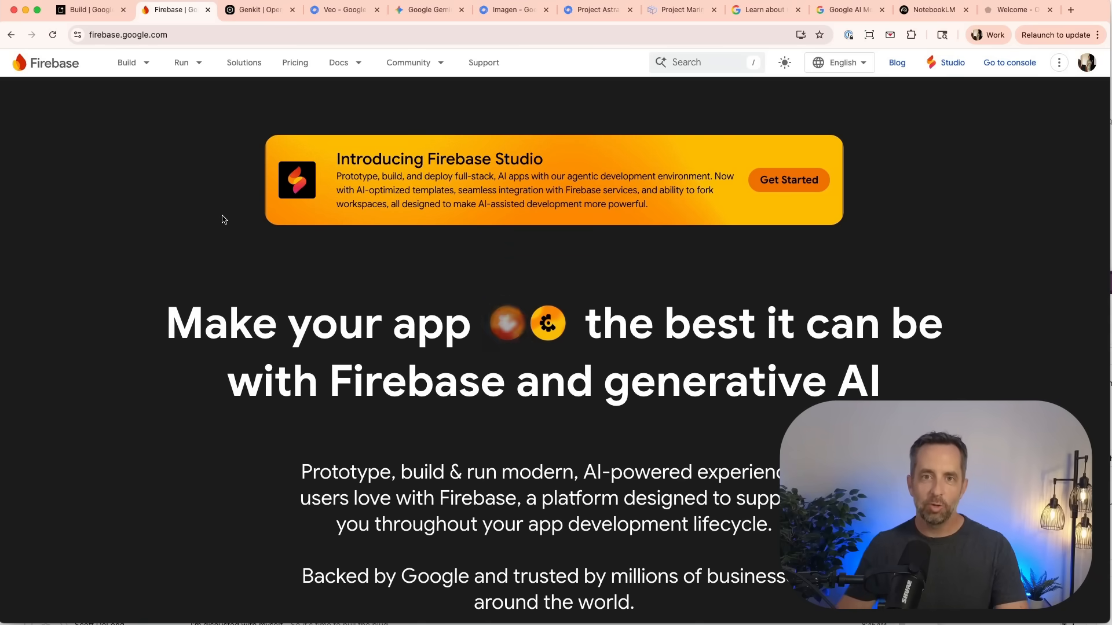
{"action": "scroll", "scroll_direction": "down", "scroll_amount": 3}
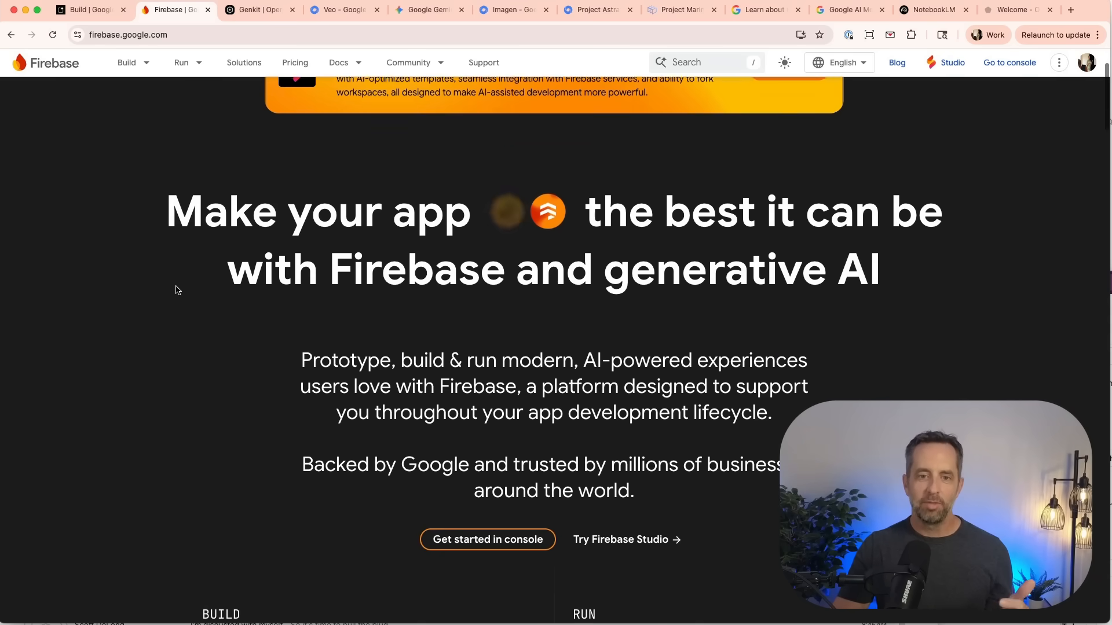
{"action": "scroll", "scroll_direction": "down", "scroll_amount": 3}
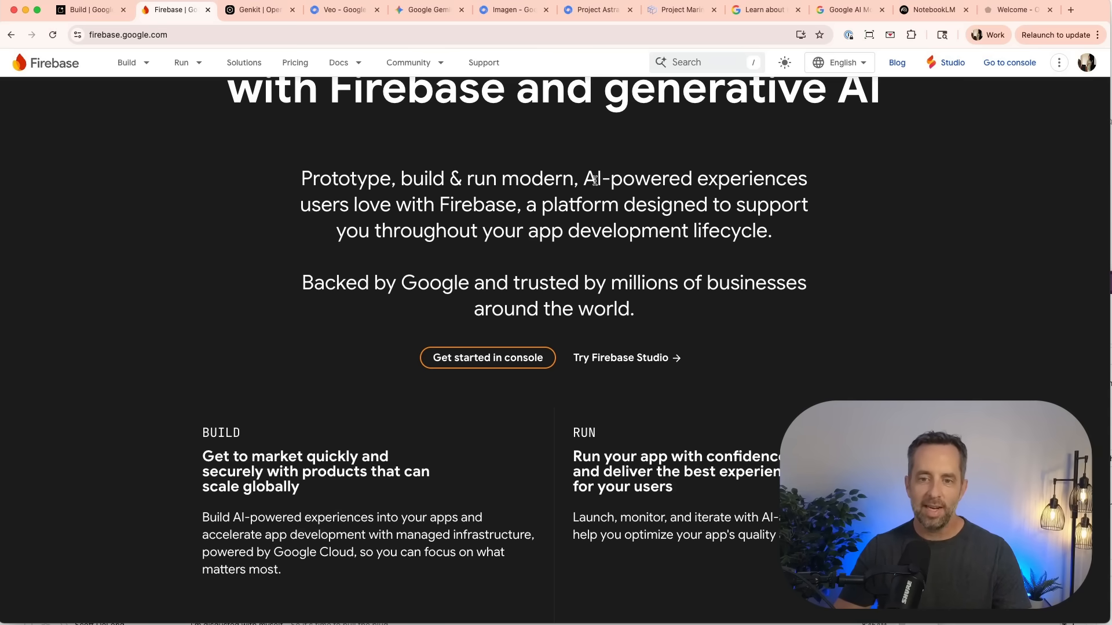
{"action": "mouse_move", "coordinate": [296, 177]}
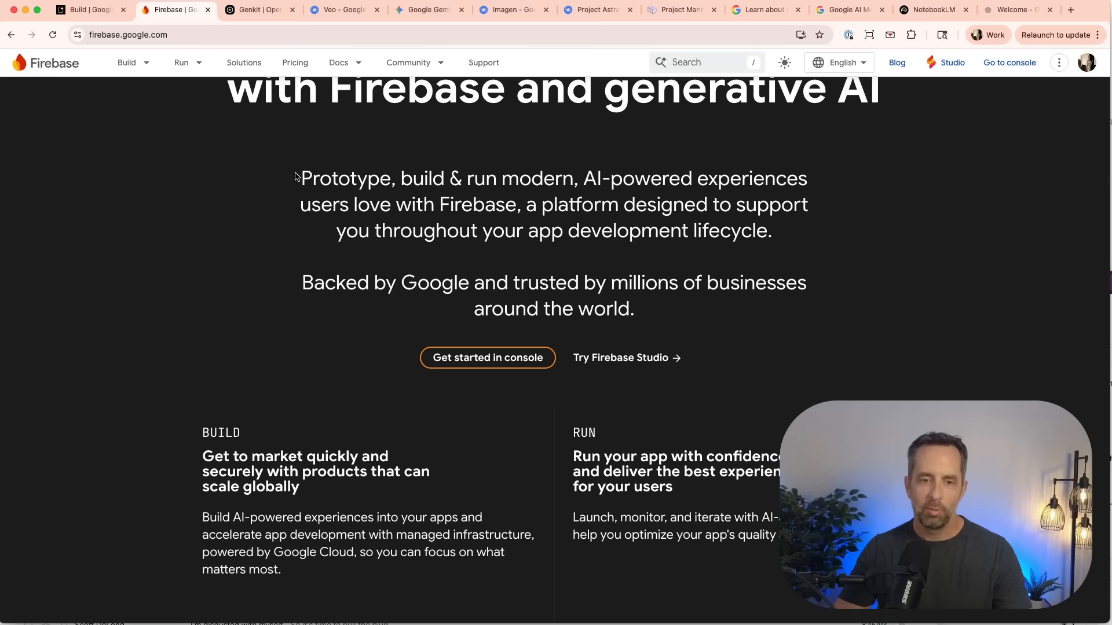
{"action": "scroll", "scroll_direction": "down", "scroll_amount": 3}
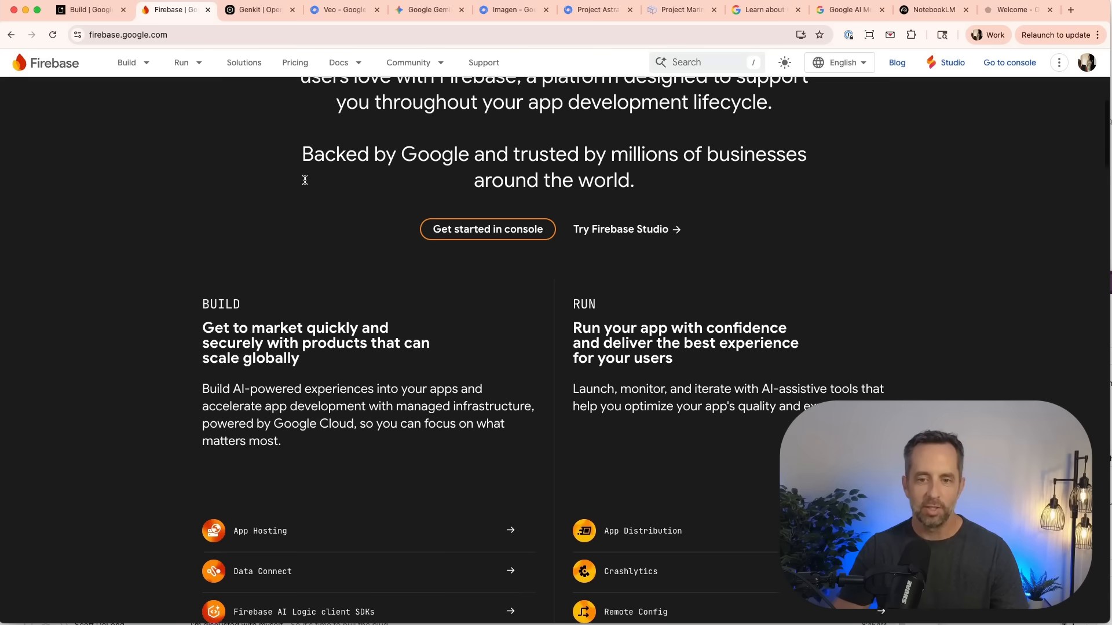
{"action": "scroll", "scroll_direction": "down", "scroll_amount": 3}
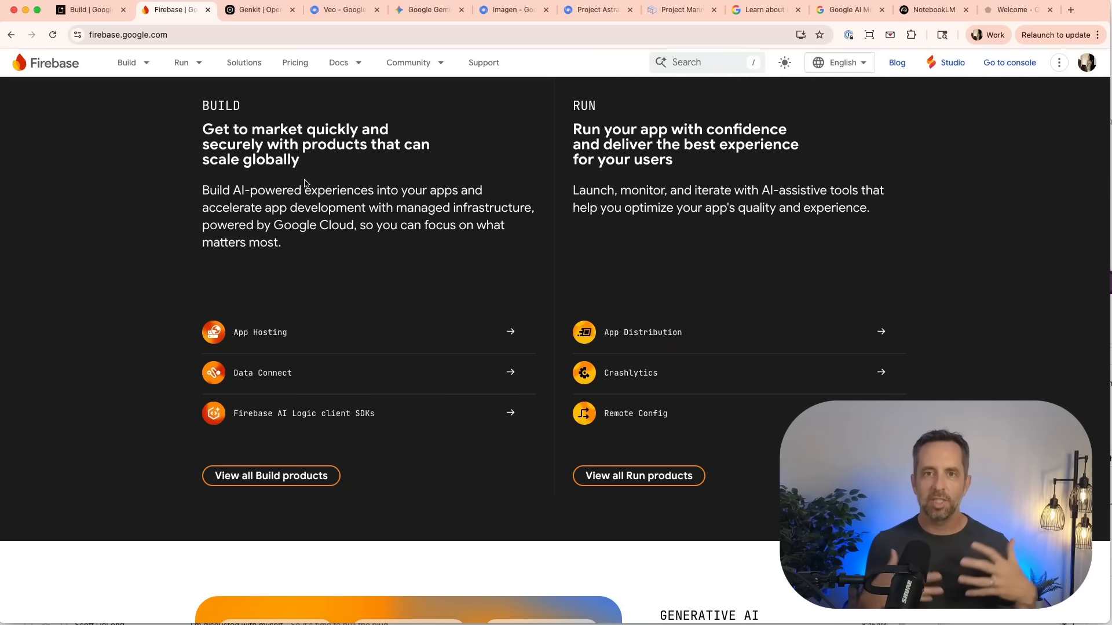
{"action": "scroll", "scroll_direction": "down", "scroll_amount": 3}
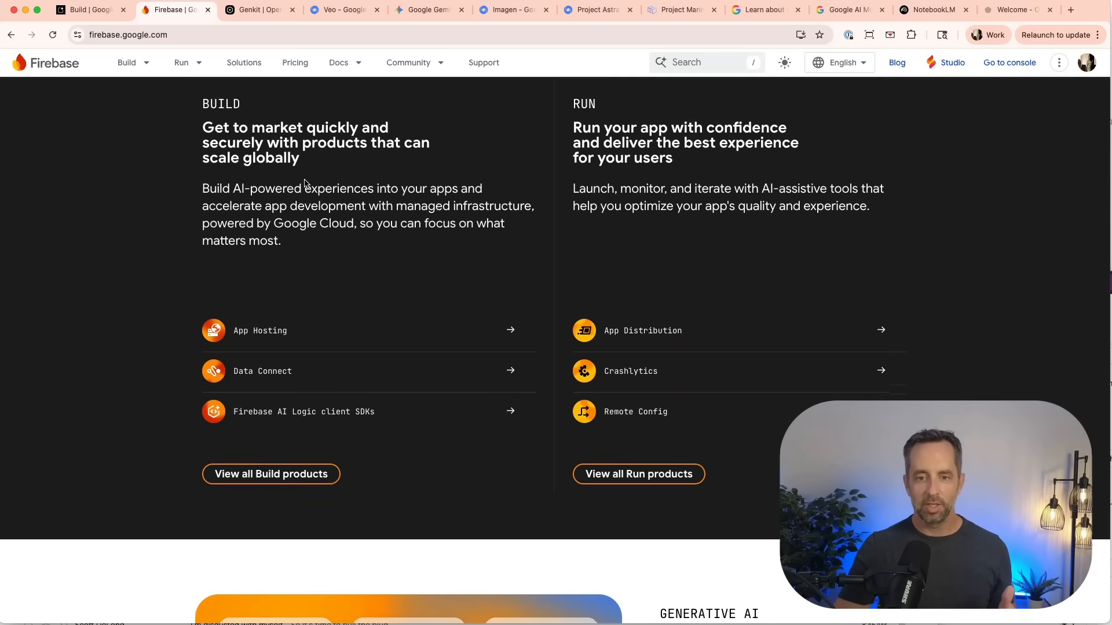
{"action": "scroll", "scroll_direction": "down", "scroll_amount": 3}
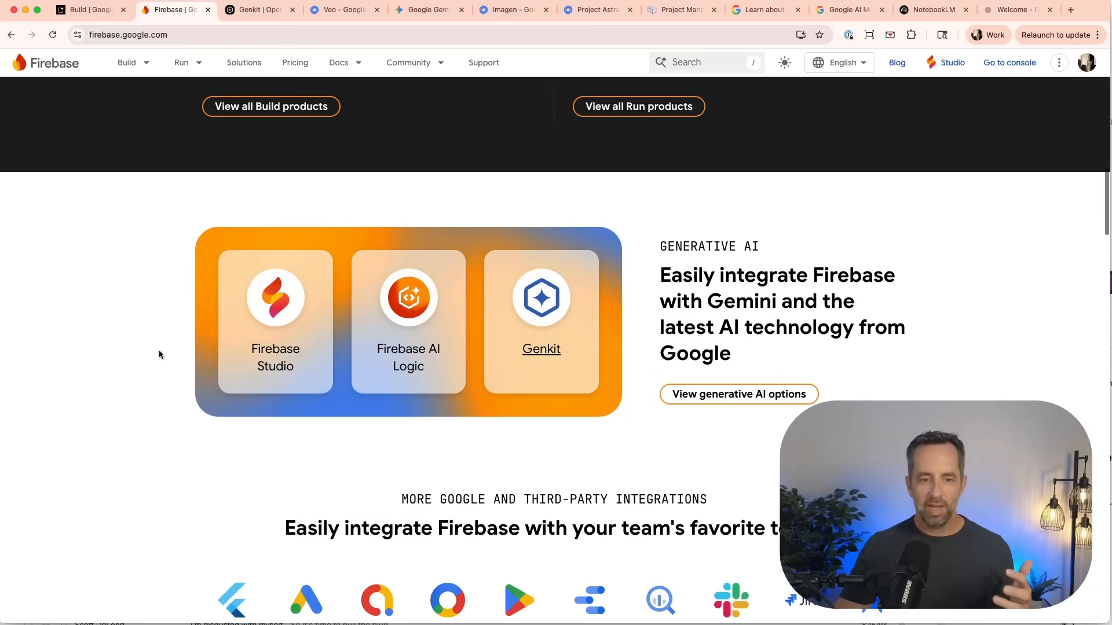
{"action": "mouse_move", "coordinate": [540, 323]}
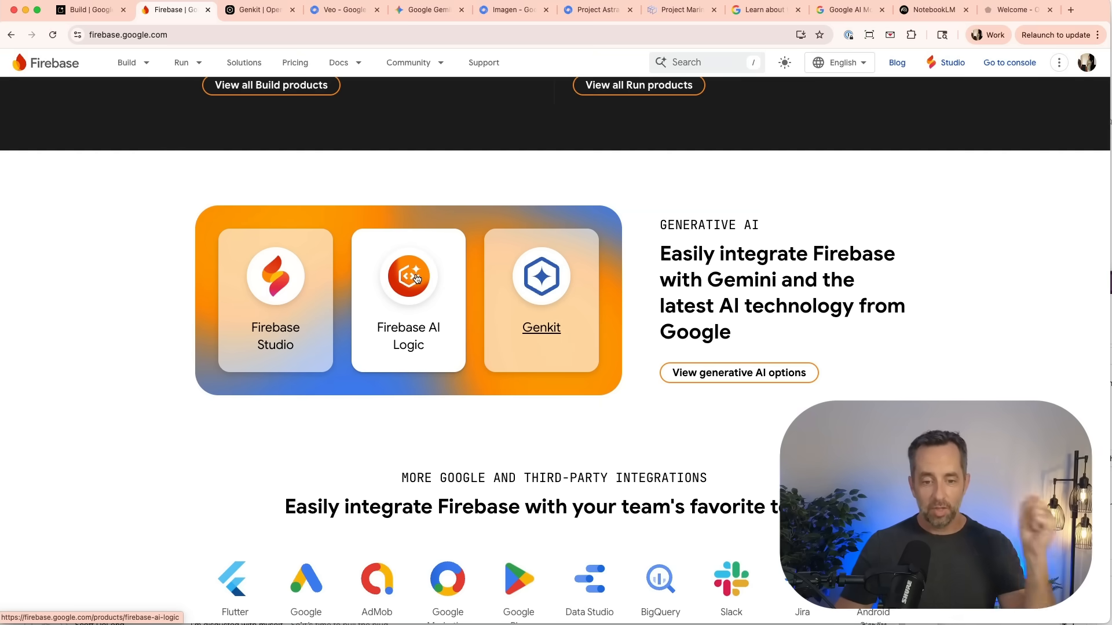
{"action": "scroll", "scroll_direction": "down", "scroll_amount": 3}
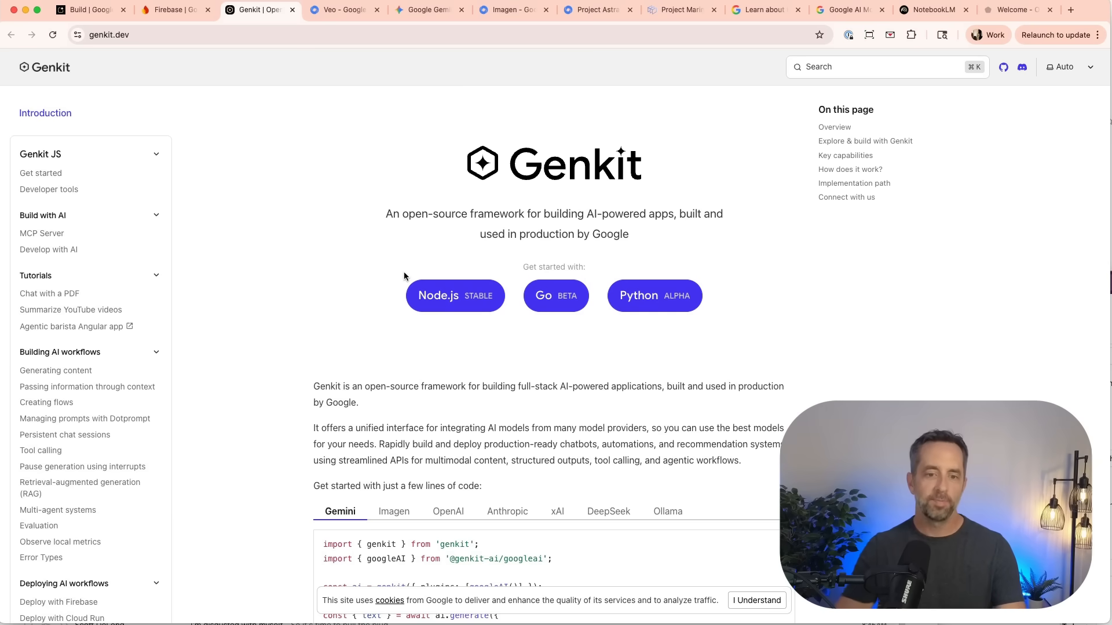
{"action": "mouse_move", "coordinate": [567, 335]}
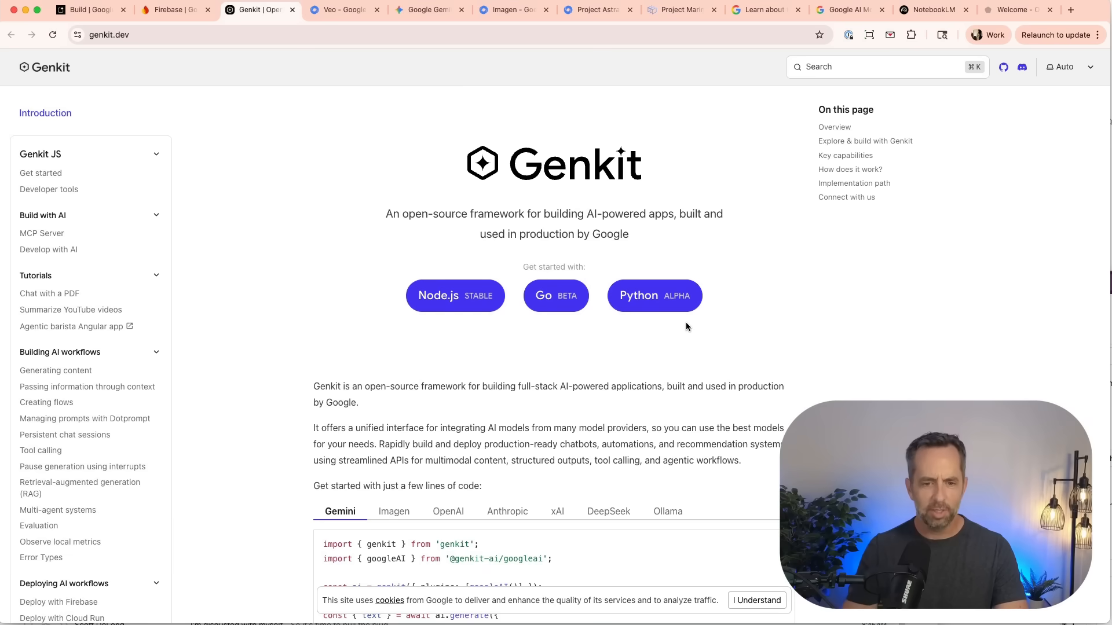
{"action": "mouse_move", "coordinate": [509, 379]}
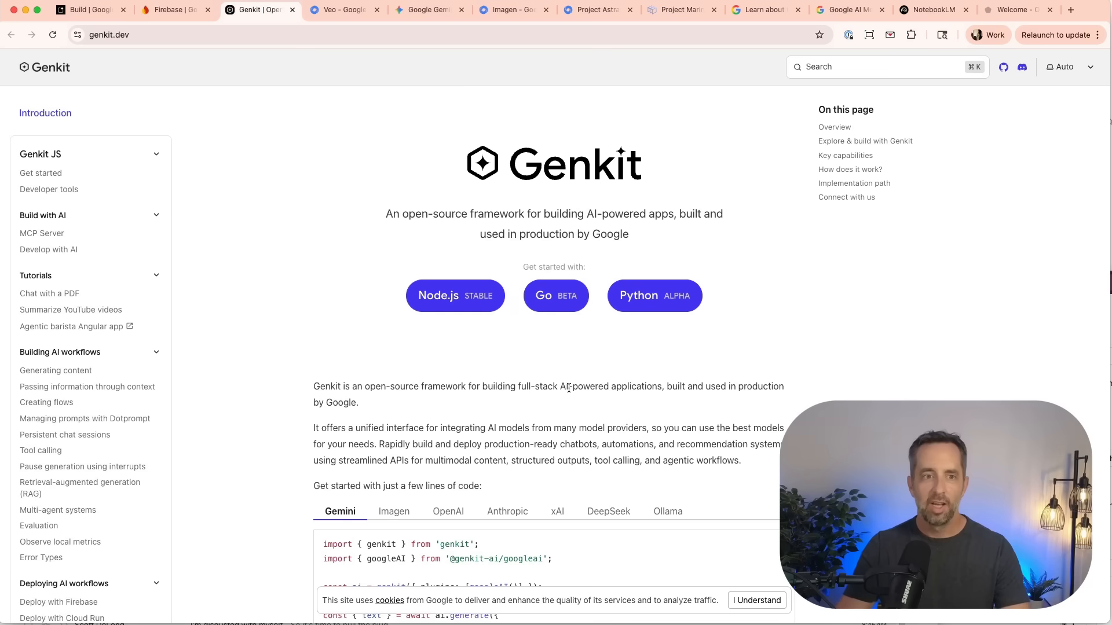
{"action": "mouse_move", "coordinate": [174, 9]}
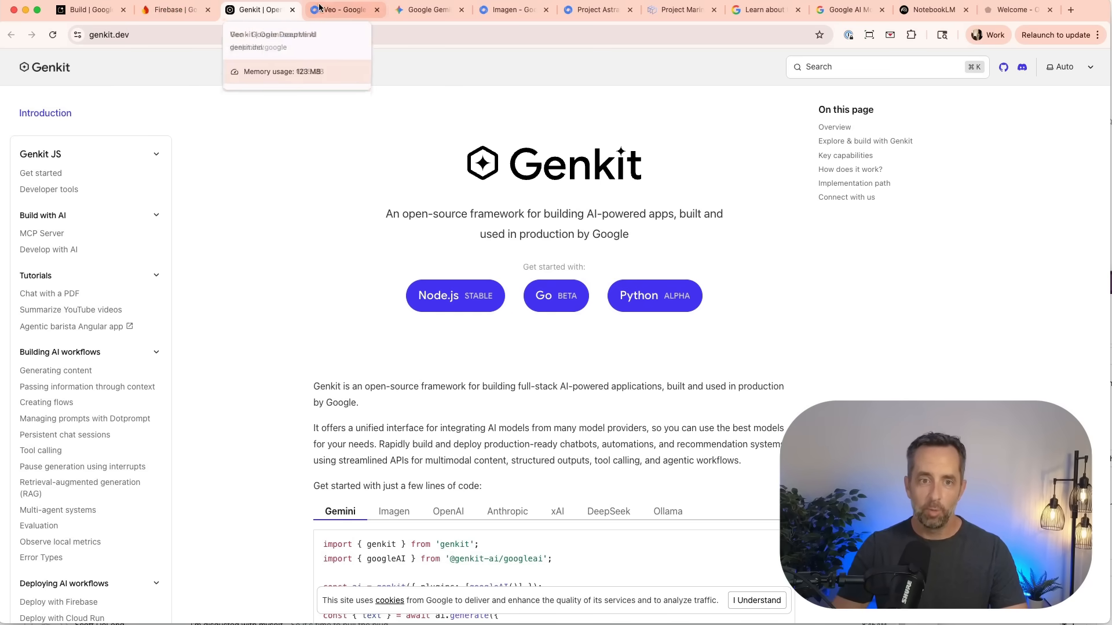
Open Flow in a new tab from the Veo page, then return to Veo.
{"action": "left_click", "coordinate": [344, 9]}
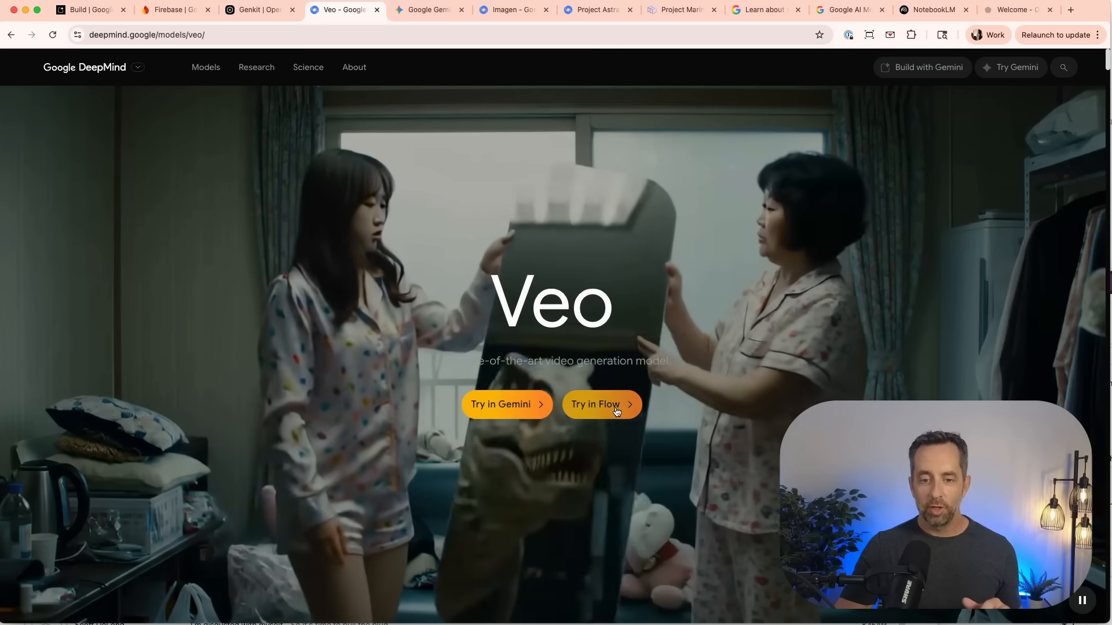
{"action": "left_click", "coordinate": [600, 404]}
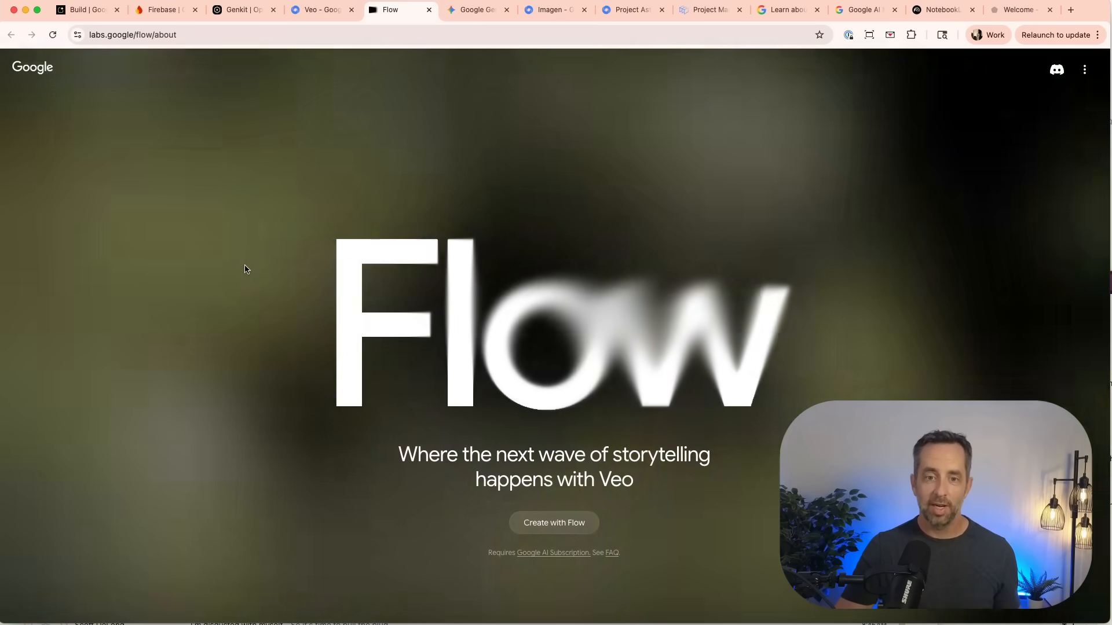
{"action": "left_click", "coordinate": [322, 9]}
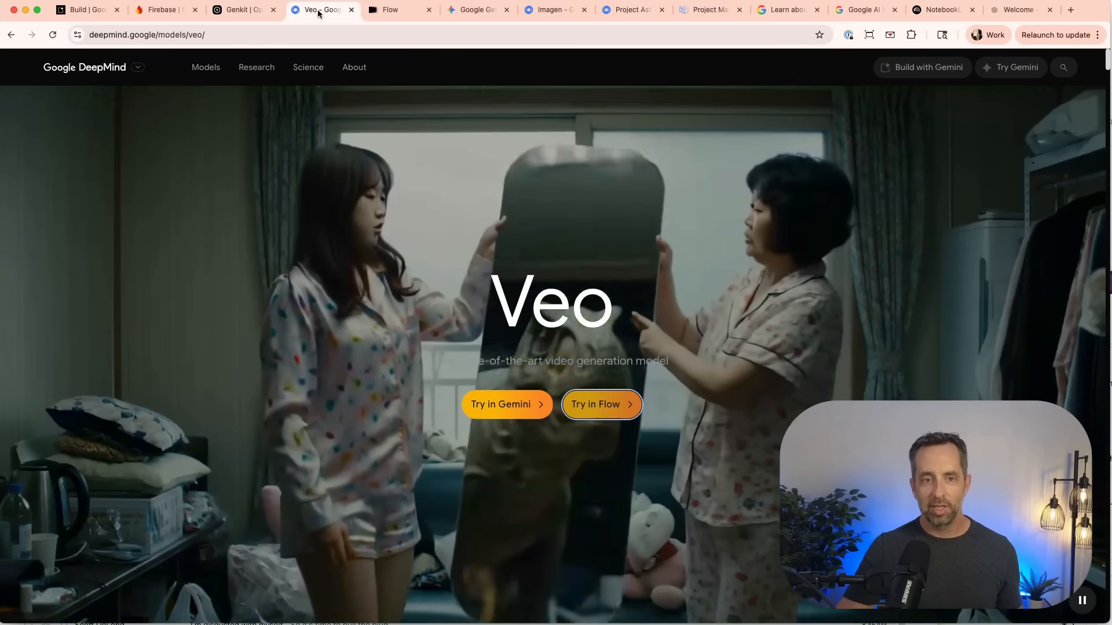
{"action": "mouse_move", "coordinate": [475, 9]}
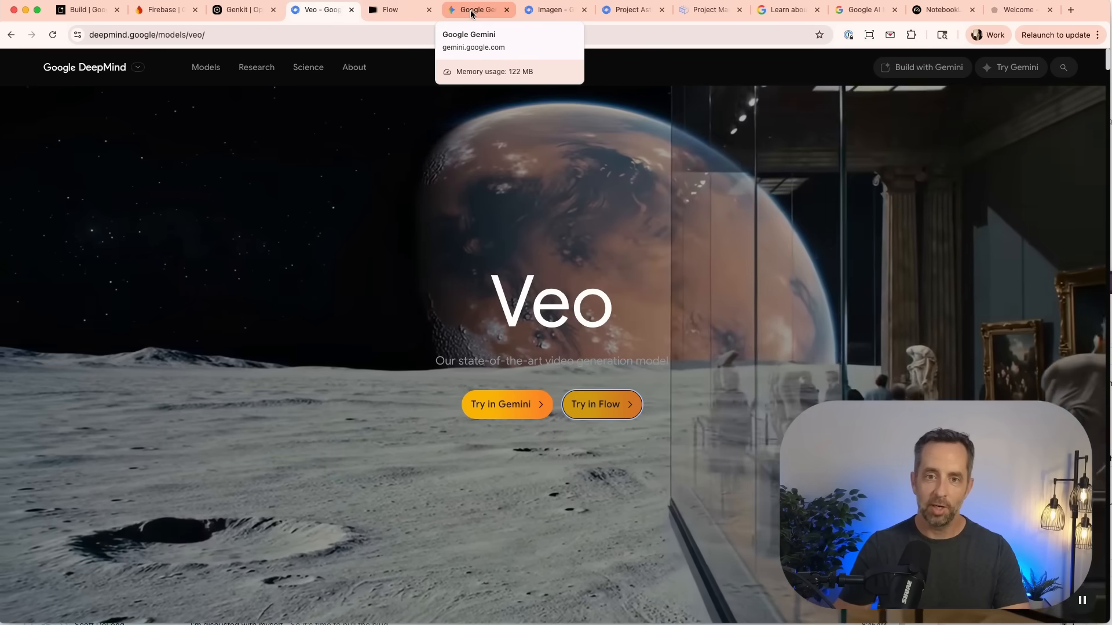
In Gemini, explore Gems, glance at the New Gem form, then show all premade Gems.
{"action": "left_click", "coordinate": [477, 9]}
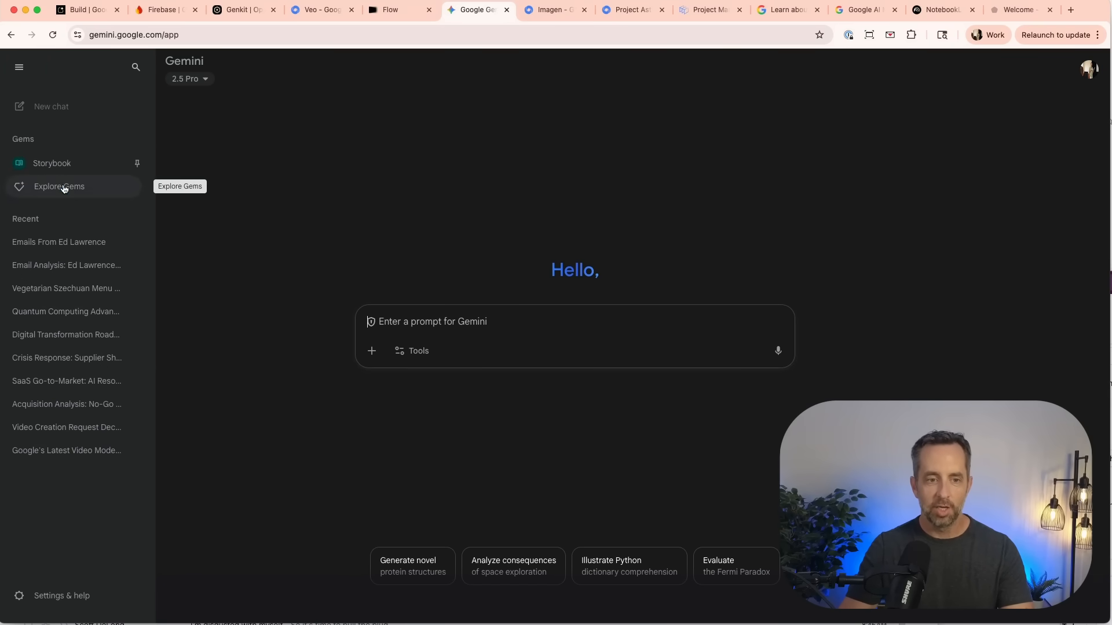
{"action": "left_click", "coordinate": [59, 186]}
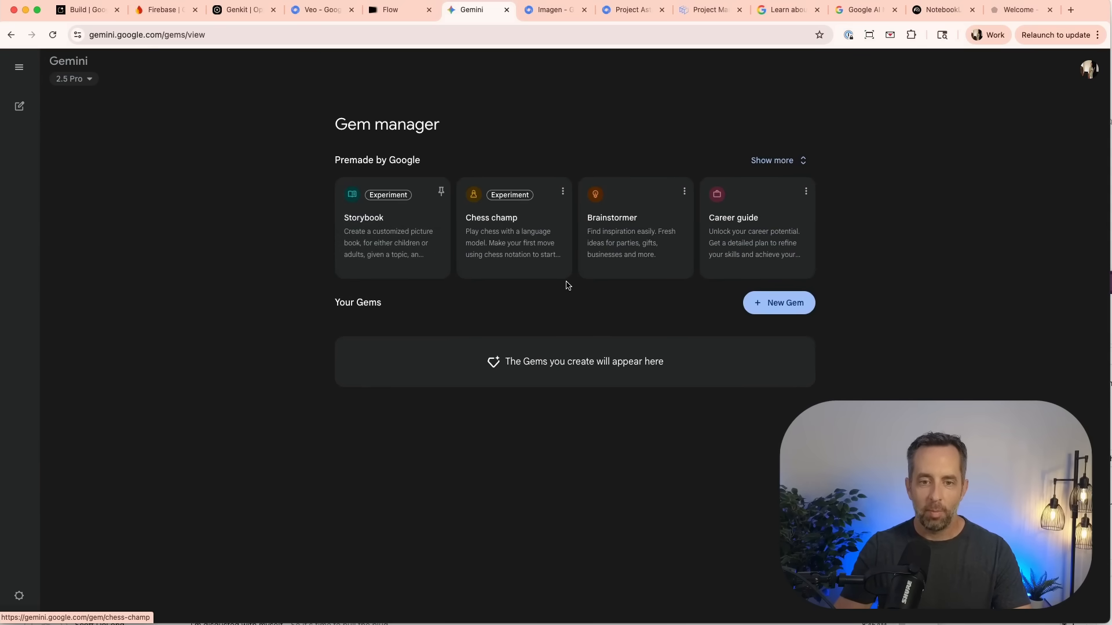
{"action": "left_click", "coordinate": [777, 303]}
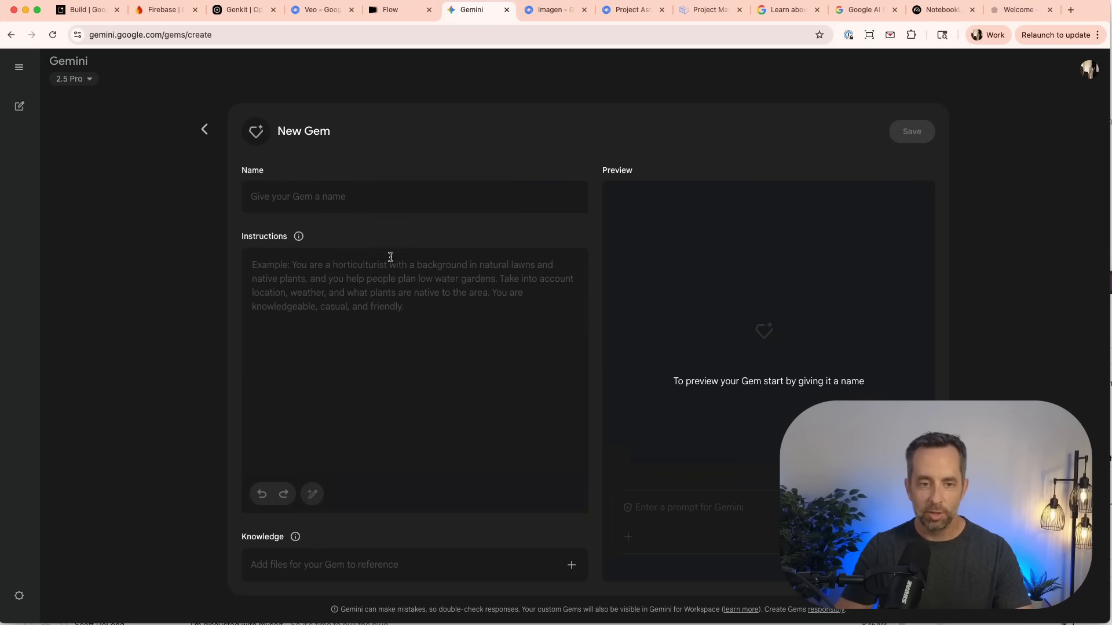
{"action": "mouse_move", "coordinate": [283, 389]}
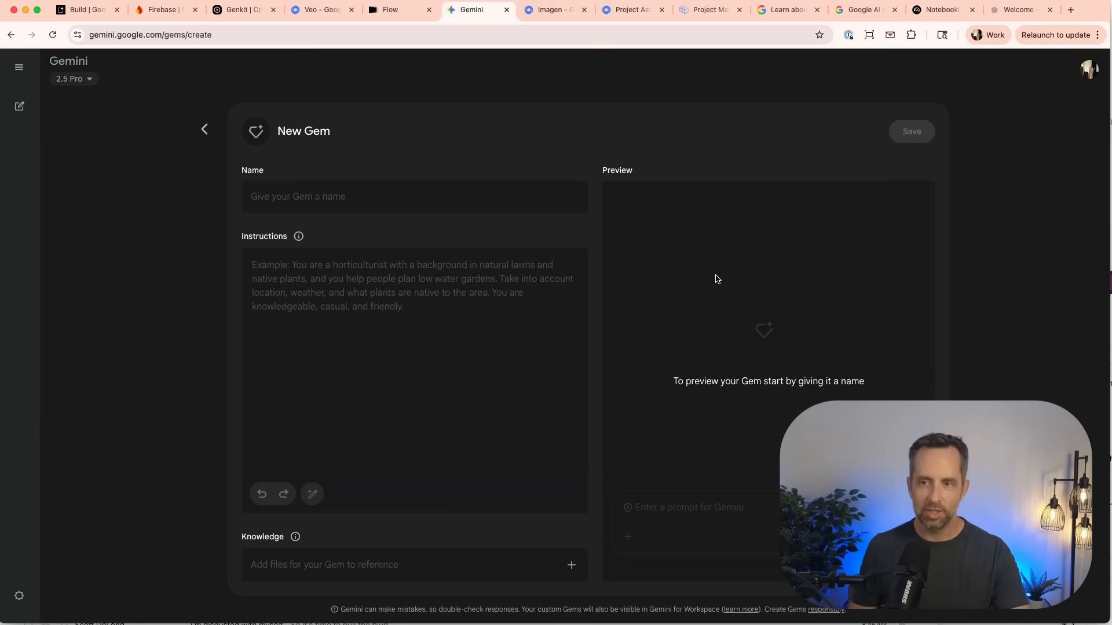
{"action": "left_click", "coordinate": [205, 129]}
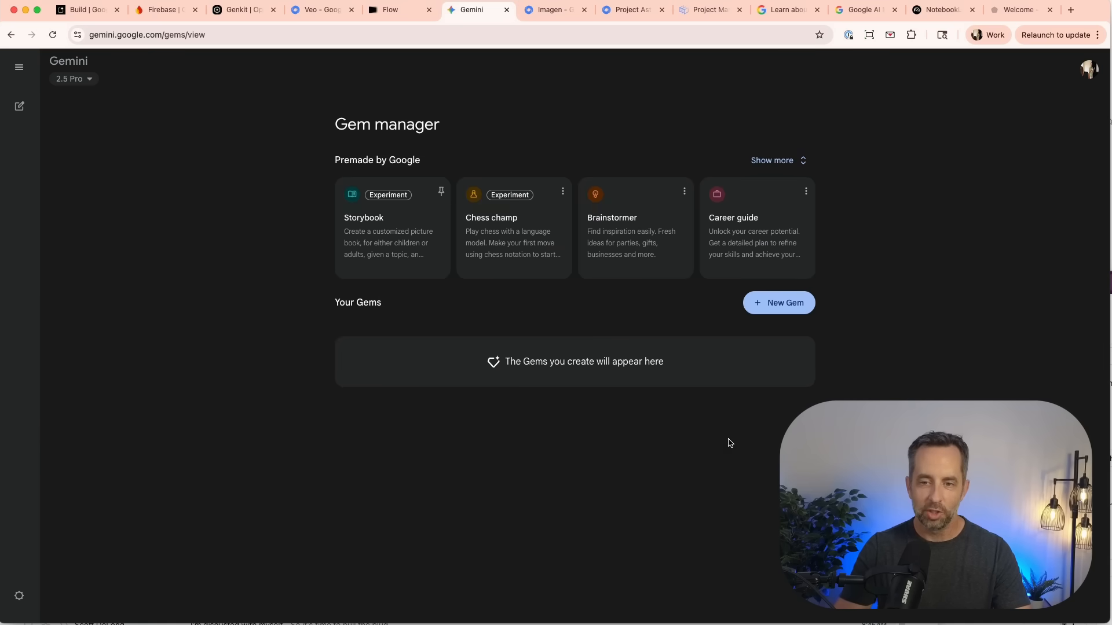
{"action": "left_click", "coordinate": [772, 161]}
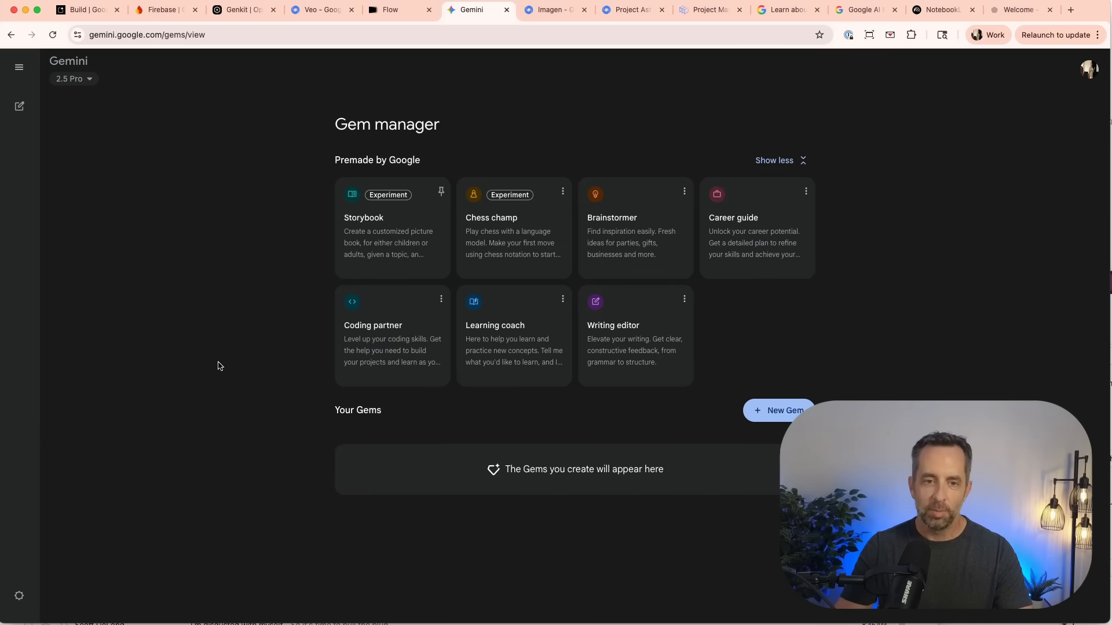
{"action": "mouse_move", "coordinate": [129, 178]}
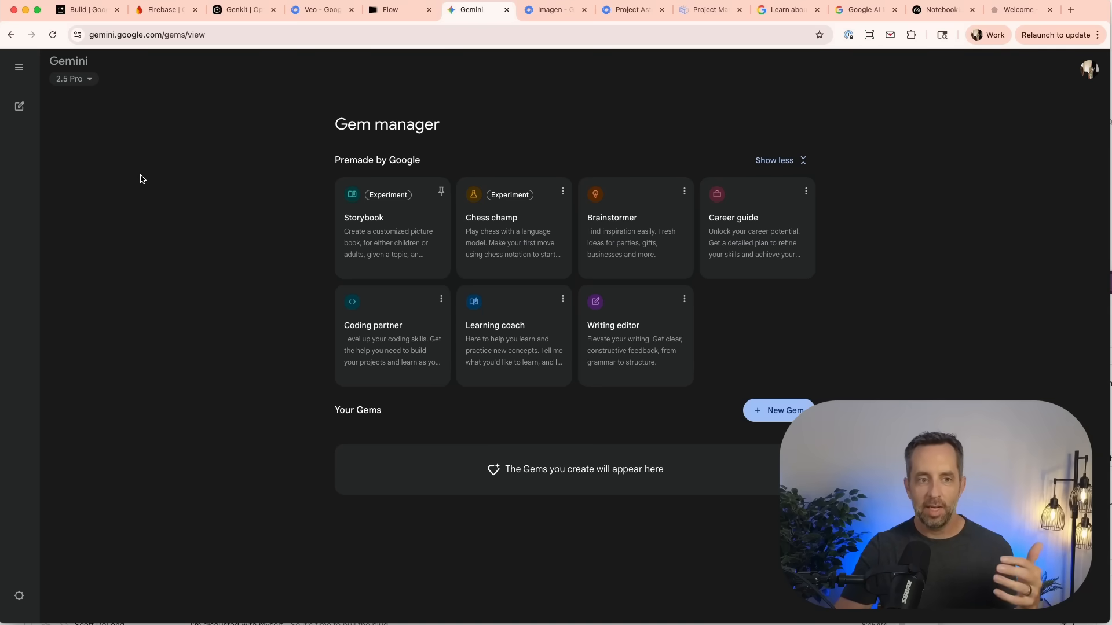
{"action": "mouse_move", "coordinate": [196, 177]}
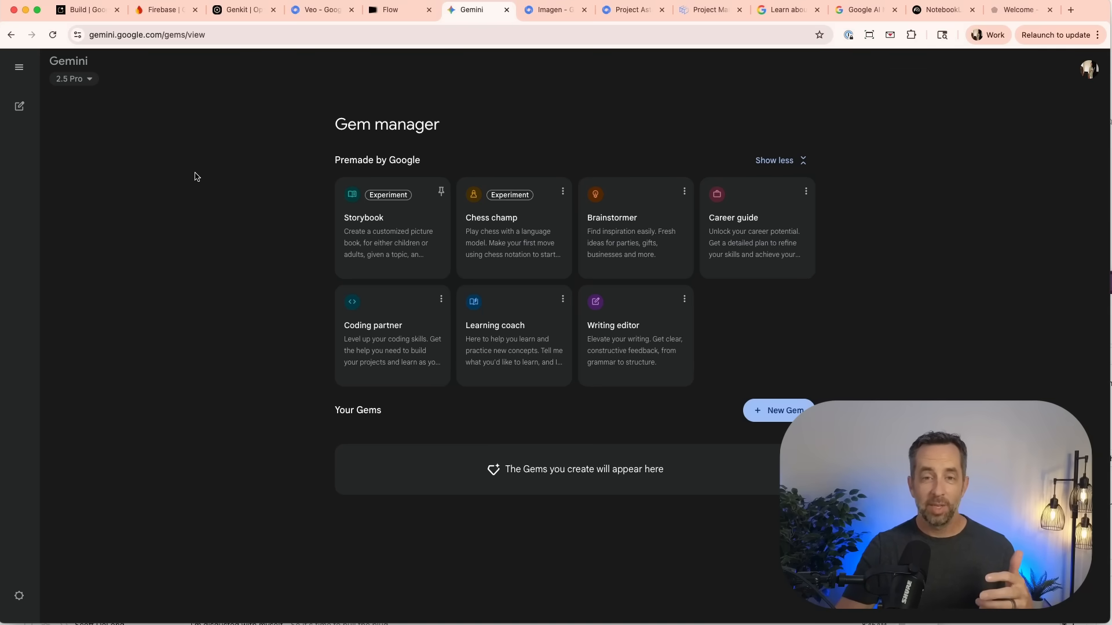
Open the Gemini model picker showing 2.5 Flash and 2.5 Pro.
{"action": "left_click", "coordinate": [72, 78]}
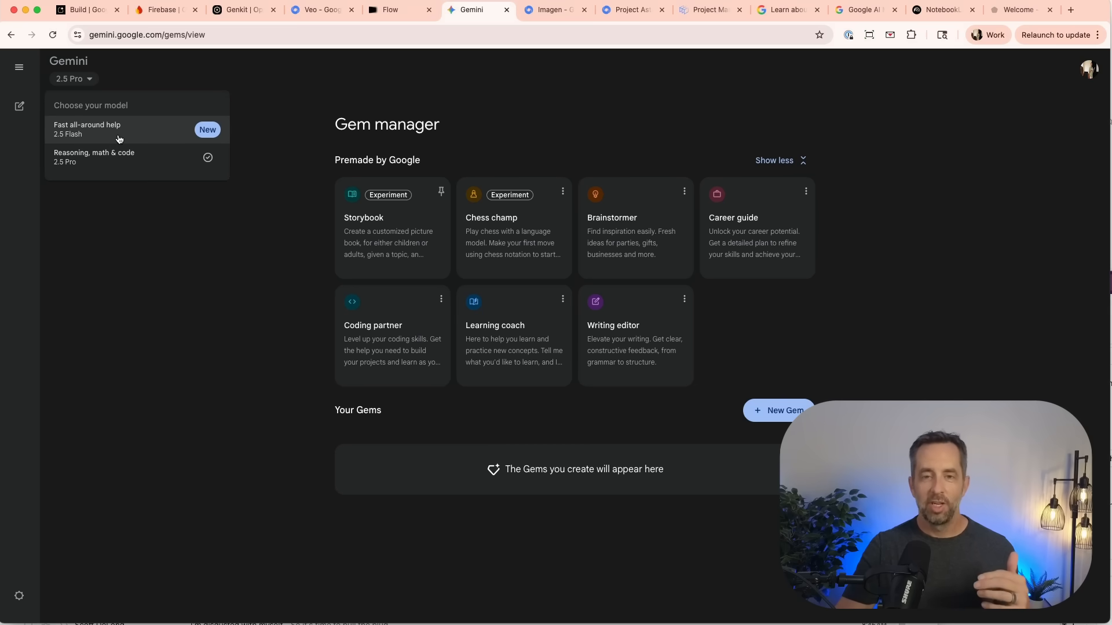
{"action": "mouse_move", "coordinate": [95, 161]}
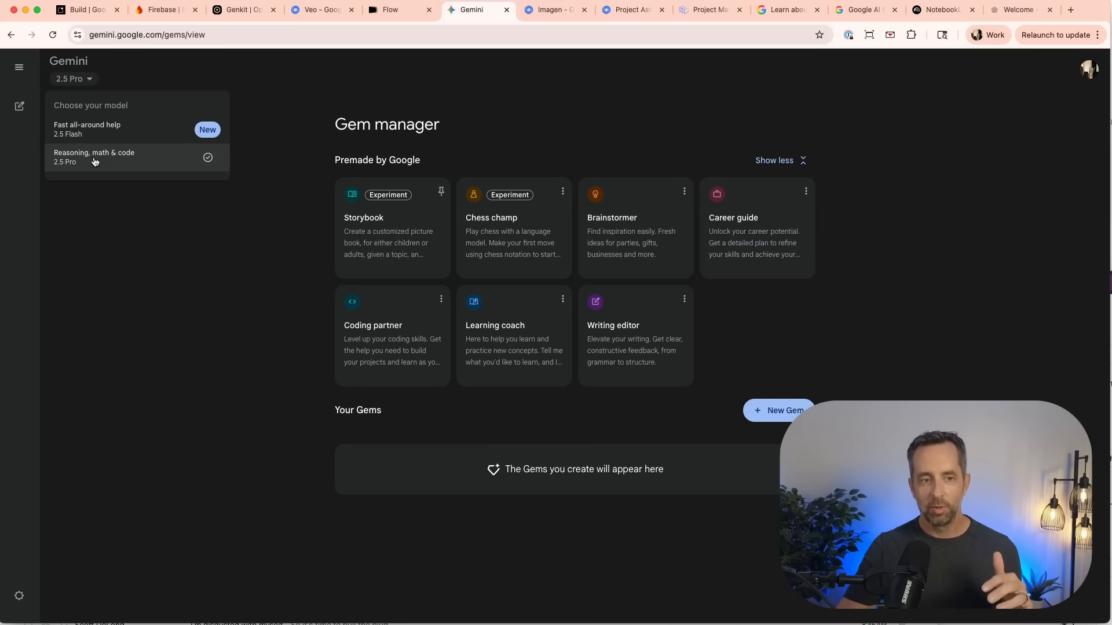
{"action": "mouse_move", "coordinate": [98, 161]}
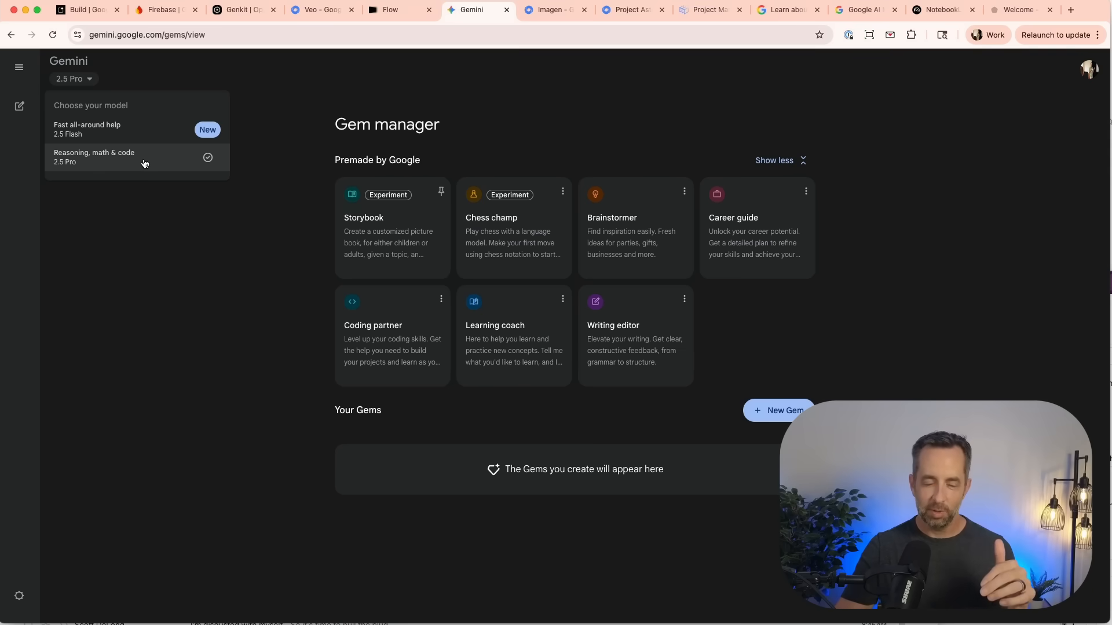
{"action": "mouse_move", "coordinate": [95, 162]}
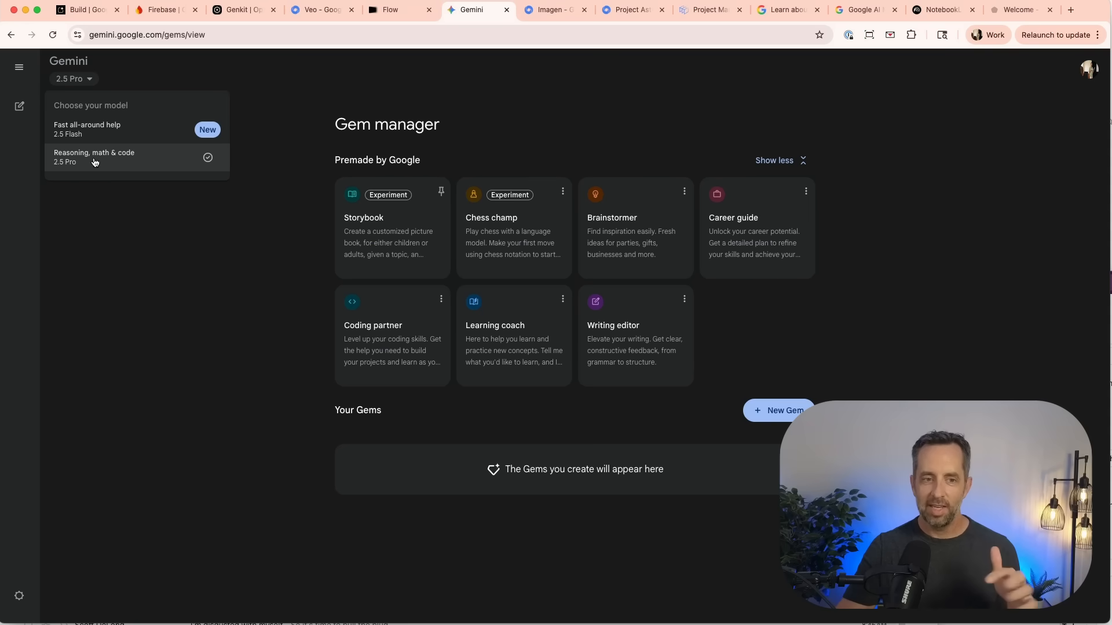
{"action": "mouse_move", "coordinate": [91, 105]}
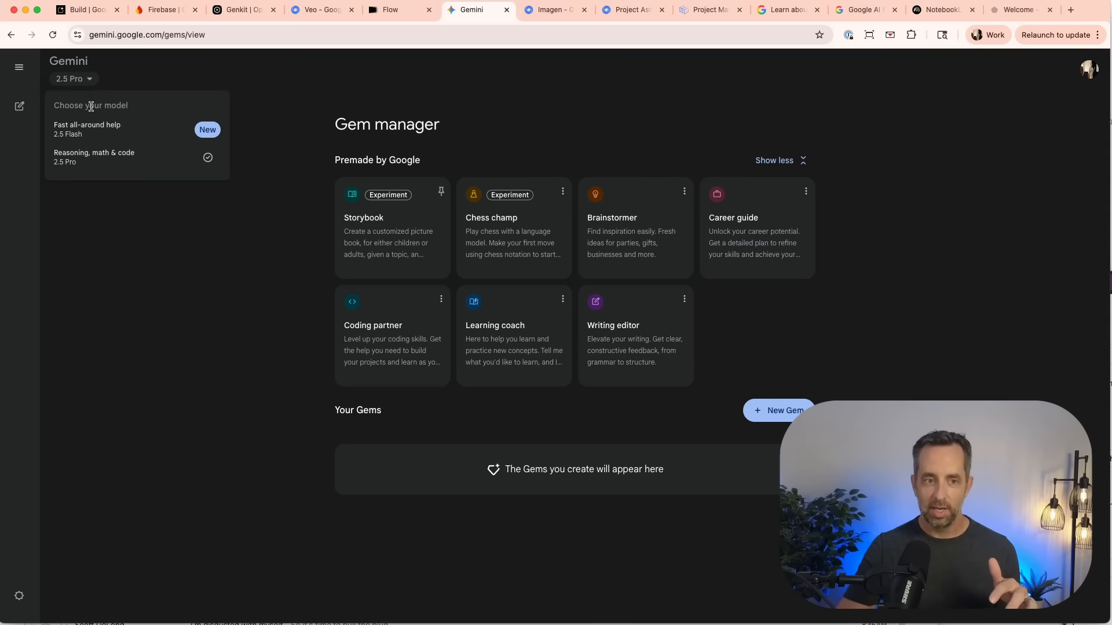
{"action": "mouse_move", "coordinate": [138, 133]}
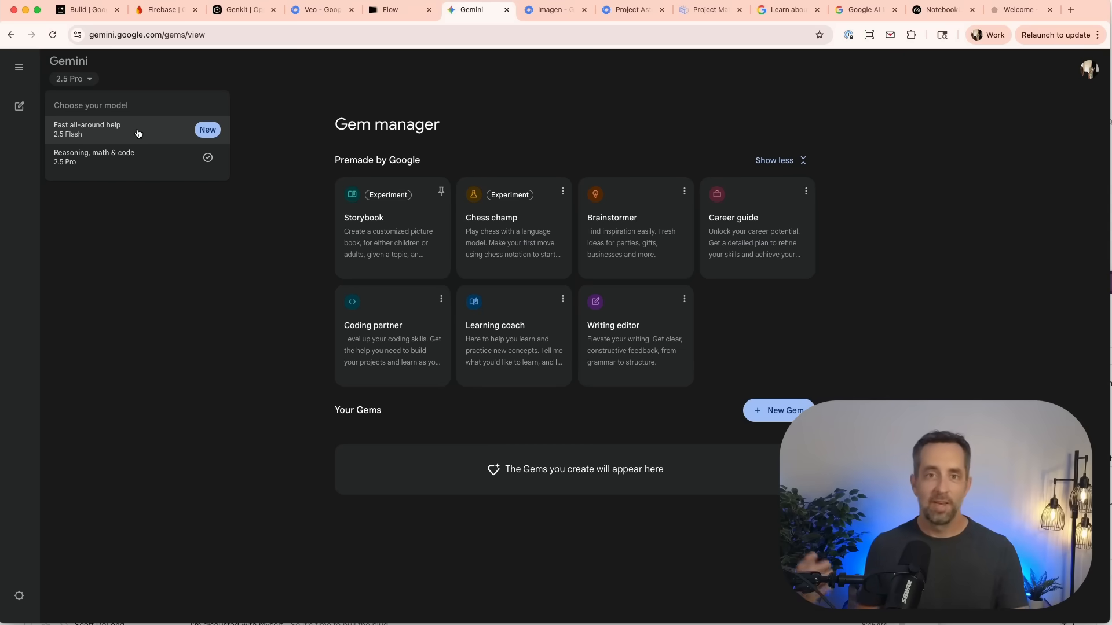
{"action": "mouse_move", "coordinate": [164, 260]}
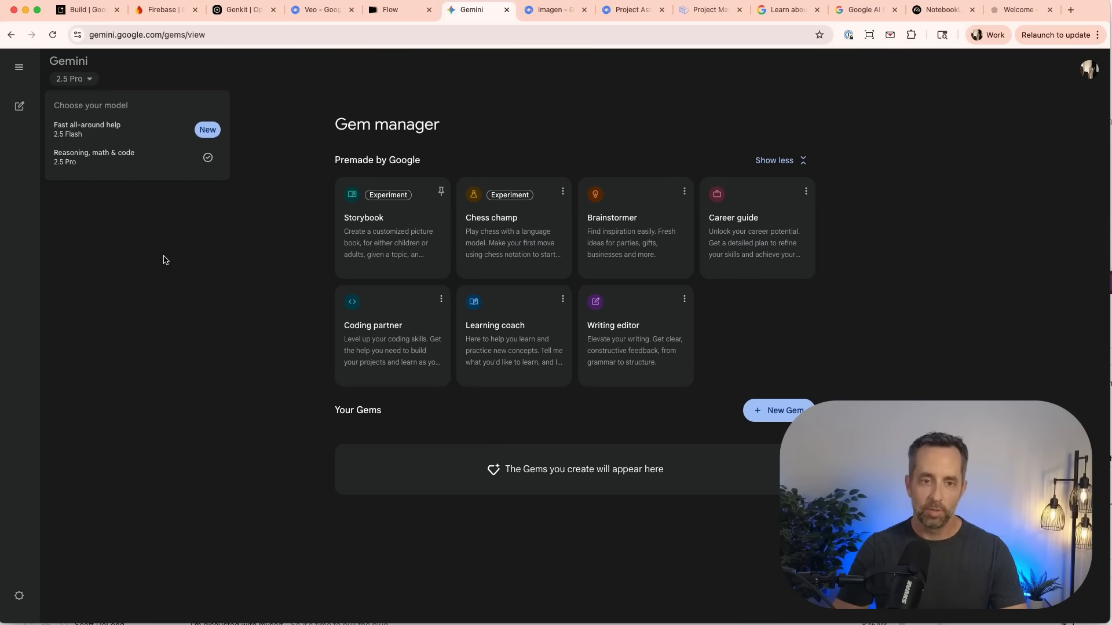
Close the model list keeping 2.5 Pro, then switch to the Imagen page.
{"action": "left_click", "coordinate": [310, 151]}
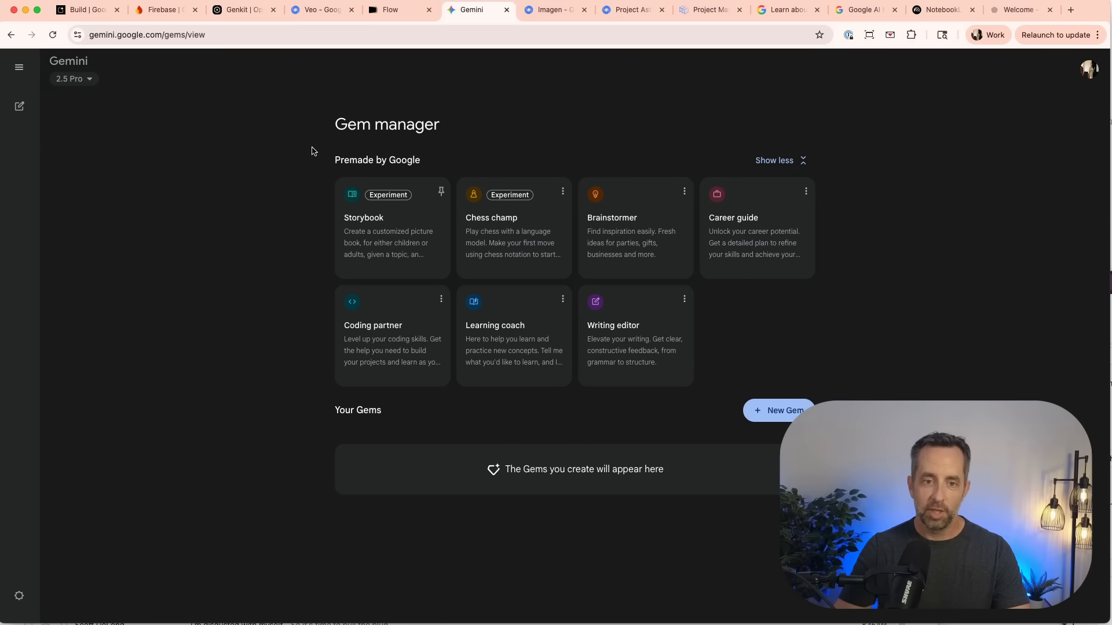
{"action": "mouse_move", "coordinate": [506, 57]}
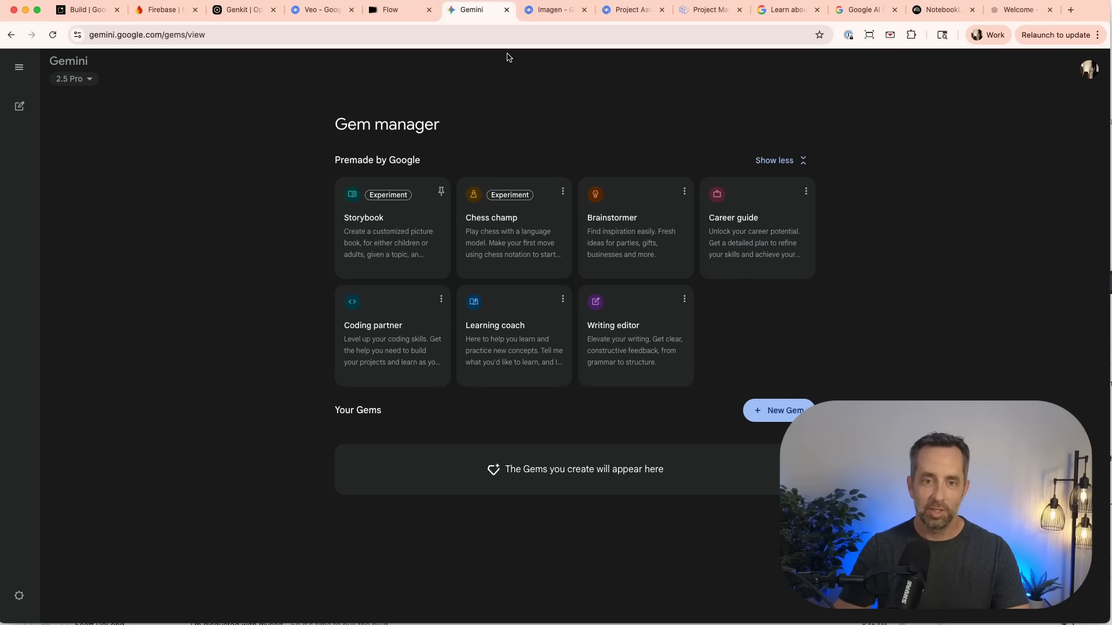
{"action": "mouse_move", "coordinate": [612, 88]}
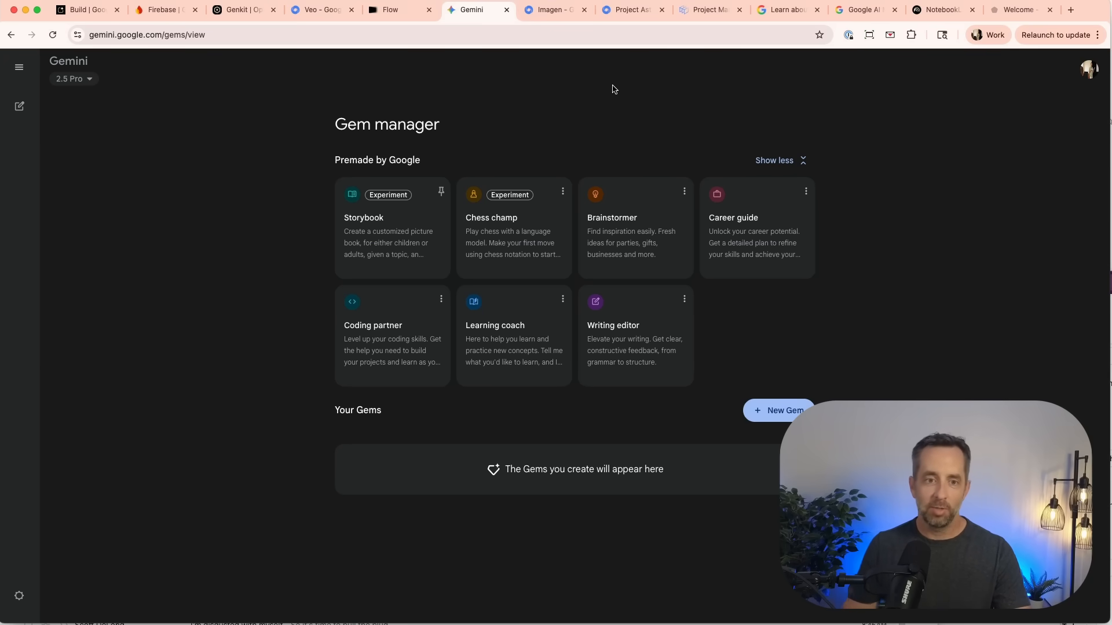
{"action": "mouse_move", "coordinate": [255, 150]}
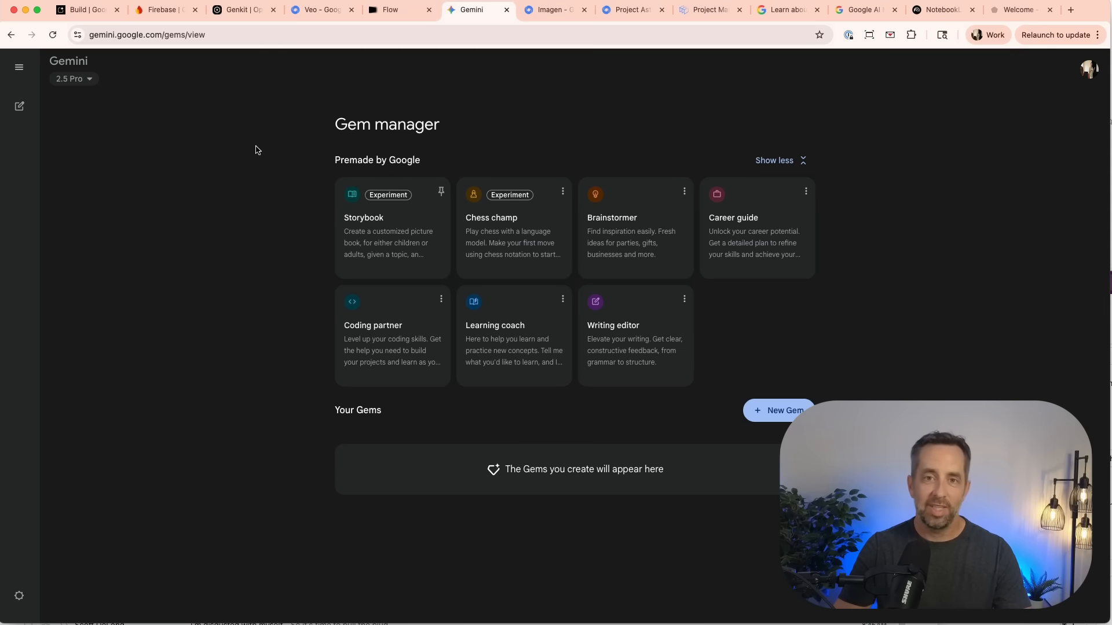
{"action": "mouse_move", "coordinate": [464, 103]}
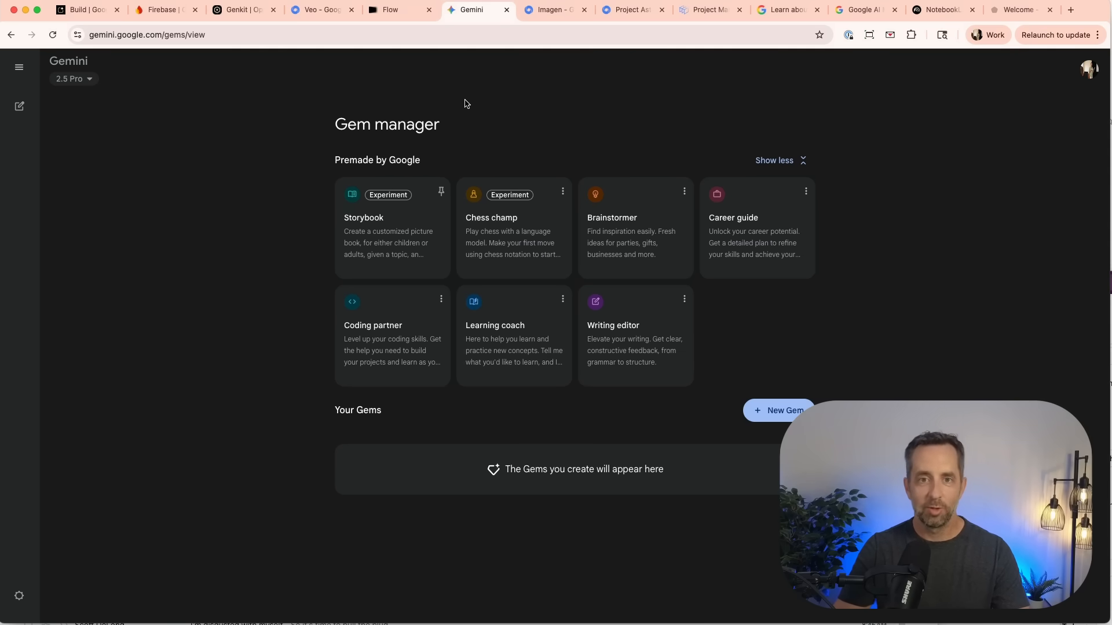
{"action": "left_click", "coordinate": [552, 9]}
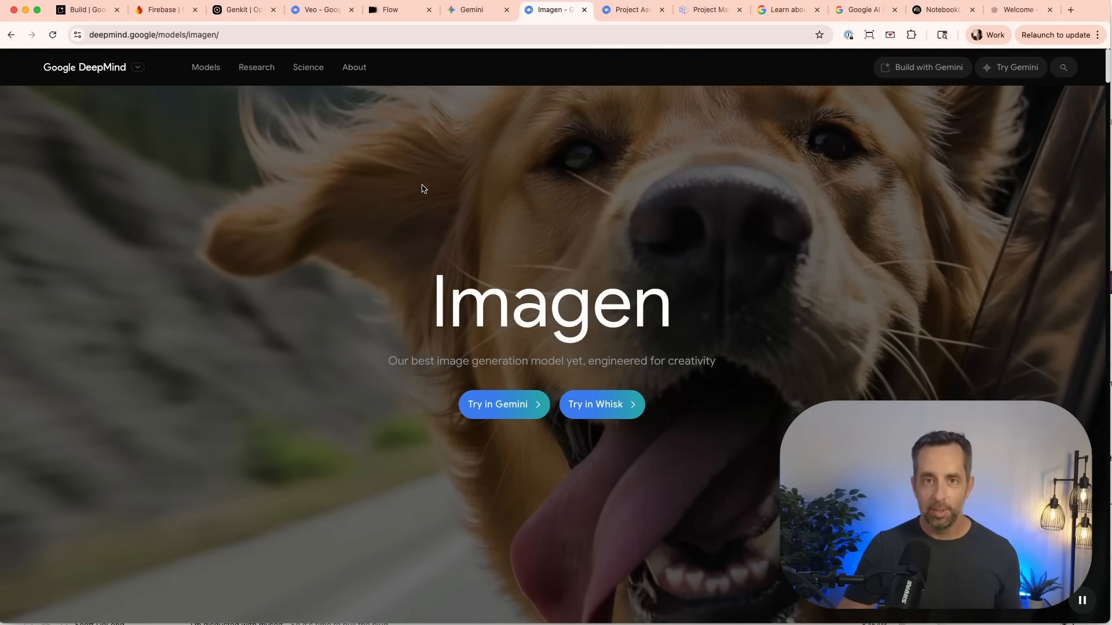
From the Imagen page, open Whisk in a new tab and return to Imagen.
{"action": "scroll", "scroll_direction": "down", "scroll_amount": 3}
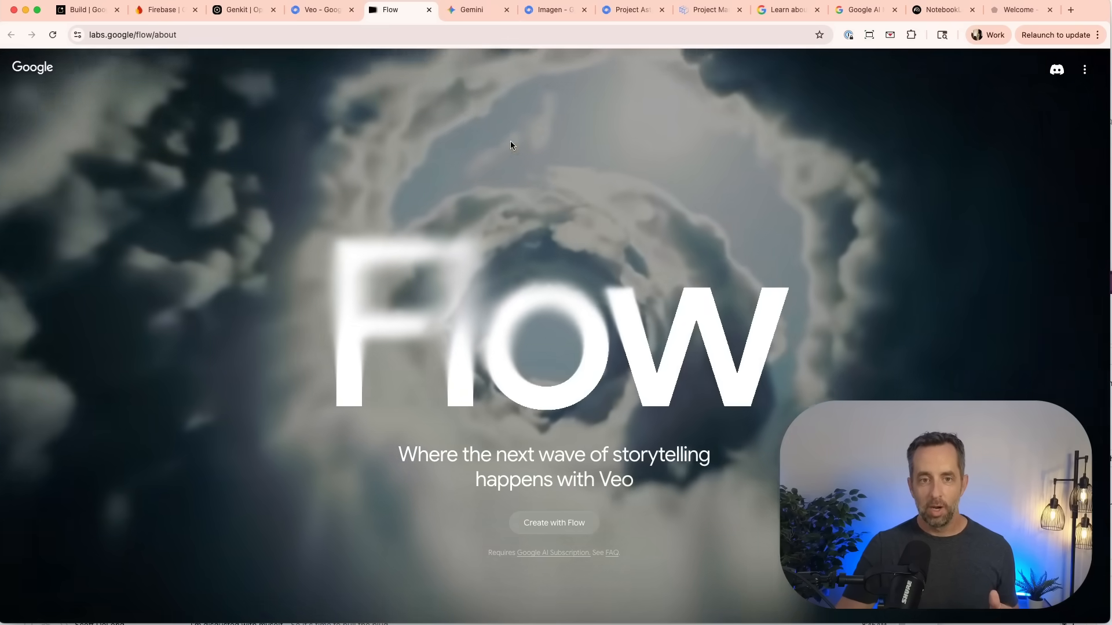
{"action": "left_click", "coordinate": [553, 9]}
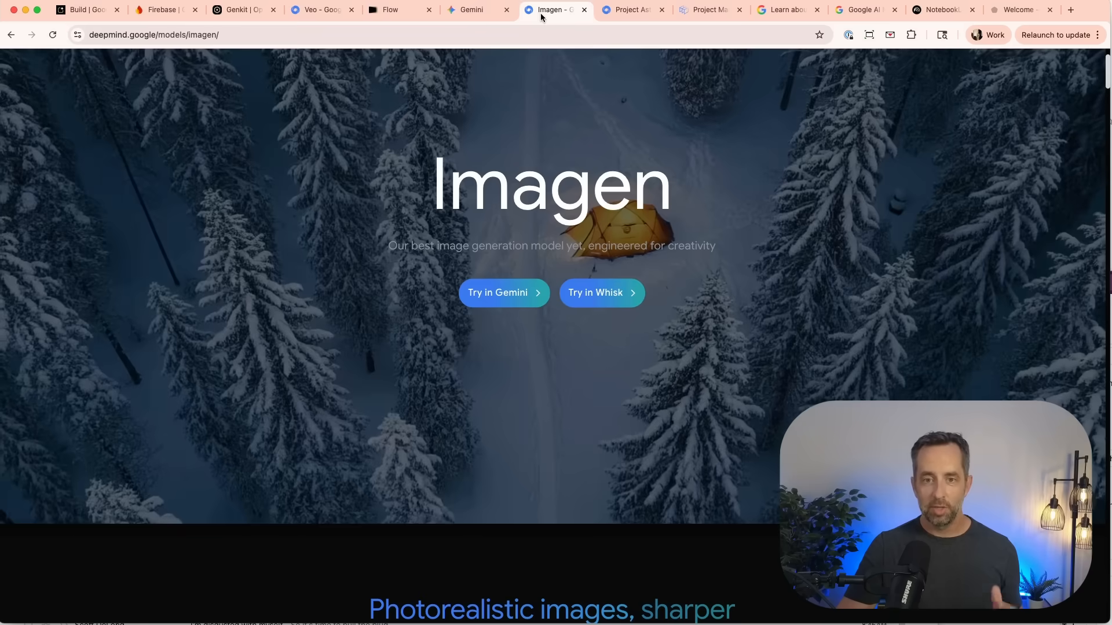
{"action": "left_click", "coordinate": [600, 292]}
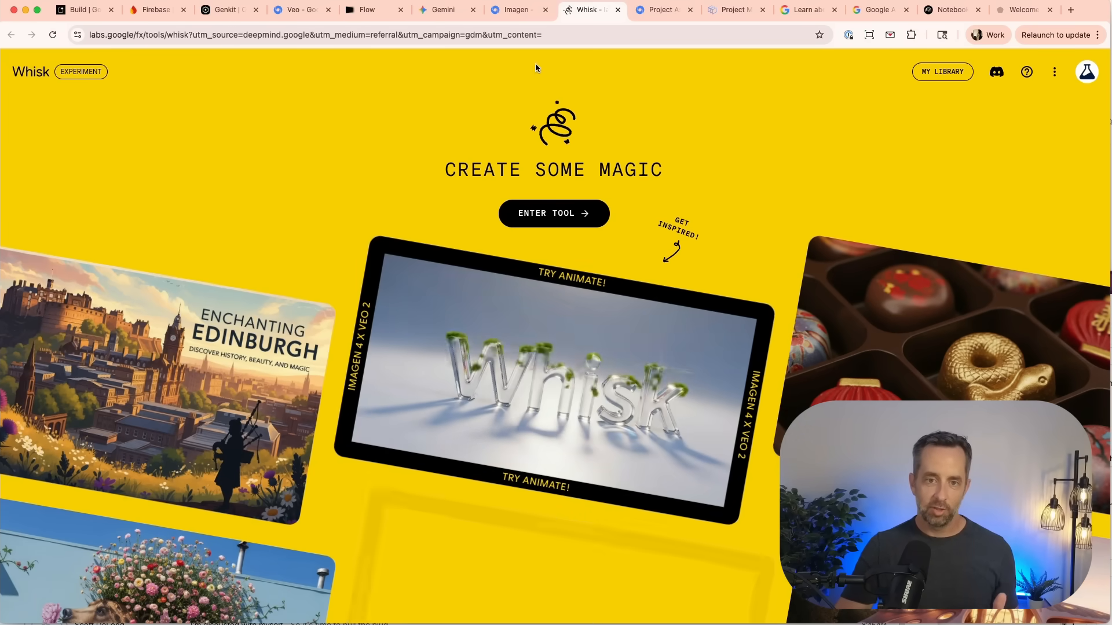
{"action": "left_click", "coordinate": [518, 9]}
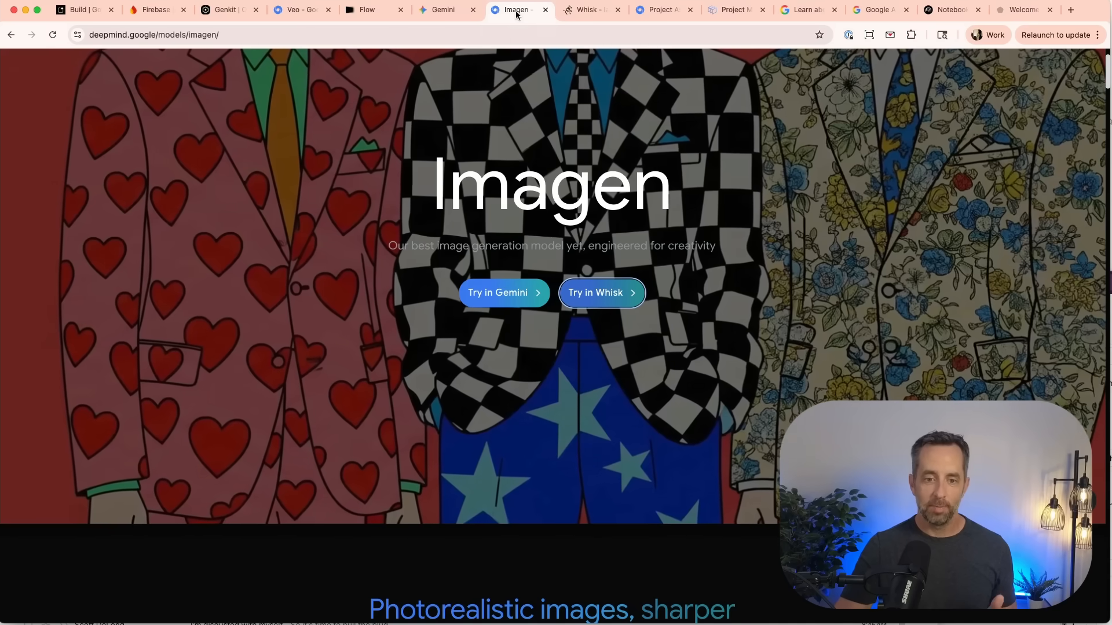
{"action": "scroll", "scroll_direction": "down", "scroll_amount": 3}
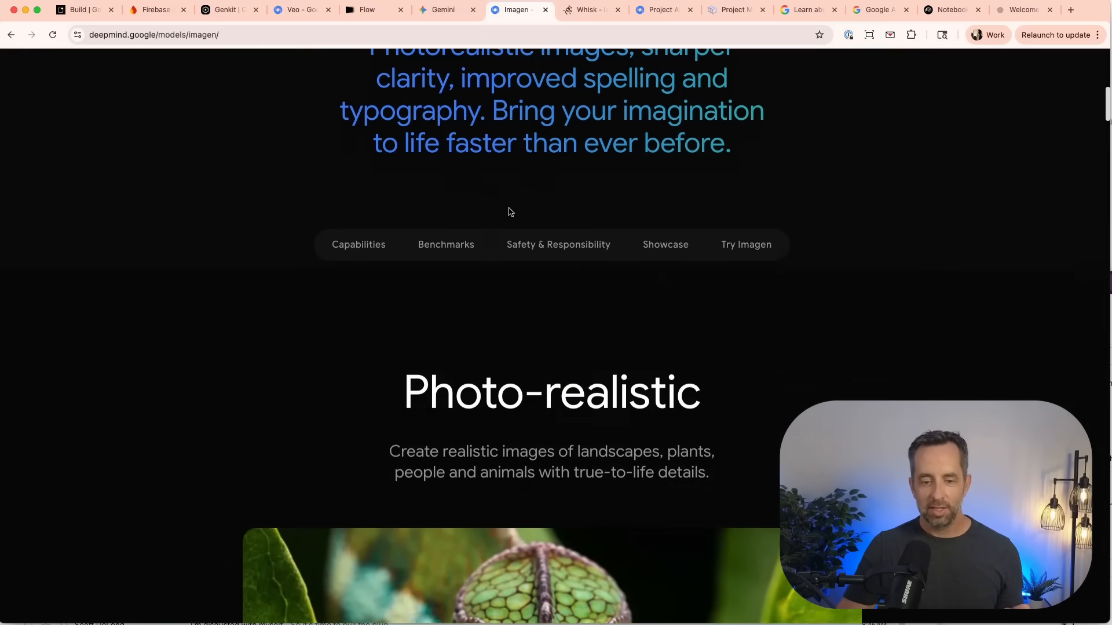
{"action": "scroll", "scroll_direction": "down", "scroll_amount": 3}
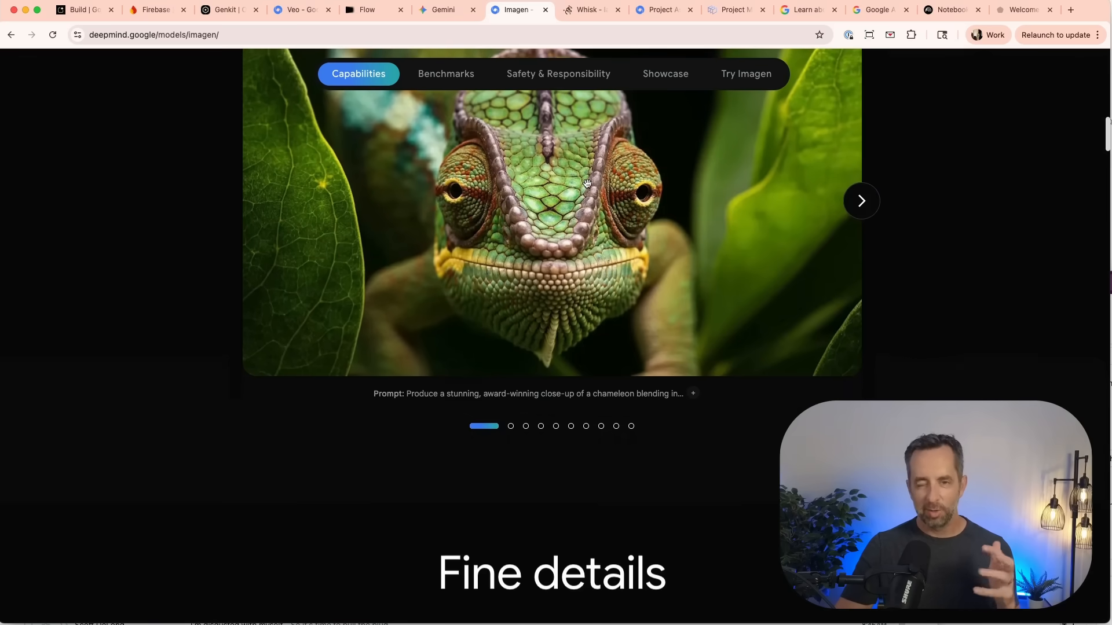
{"action": "scroll", "scroll_direction": "down", "scroll_amount": 3}
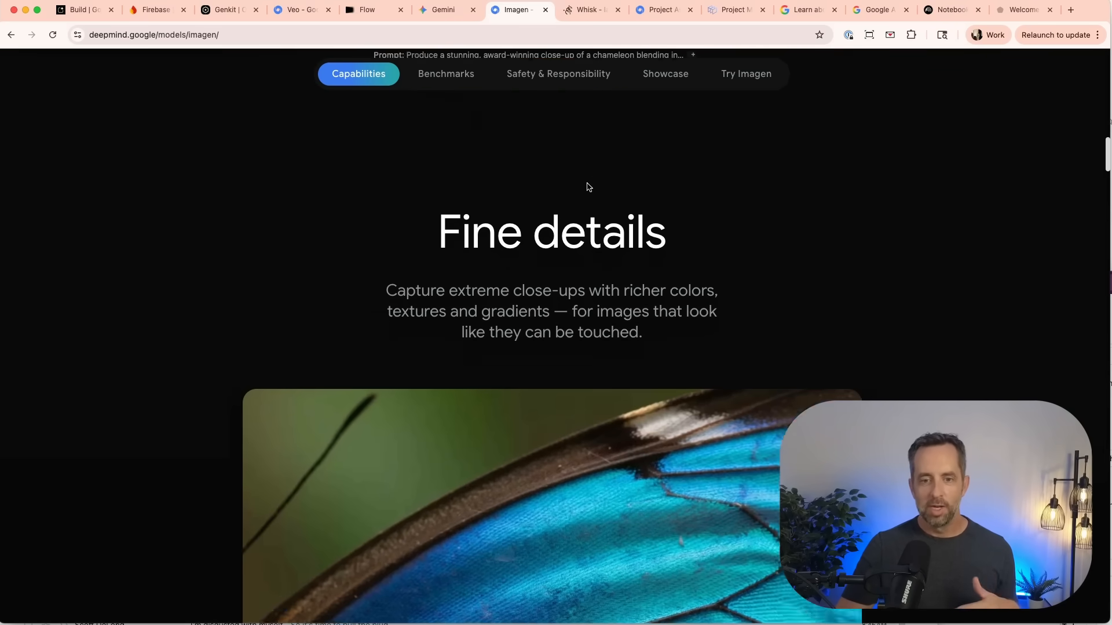
{"action": "scroll", "scroll_direction": "down", "scroll_amount": 3}
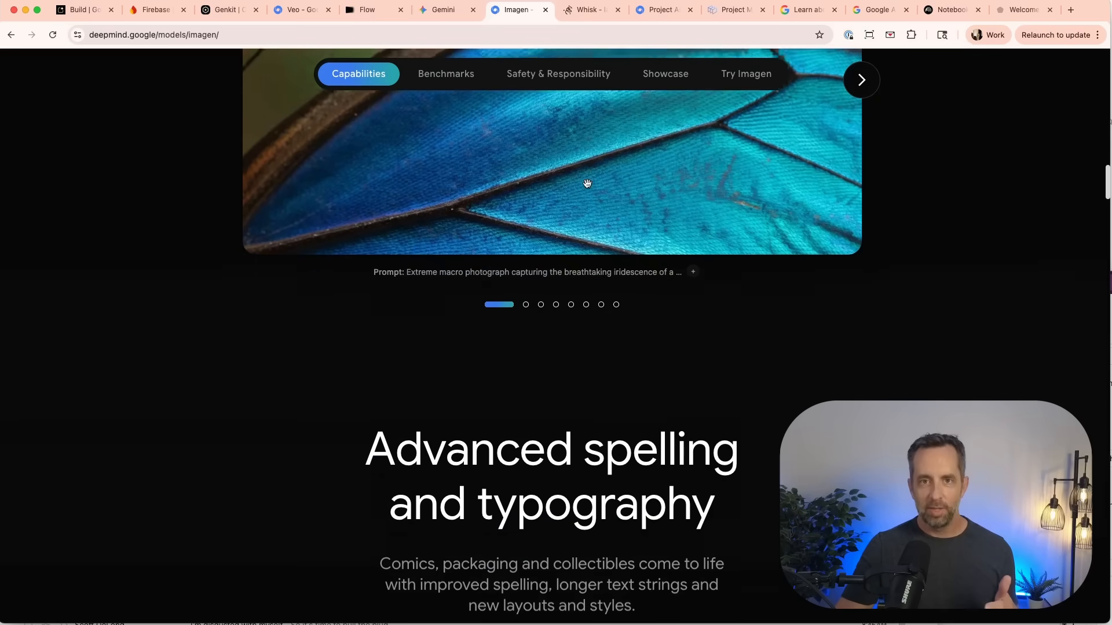
{"action": "scroll", "scroll_direction": "down", "scroll_amount": 3}
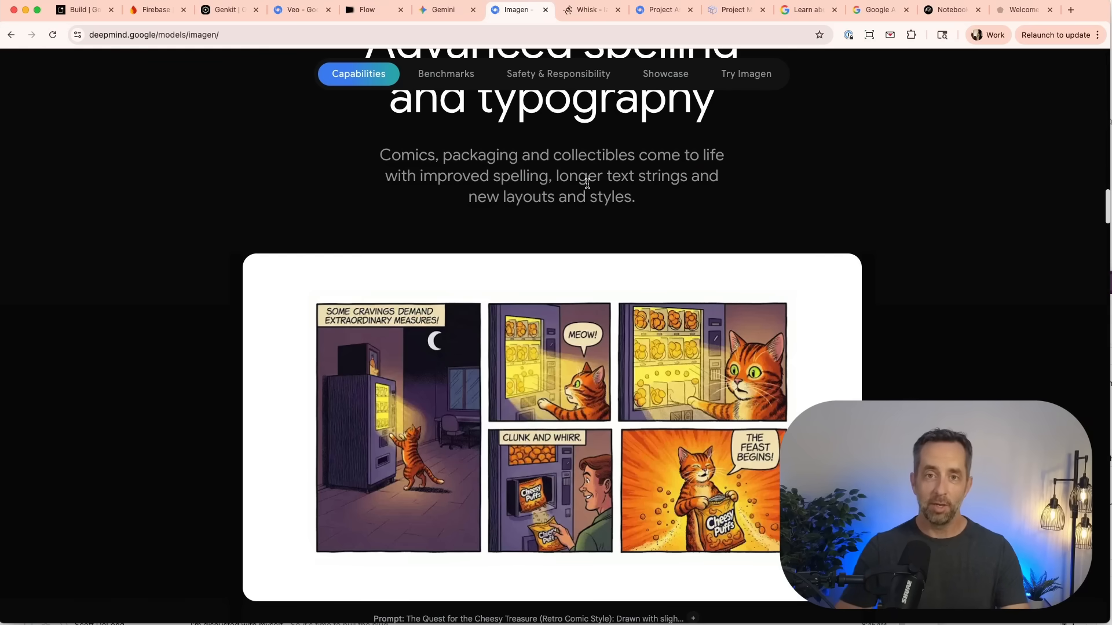
{"action": "left_click", "coordinate": [661, 9]}
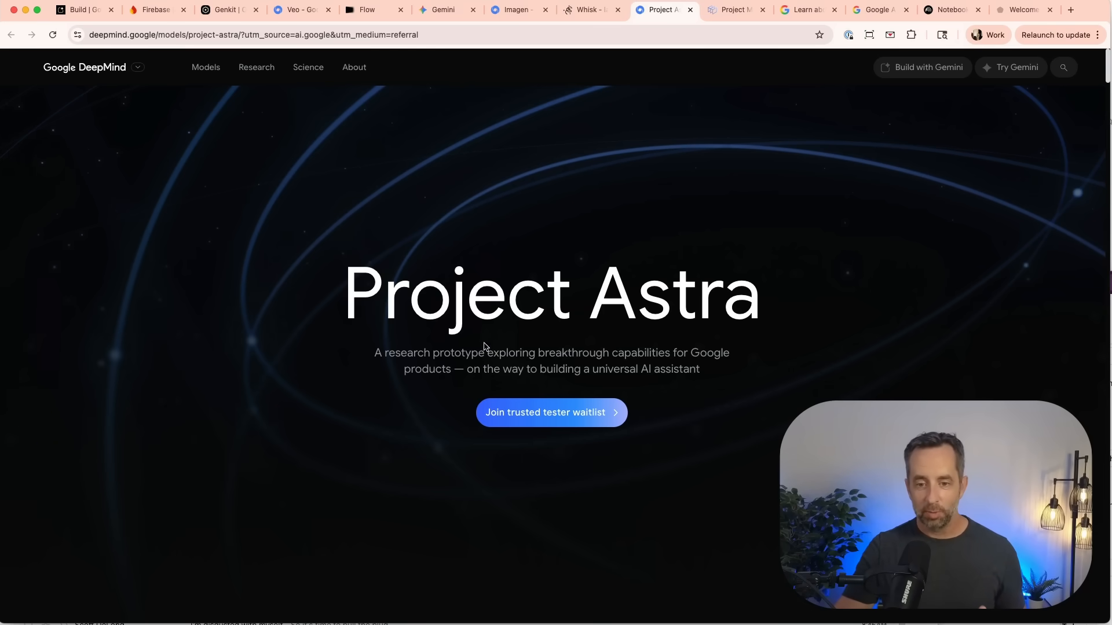
{"action": "mouse_move", "coordinate": [593, 355]}
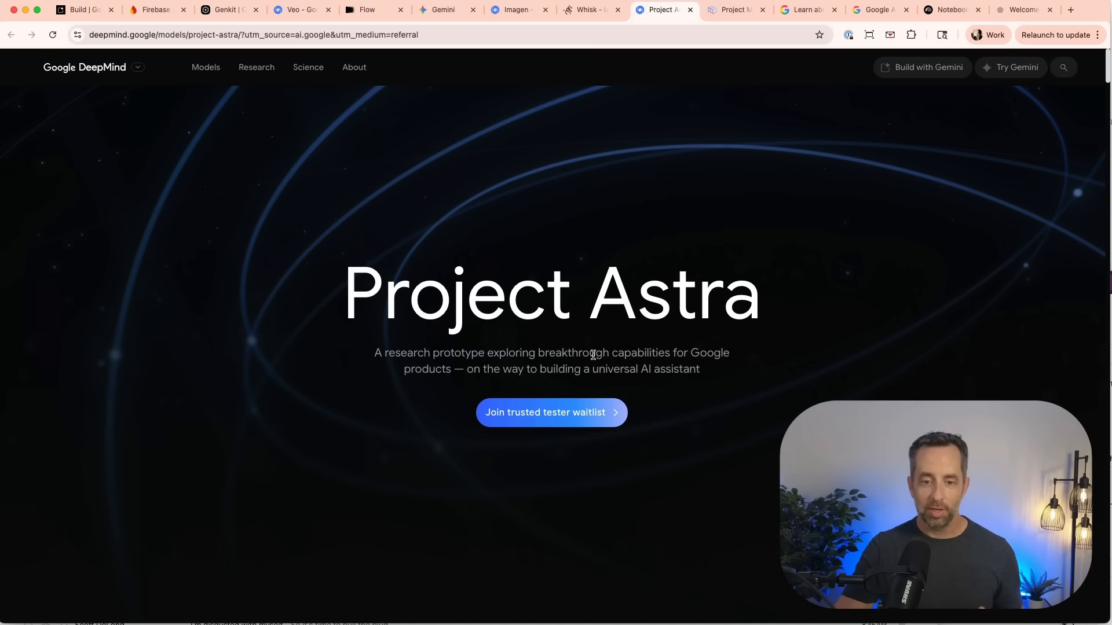
Scroll through Project Astra's Gemini Live and capabilities, then switch to the Project Mariner page.
{"action": "scroll", "scroll_direction": "down", "scroll_amount": 3}
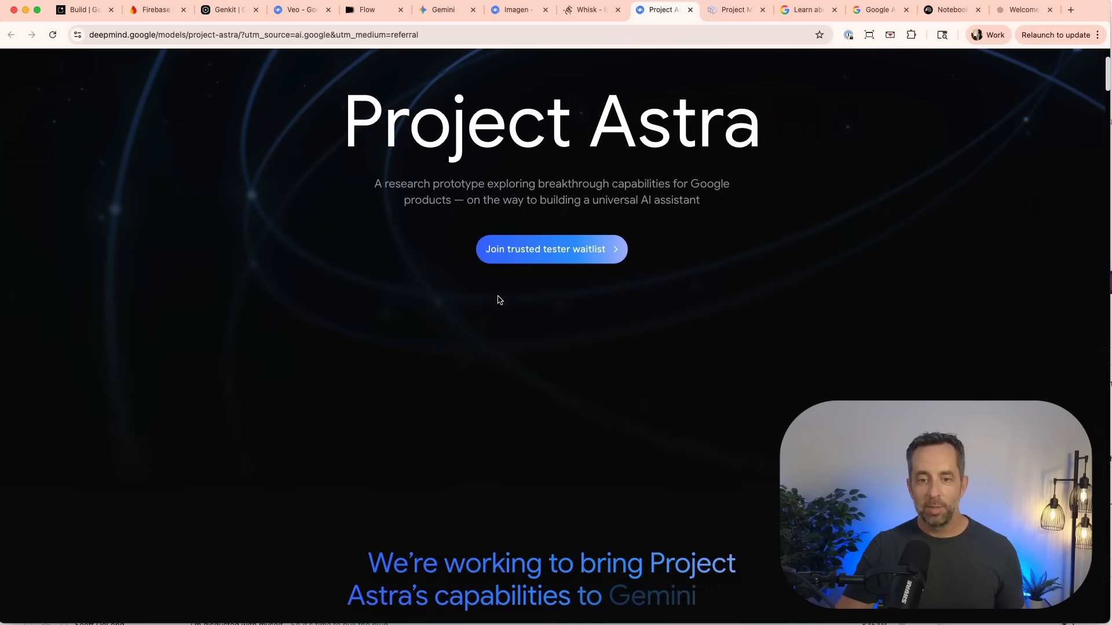
{"action": "scroll", "scroll_direction": "down", "scroll_amount": 3}
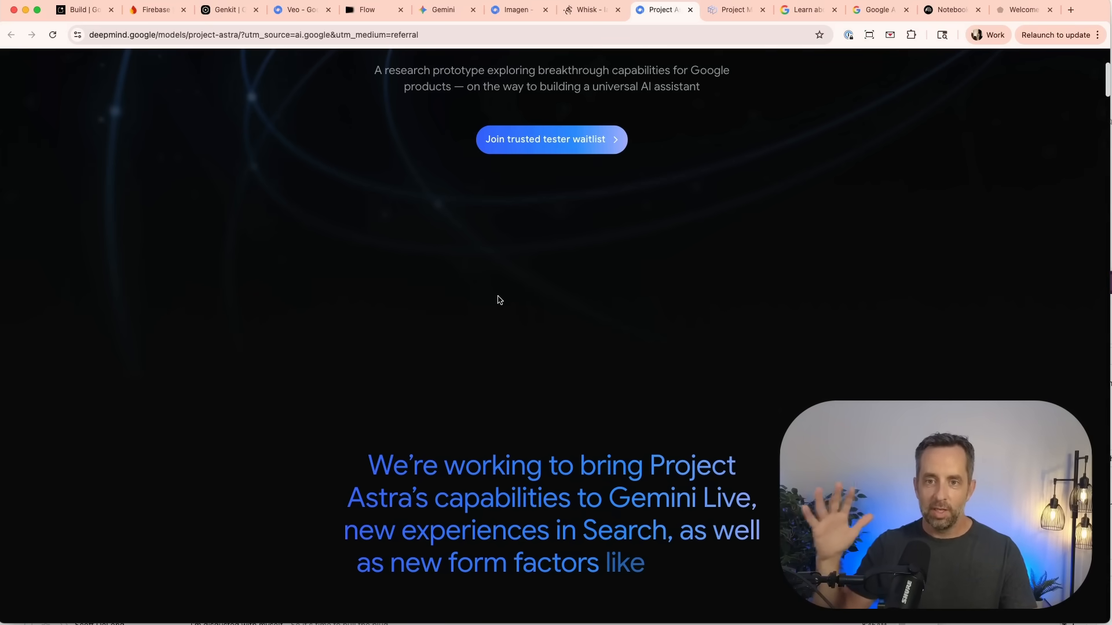
{"action": "mouse_move", "coordinate": [515, 275]}
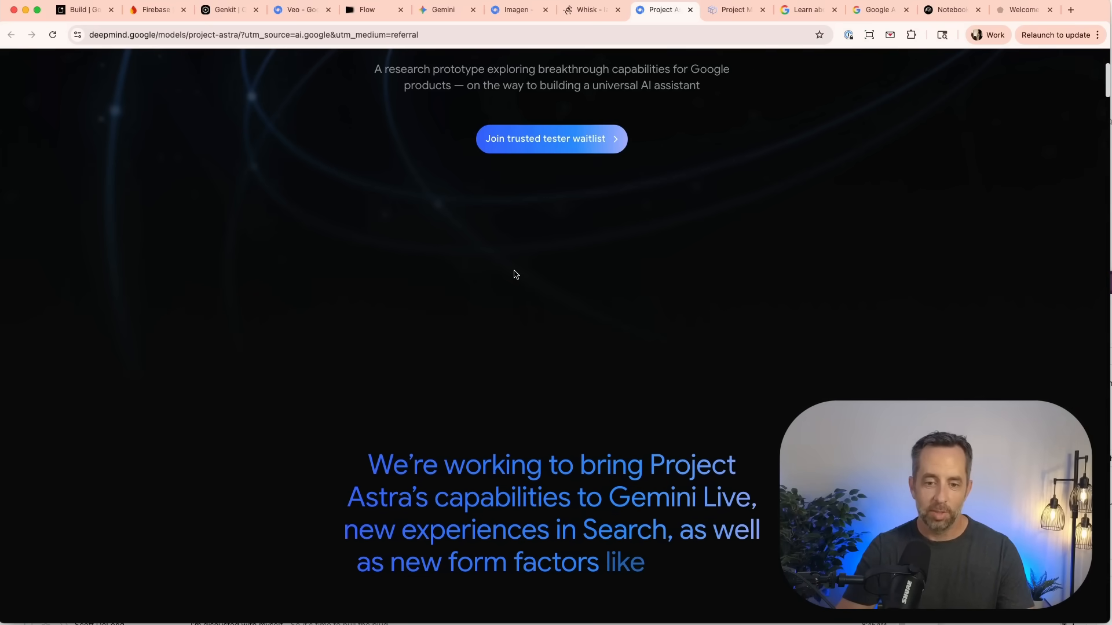
{"action": "scroll", "scroll_direction": "down", "scroll_amount": 3}
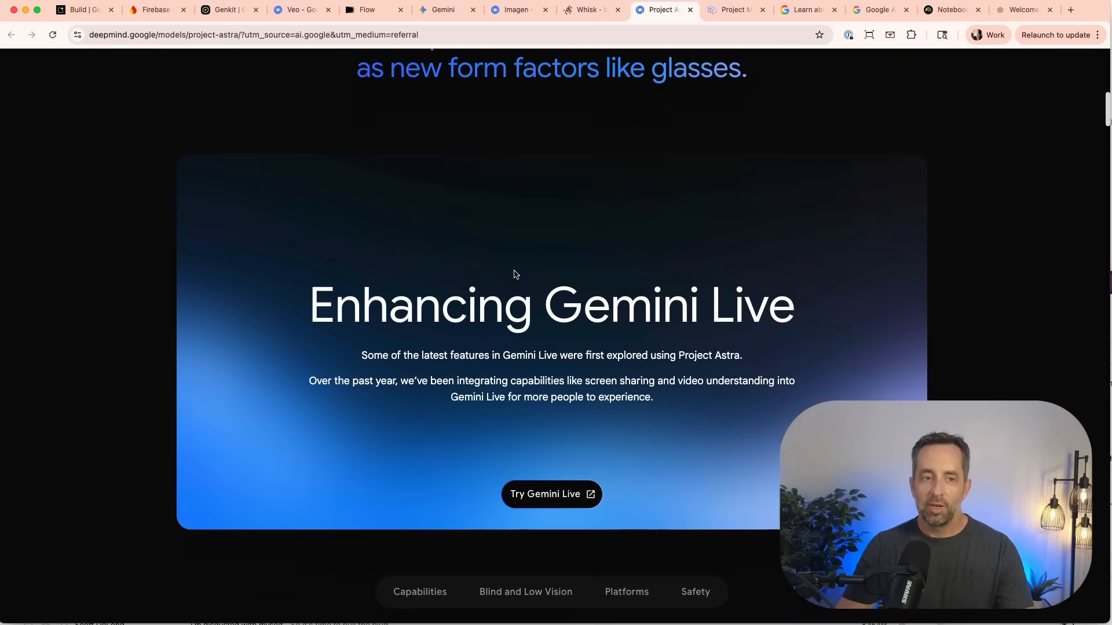
{"action": "scroll", "scroll_direction": "down", "scroll_amount": 3}
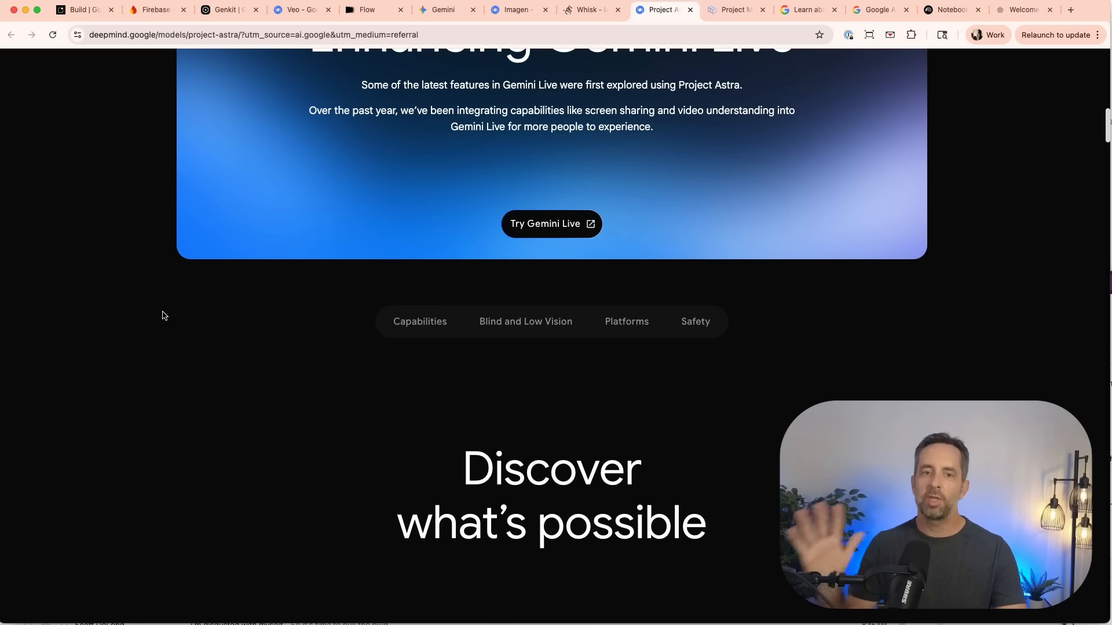
{"action": "scroll", "scroll_direction": "down", "scroll_amount": 3}
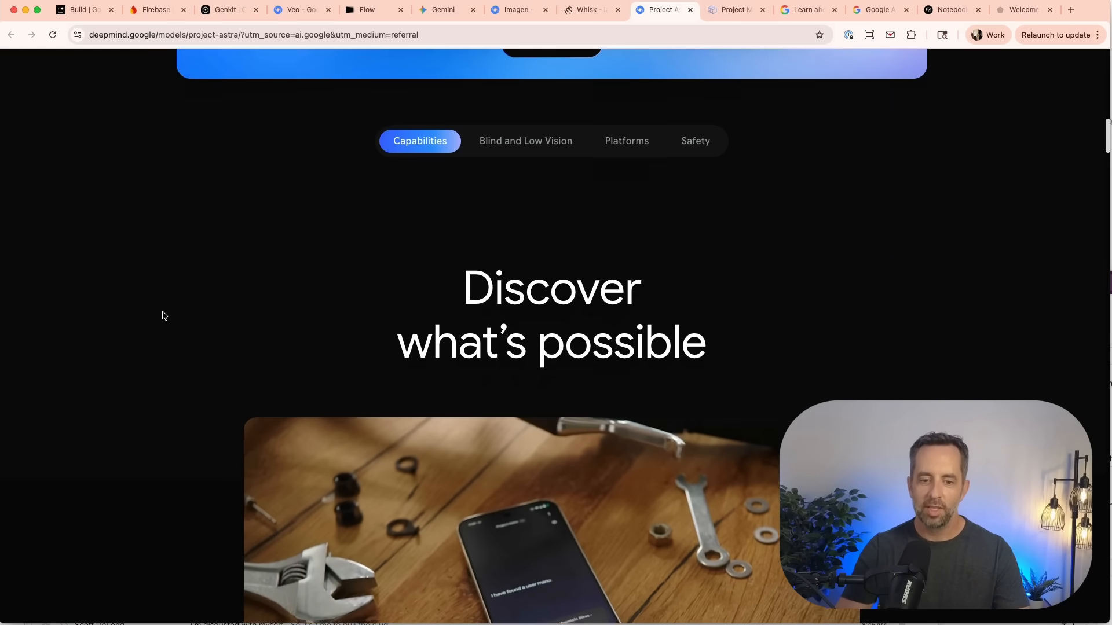
{"action": "scroll", "scroll_direction": "down", "scroll_amount": 3}
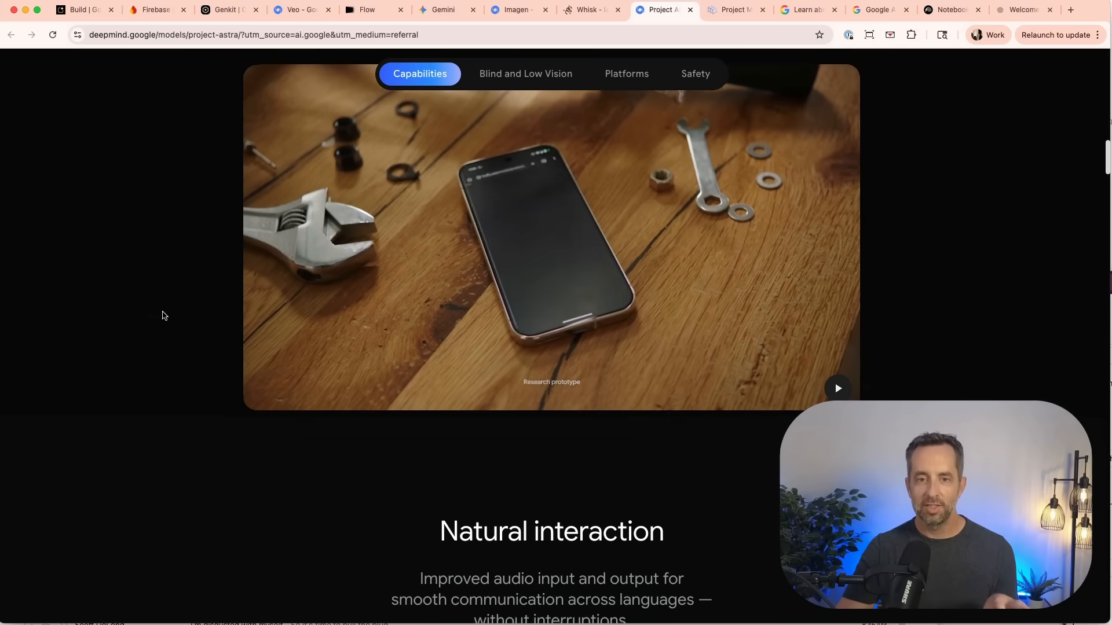
{"action": "scroll", "scroll_direction": "down", "scroll_amount": 3}
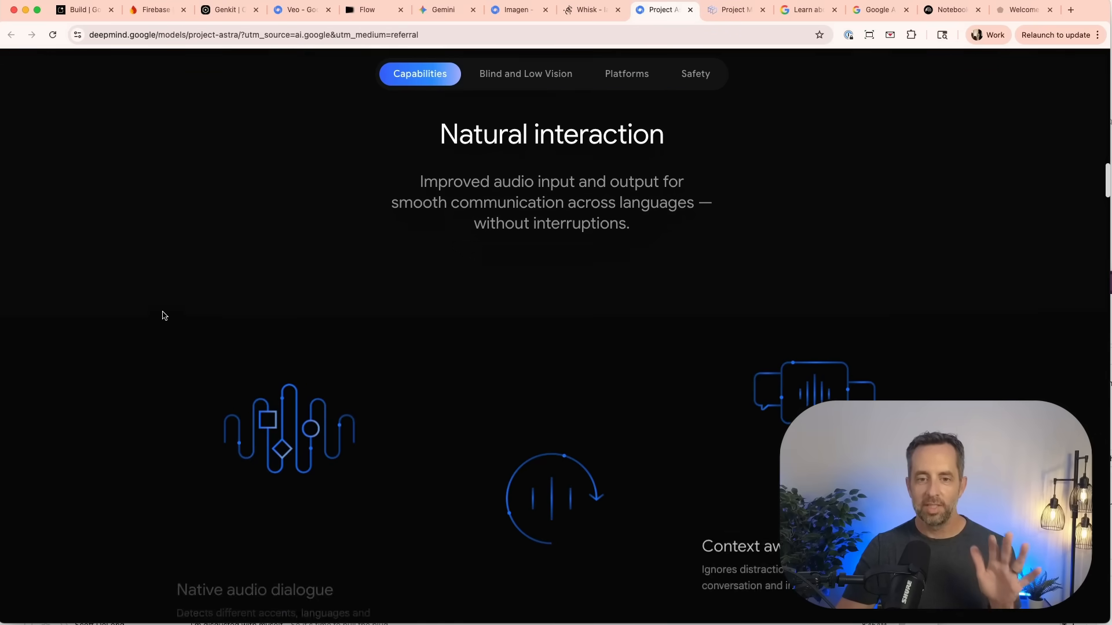
{"action": "scroll", "scroll_direction": "down", "scroll_amount": 3}
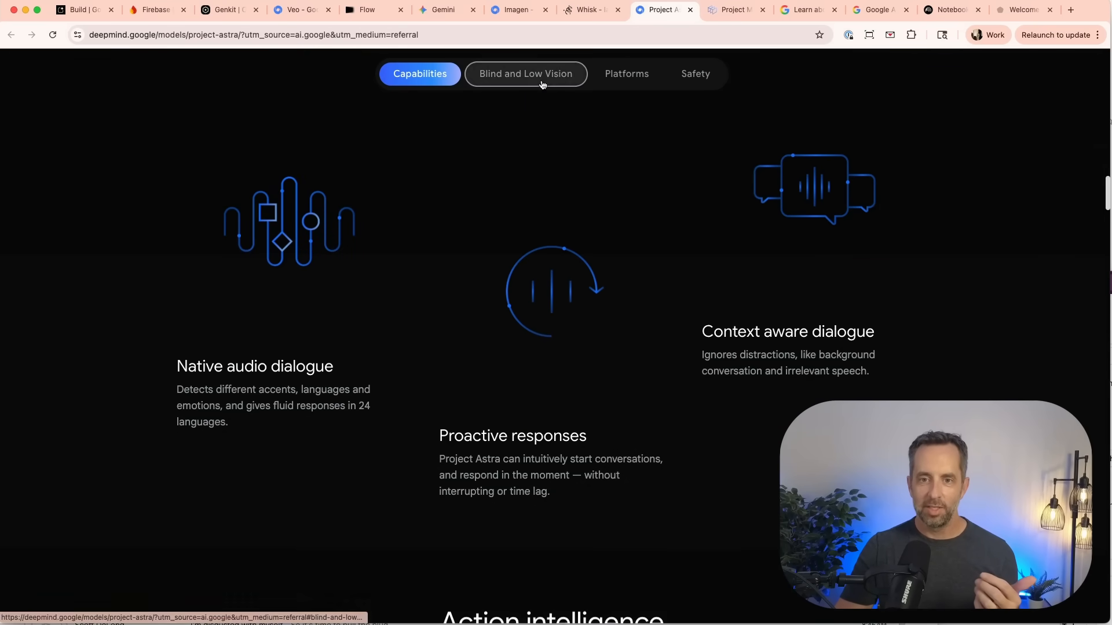
{"action": "left_click", "coordinate": [735, 9]}
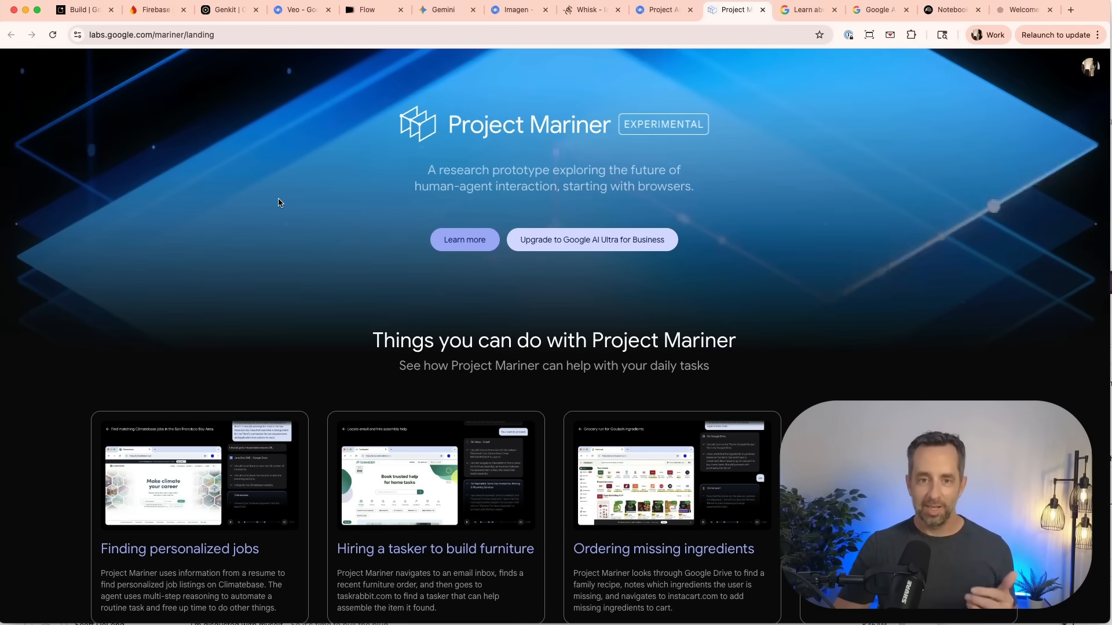
Scroll through Project Mariner's example tasks, then switch to the YouTube Help article tab.
{"action": "scroll", "scroll_direction": "down", "scroll_amount": 3}
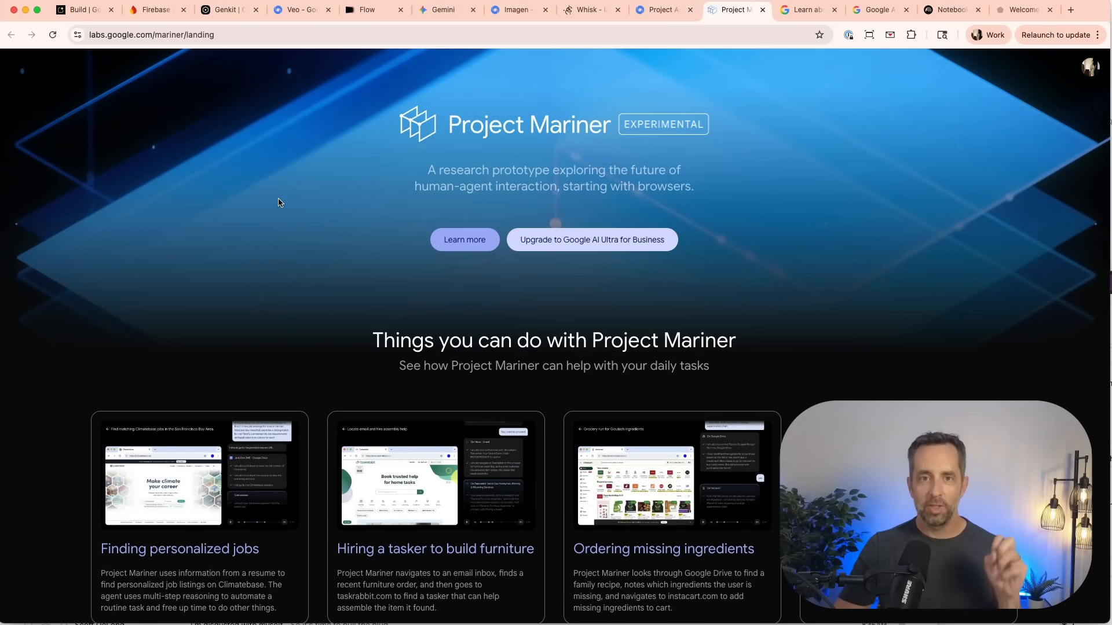
{"action": "mouse_move", "coordinate": [414, 197]}
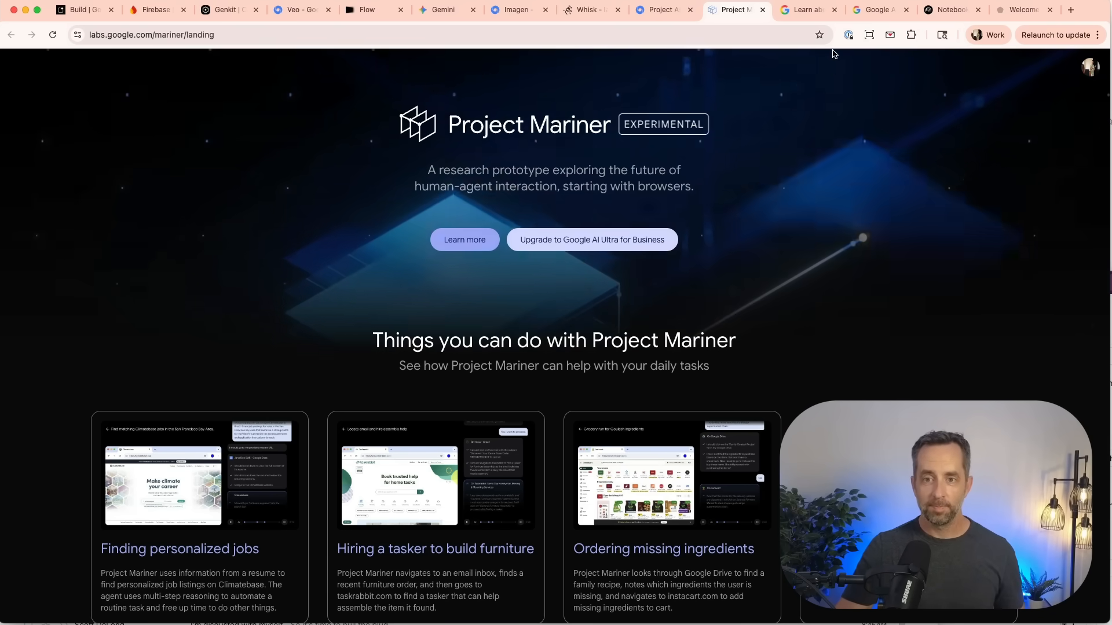
{"action": "left_click", "coordinate": [807, 9]}
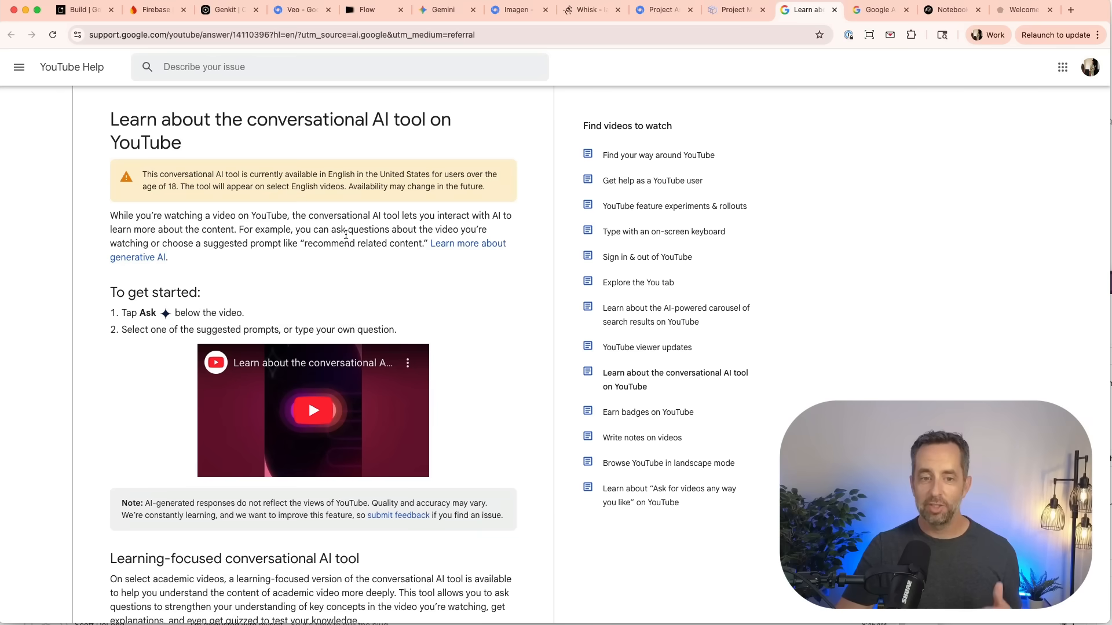
Scroll down the YouTube Help article on the conversational AI tool.
{"action": "scroll", "scroll_direction": "down", "scroll_amount": 3}
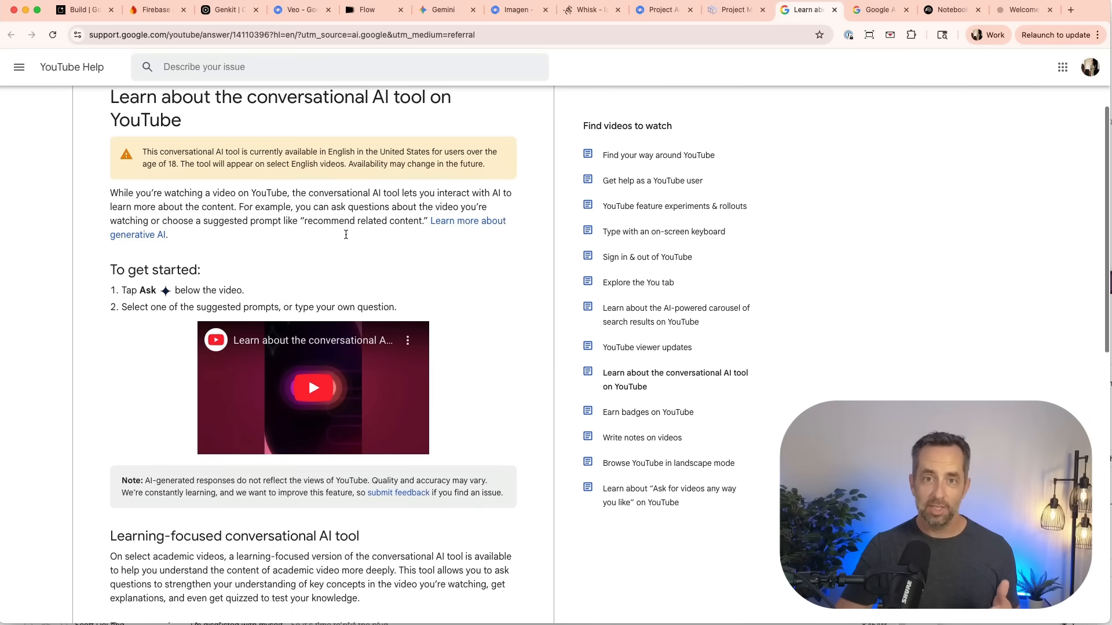
{"action": "scroll", "scroll_direction": "down", "scroll_amount": 3}
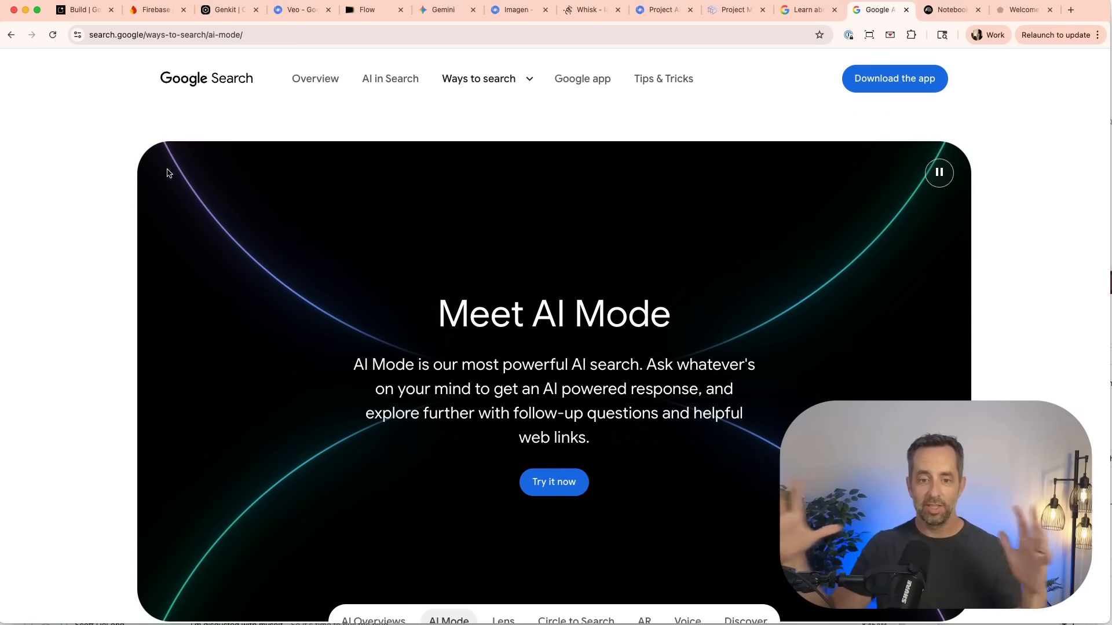
Scroll AI Mode past Ask anything and multimodal search to Deep Search, then open NotebookLM.
{"action": "scroll", "scroll_direction": "down", "scroll_amount": 3}
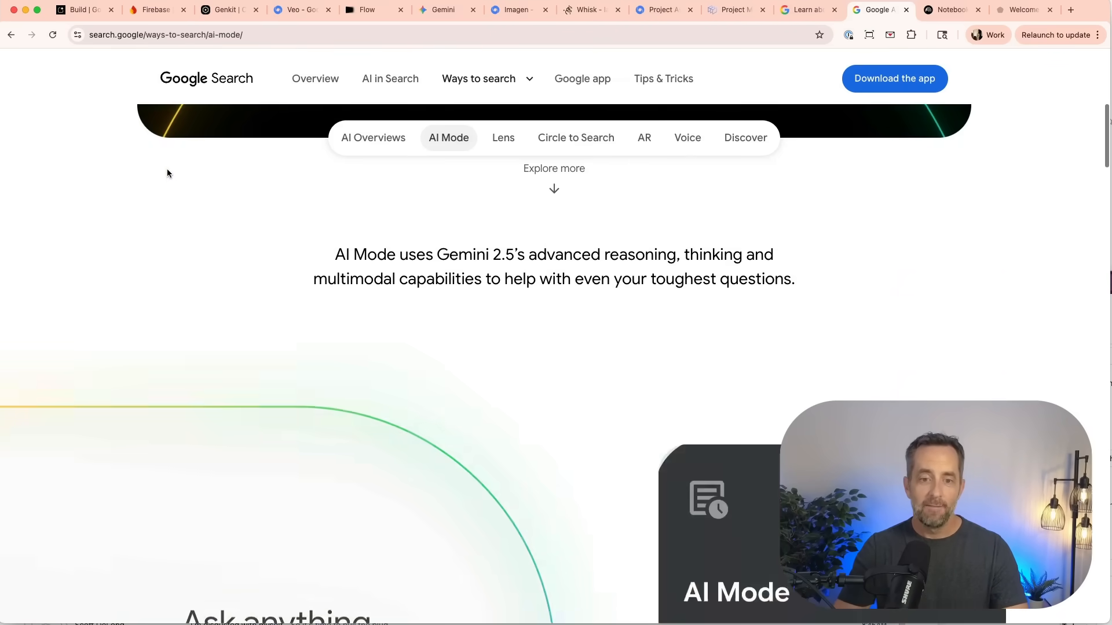
{"action": "scroll", "scroll_direction": "down", "scroll_amount": 3}
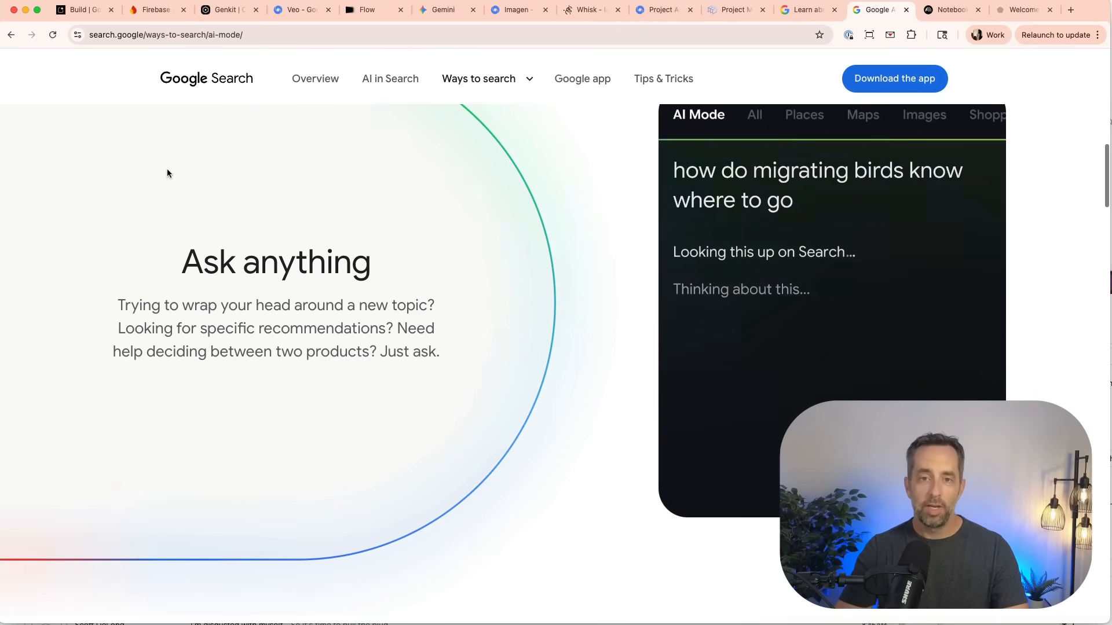
{"action": "scroll", "scroll_direction": "down", "scroll_amount": 3}
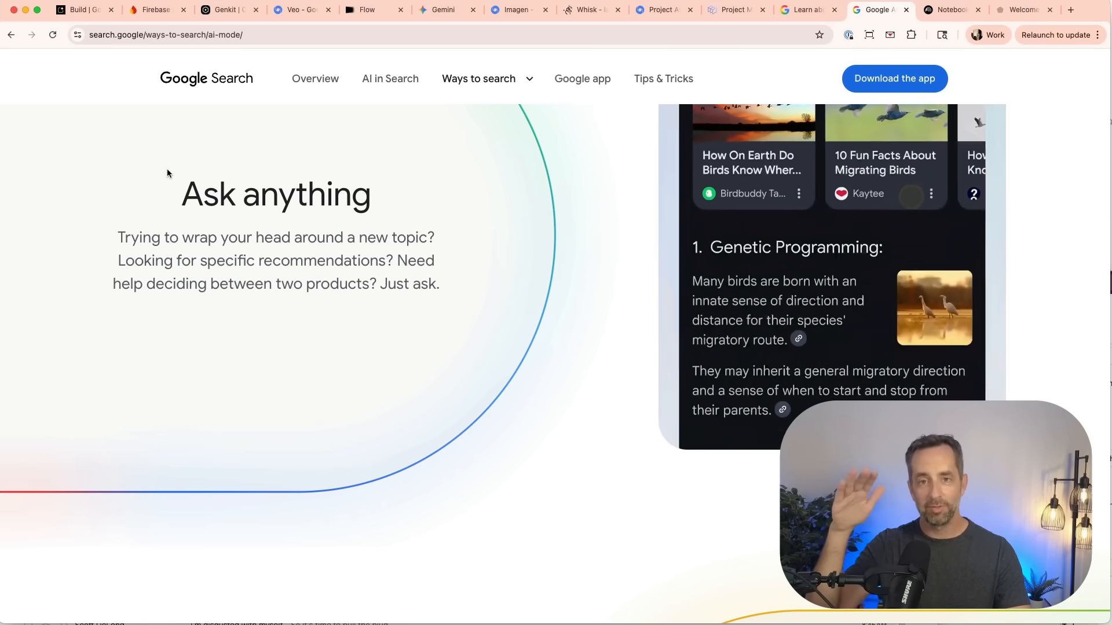
{"action": "scroll", "scroll_direction": "down", "scroll_amount": 3}
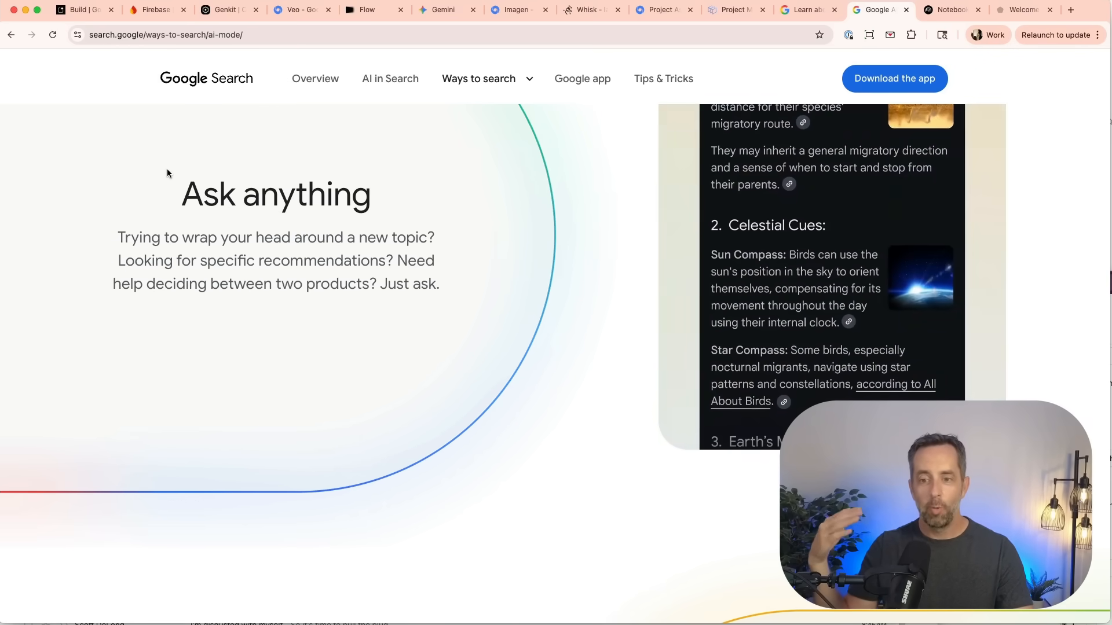
{"action": "scroll", "scroll_direction": "down", "scroll_amount": 3}
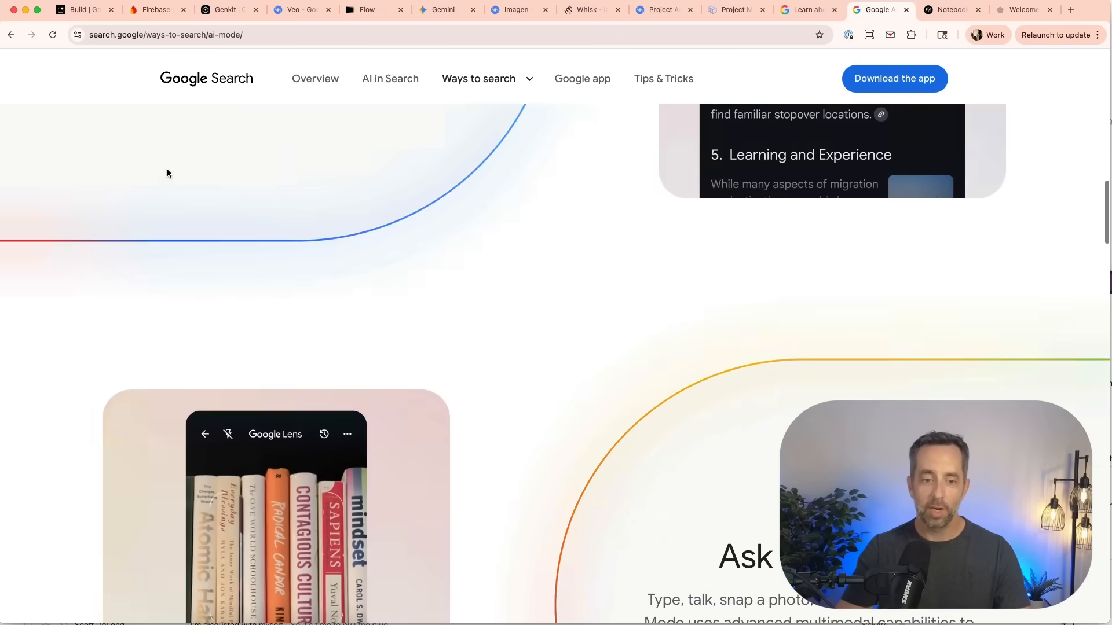
{"action": "scroll", "scroll_direction": "down", "scroll_amount": 3}
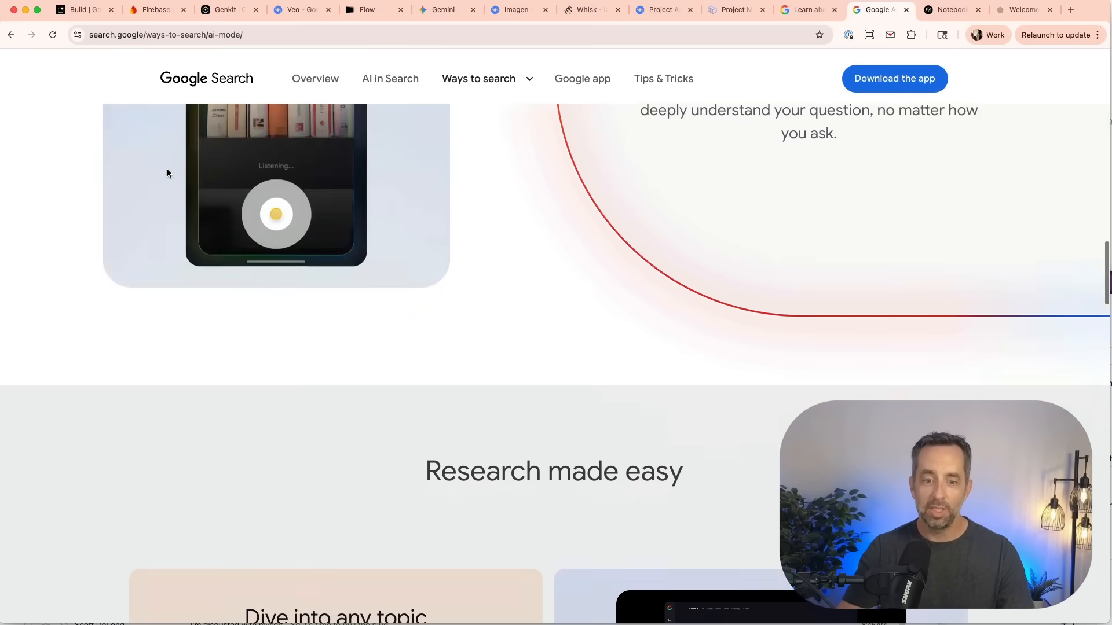
{"action": "scroll", "scroll_direction": "down", "scroll_amount": 3}
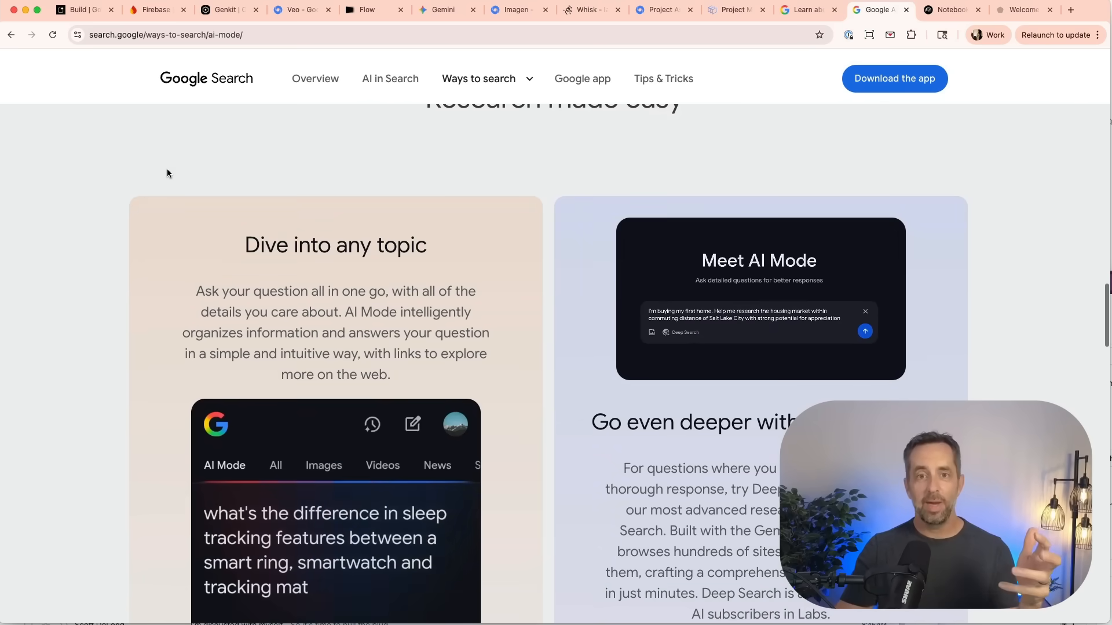
{"action": "scroll", "scroll_direction": "down", "scroll_amount": 3}
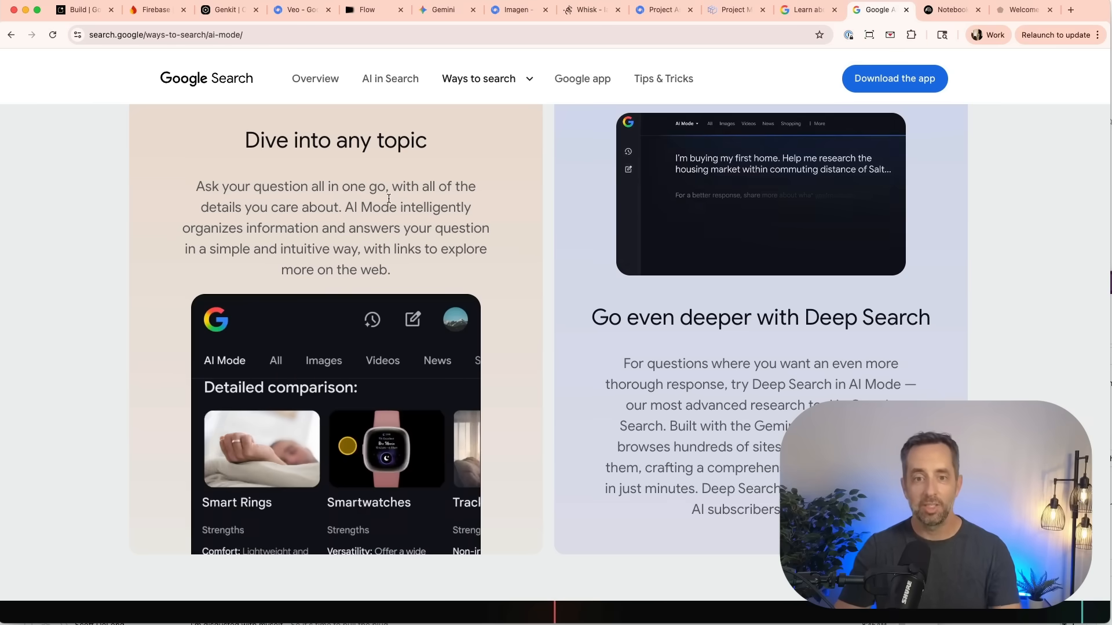
{"action": "mouse_move", "coordinate": [951, 10]}
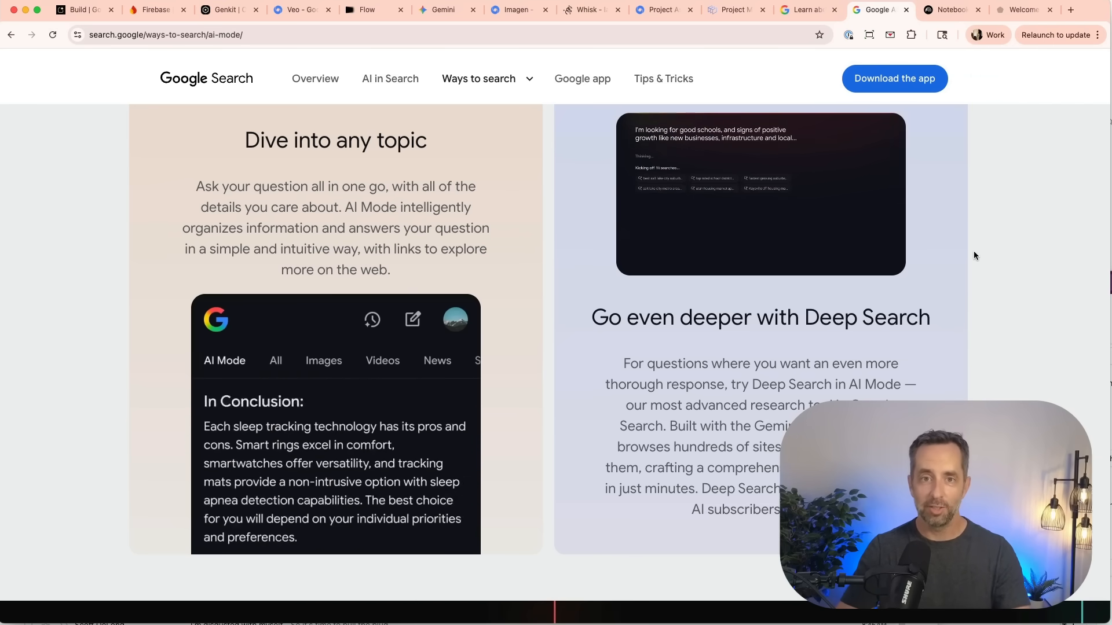
{"action": "left_click", "coordinate": [952, 10]}
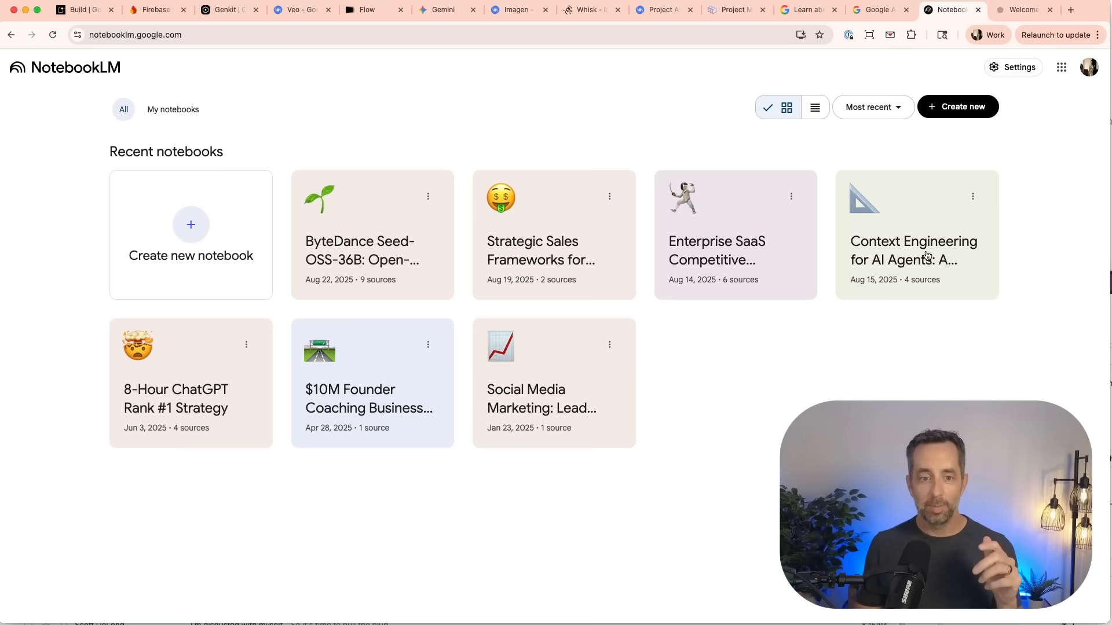
{"action": "mouse_move", "coordinate": [373, 253]}
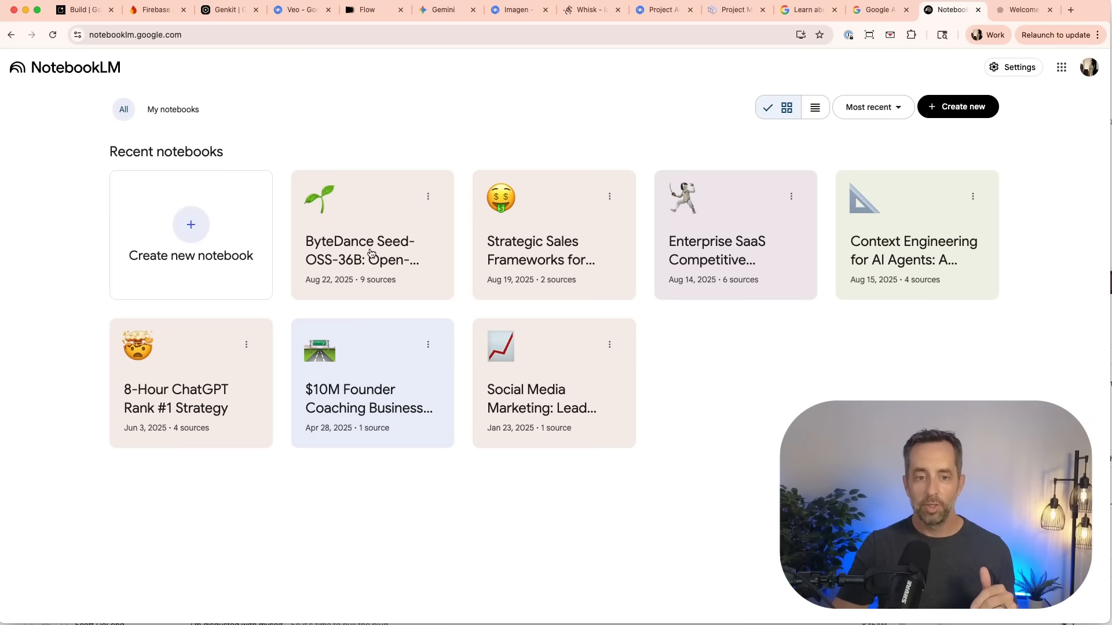
{"action": "mouse_move", "coordinate": [383, 142]}
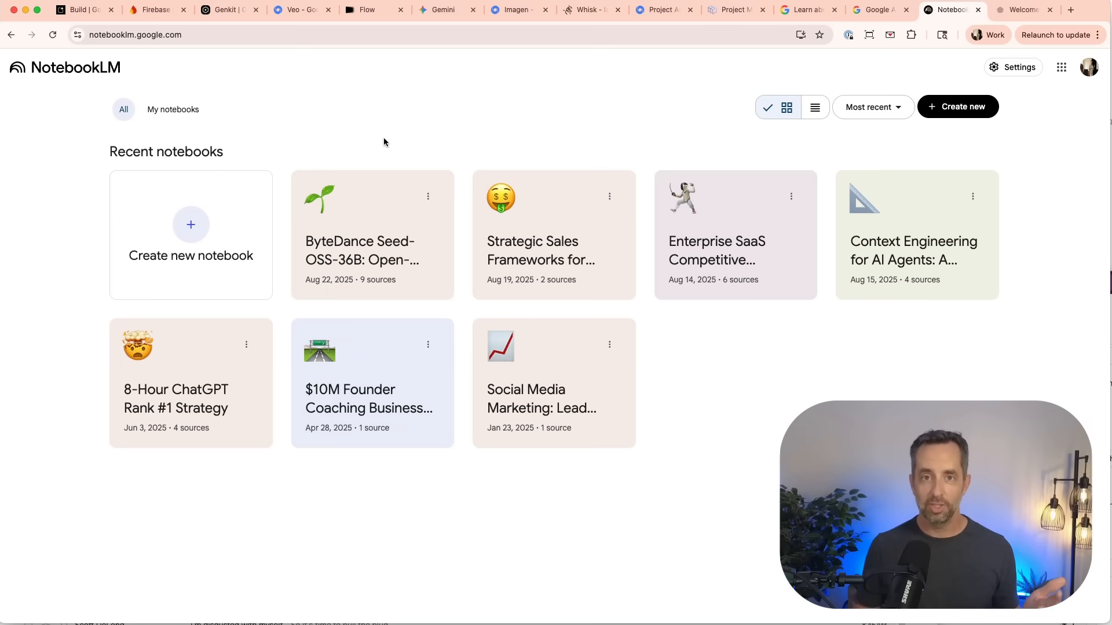
Create an untitled NotebookLM notebook, close Add sources, then switch to the Opal tab.
{"action": "left_click", "coordinate": [190, 225]}
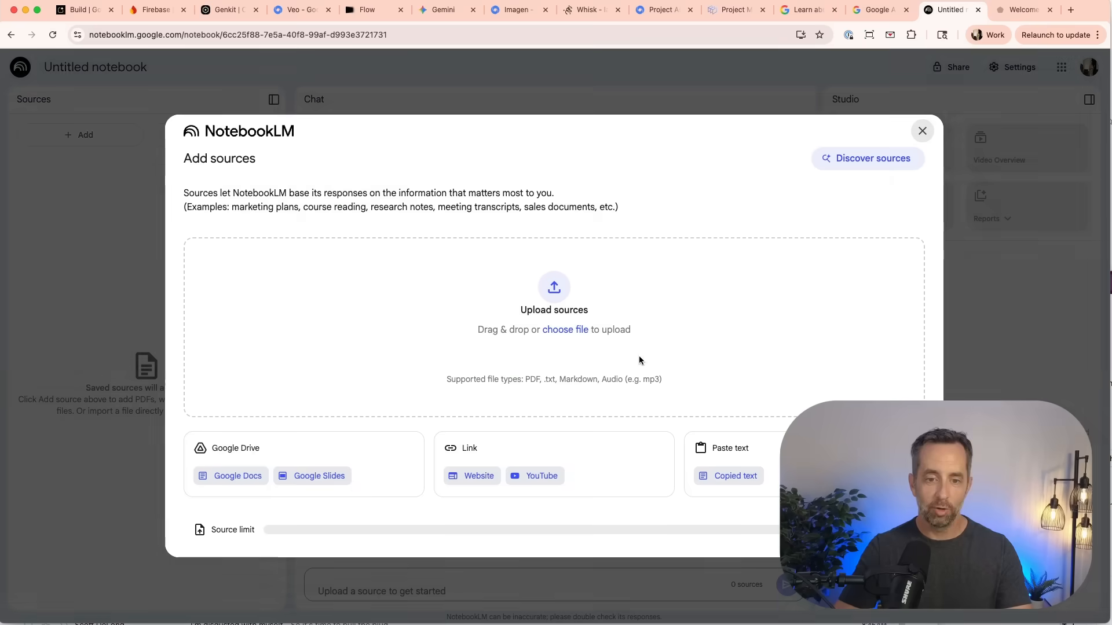
{"action": "mouse_move", "coordinate": [774, 503]}
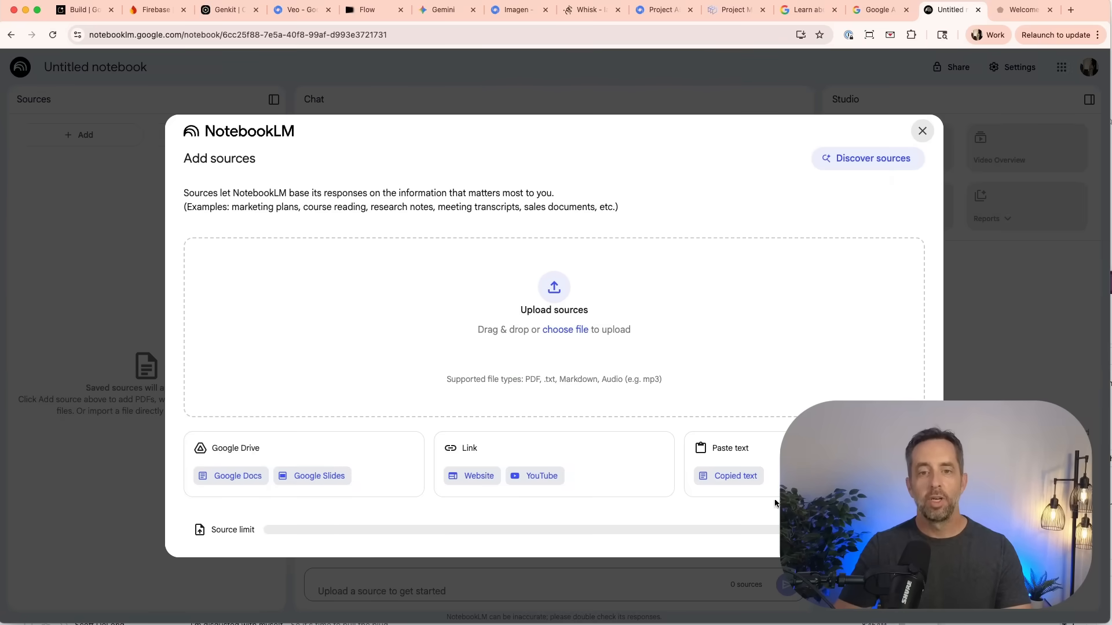
{"action": "mouse_move", "coordinate": [492, 420]}
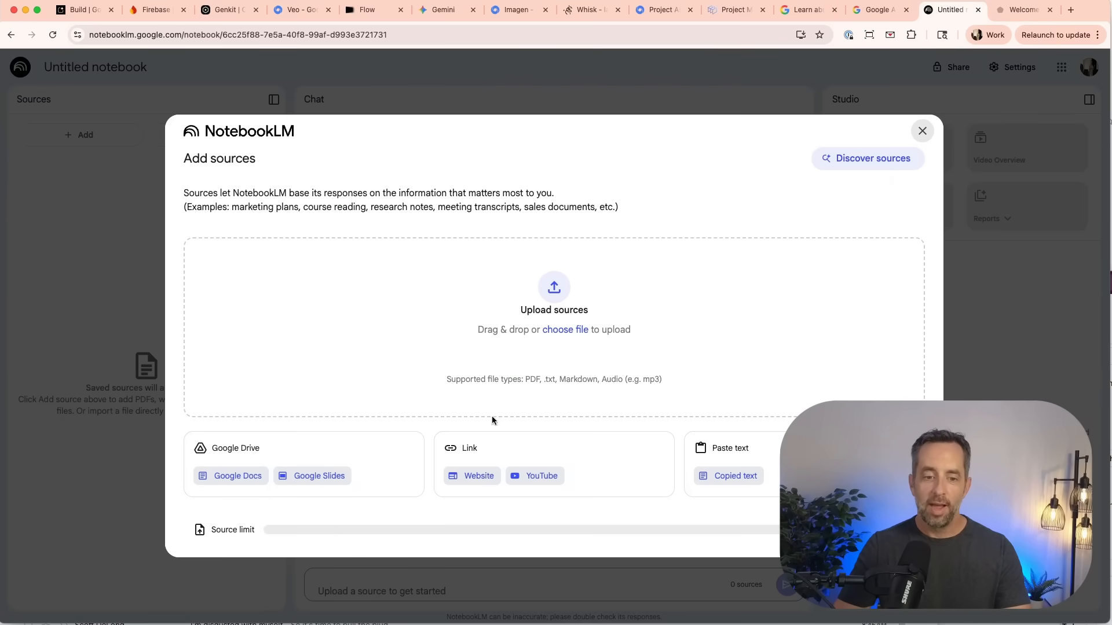
{"action": "mouse_move", "coordinate": [493, 348]}
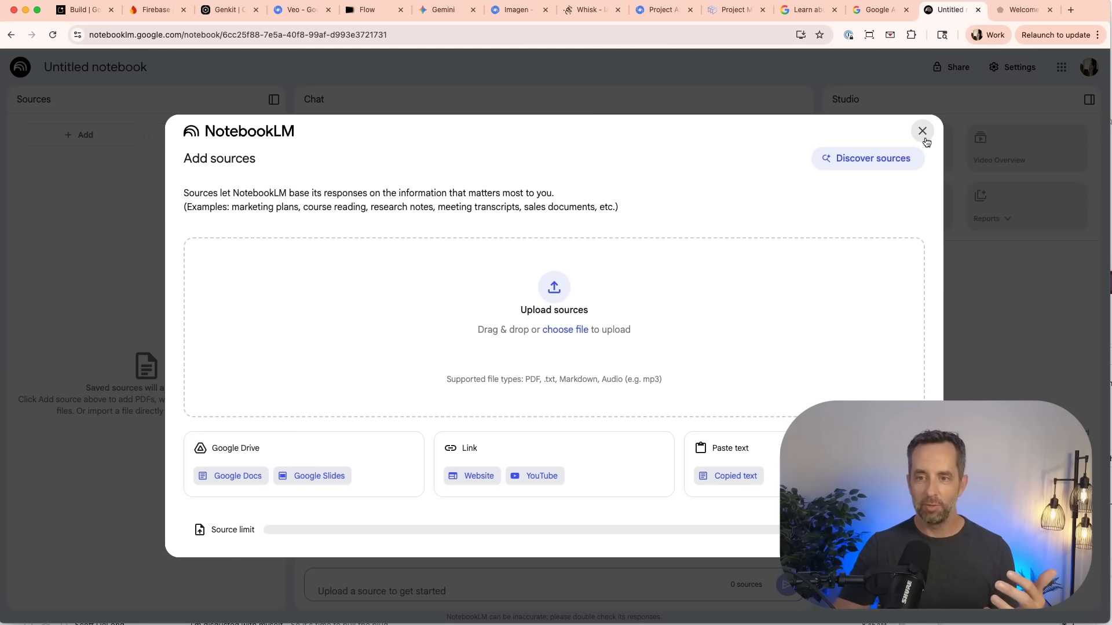
{"action": "left_click", "coordinate": [922, 131]}
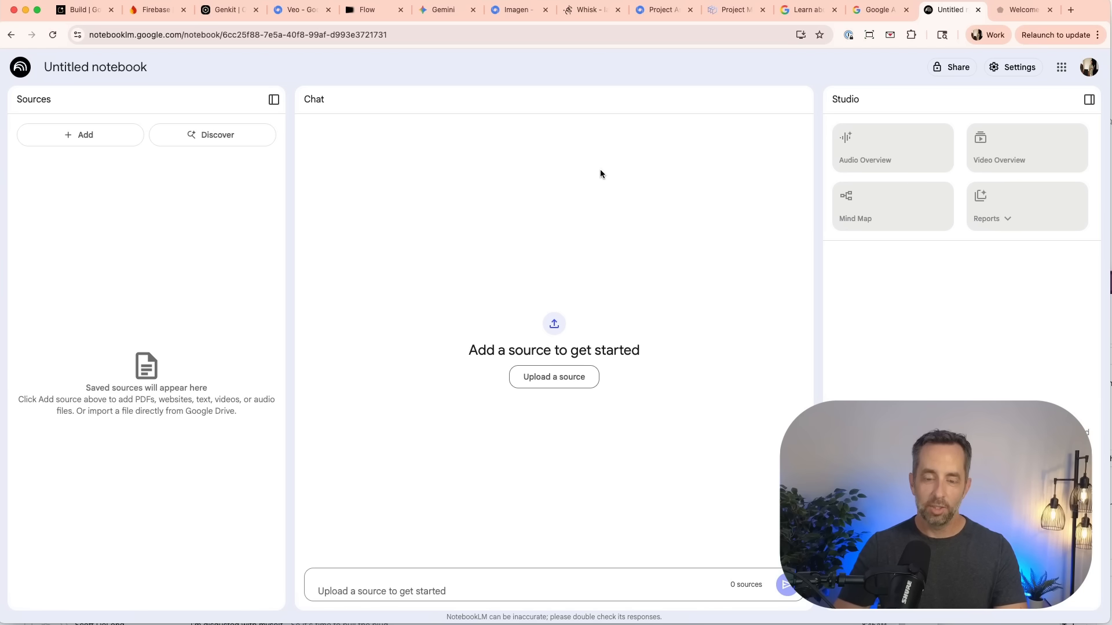
{"action": "mouse_move", "coordinate": [214, 231]}
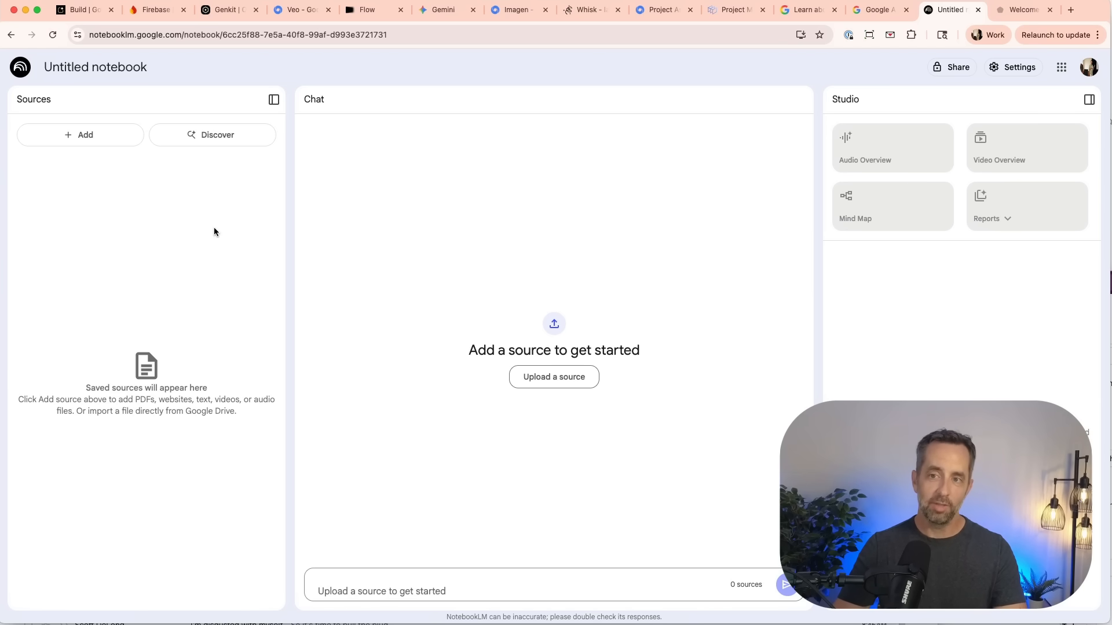
{"action": "left_click", "coordinate": [1020, 9]}
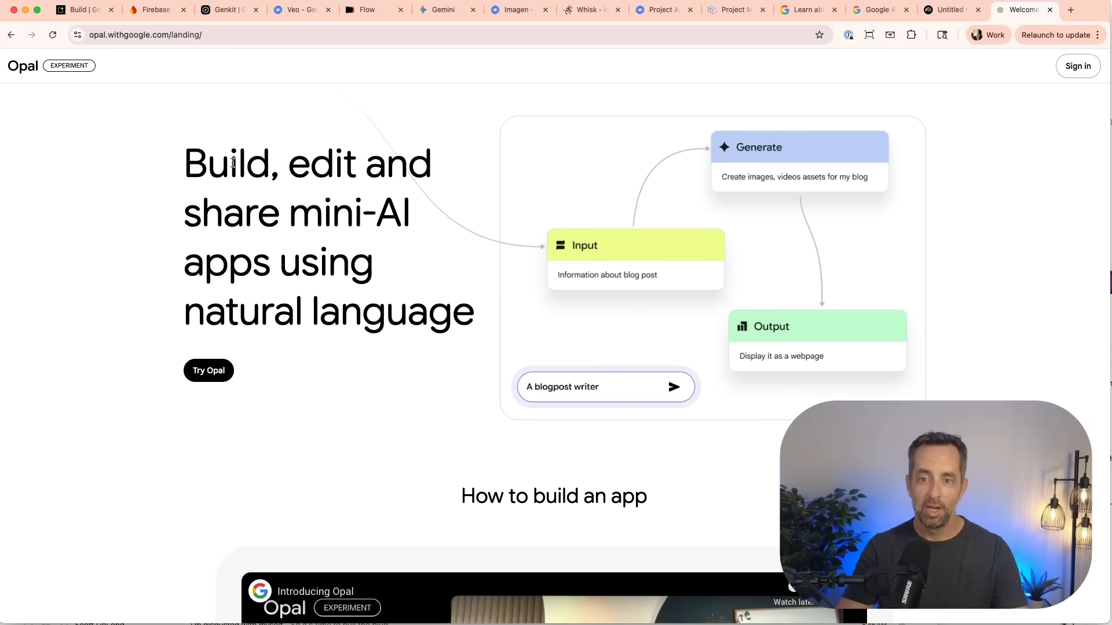
{"action": "scroll", "scroll_direction": "down", "scroll_amount": 3}
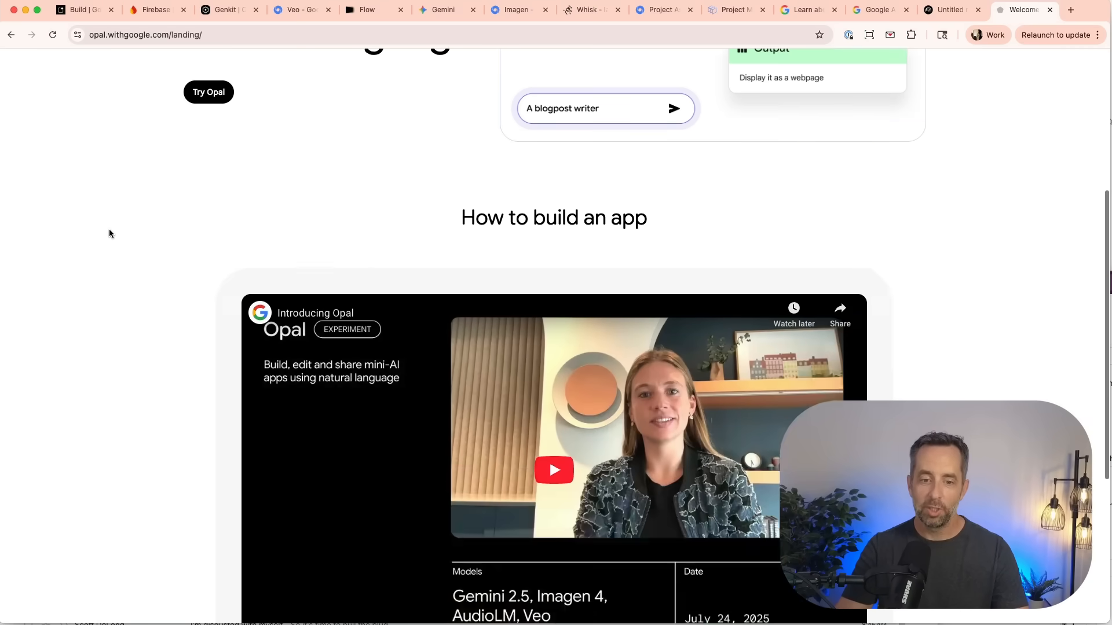
{"action": "scroll", "scroll_direction": "up", "scroll_amount": 3}
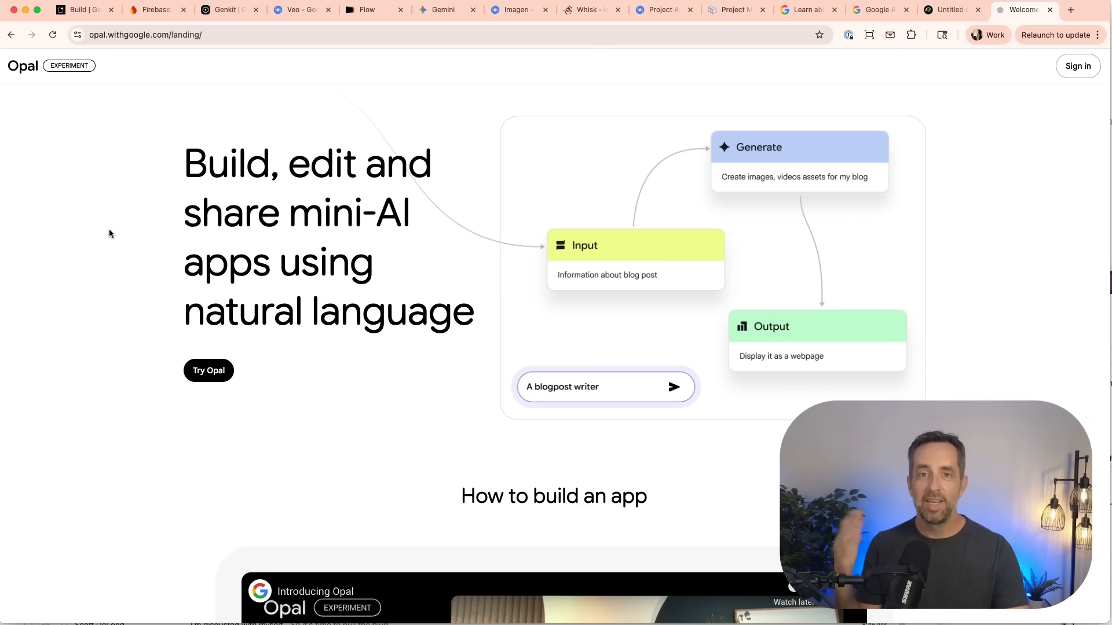
{"action": "mouse_move", "coordinate": [243, 255]}
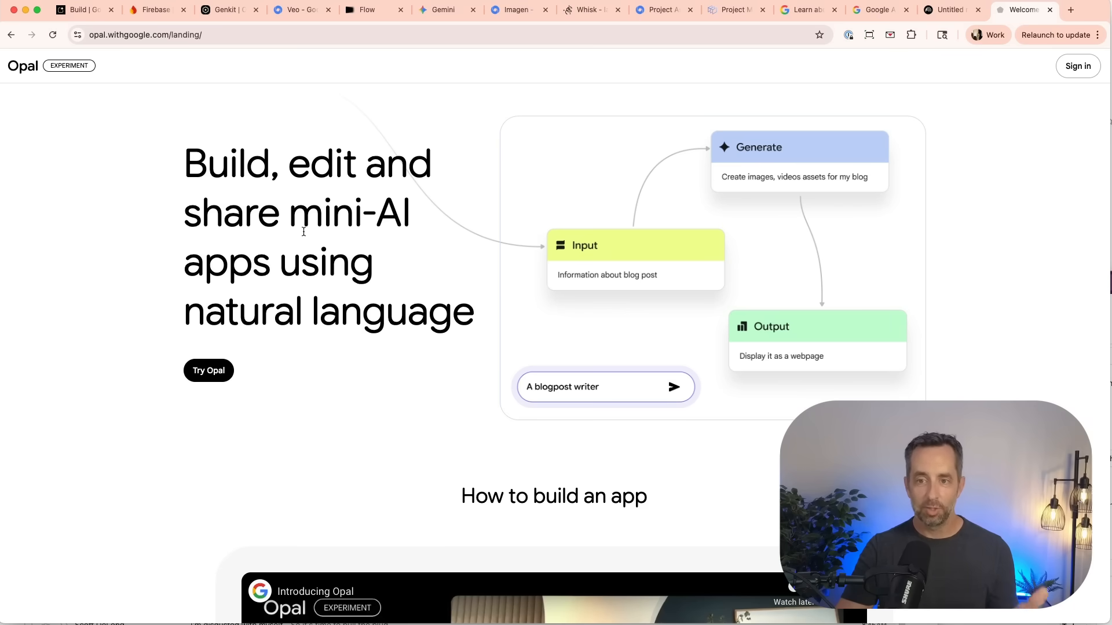
{"action": "mouse_move", "coordinate": [340, 130]}
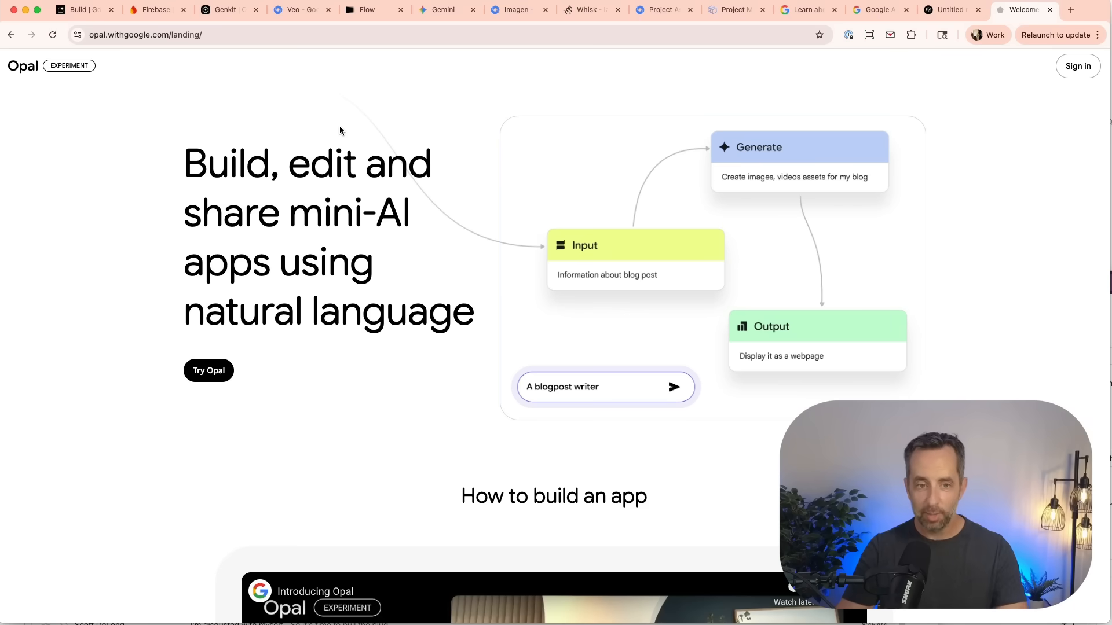
{"action": "left_click", "coordinate": [81, 9]}
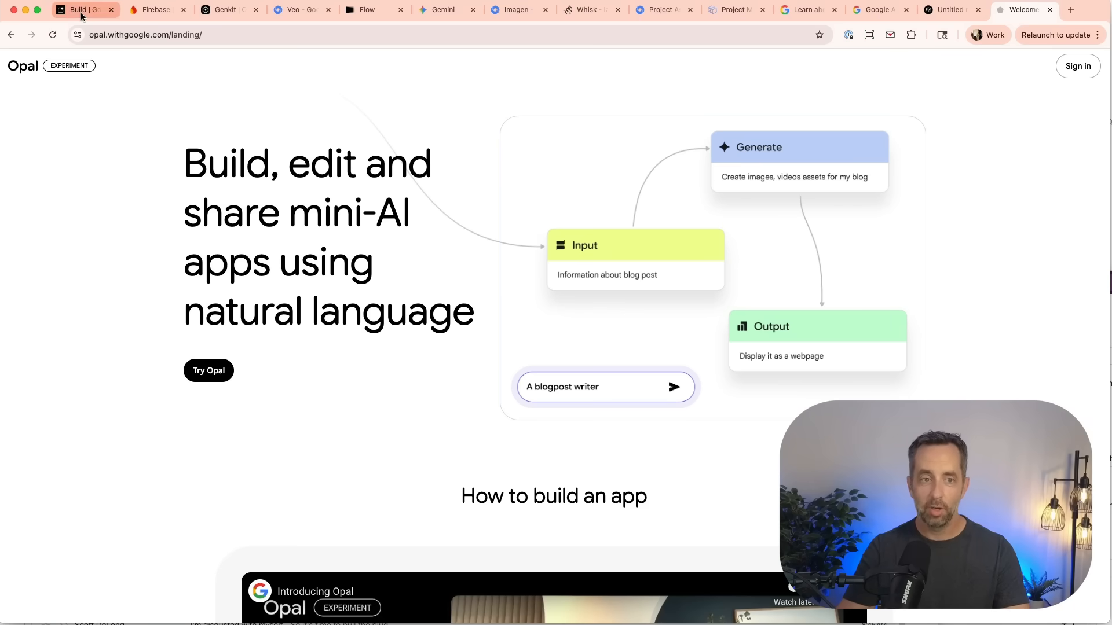
Switch back to the Build | Google AI Studio tab with its app showcase.
{"action": "left_click", "coordinate": [78, 10]}
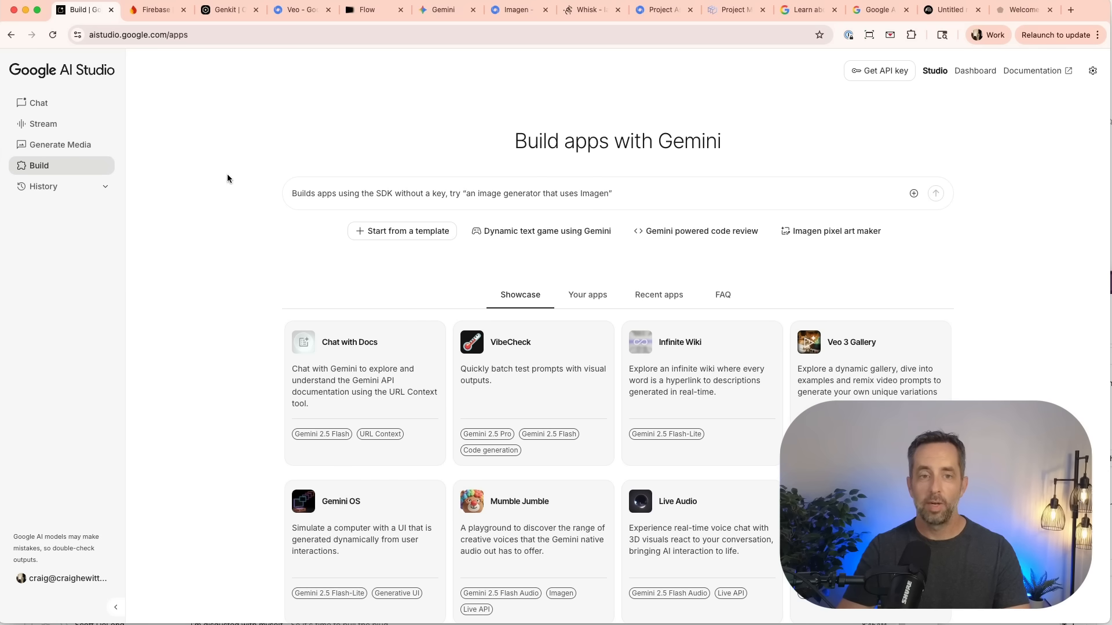
{"action": "mouse_move", "coordinate": [228, 208]}
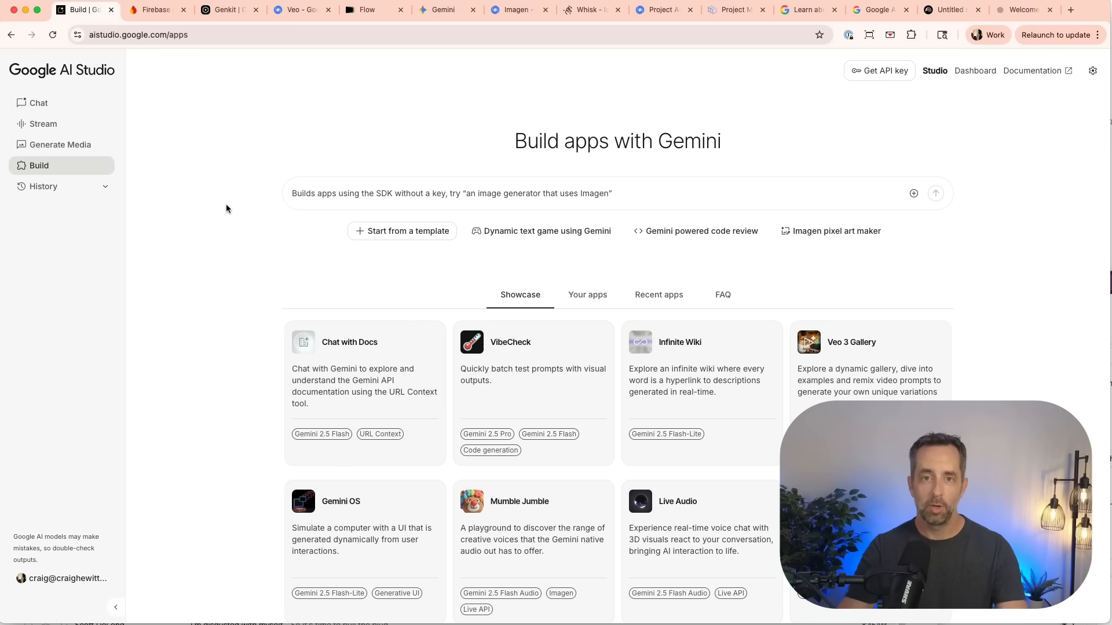